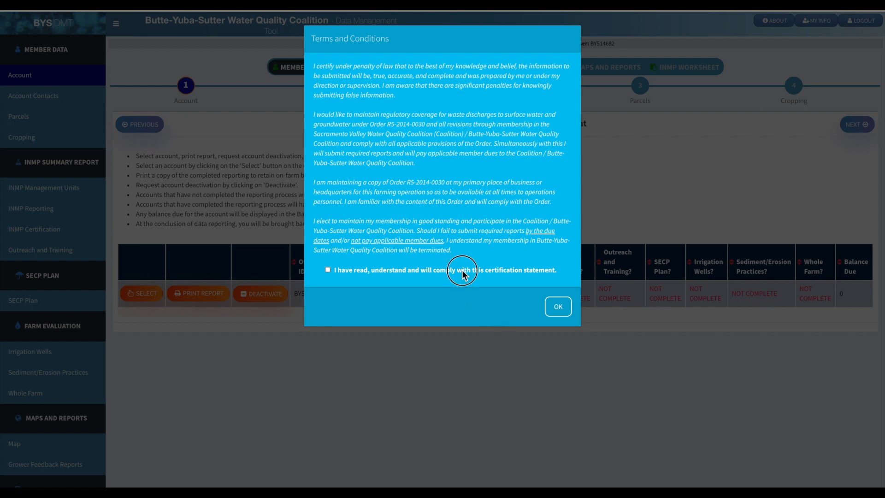
Step: Tick the 'I have read, understand and will comply' certification and confirm with OK
{"action": "left_click", "coordinate": [327, 269]}
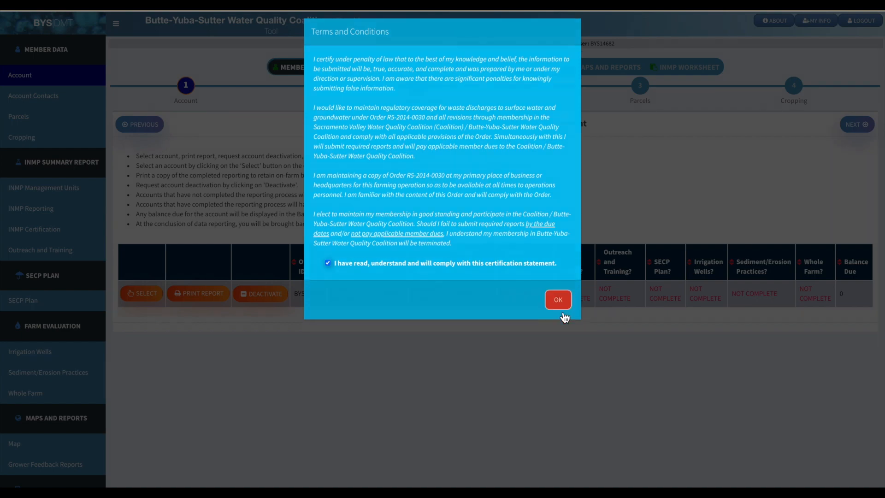
{"action": "left_click", "coordinate": [557, 299]}
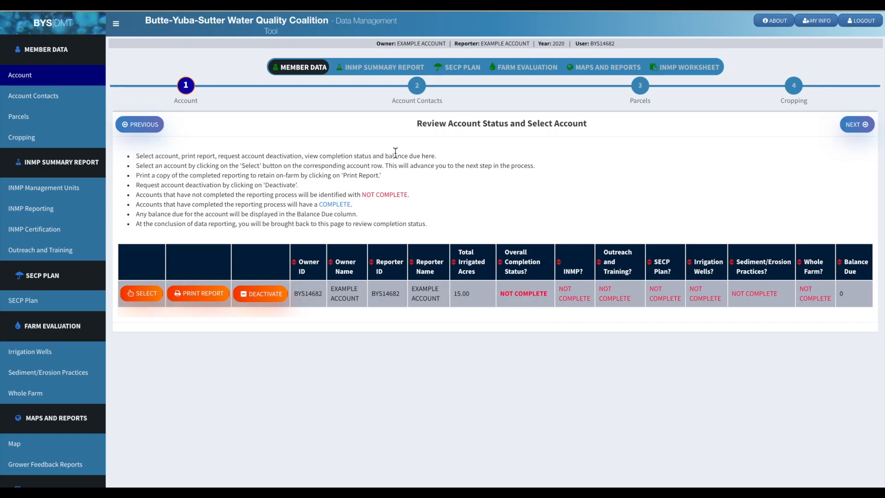
{"action": "mouse_move", "coordinate": [628, 192]}
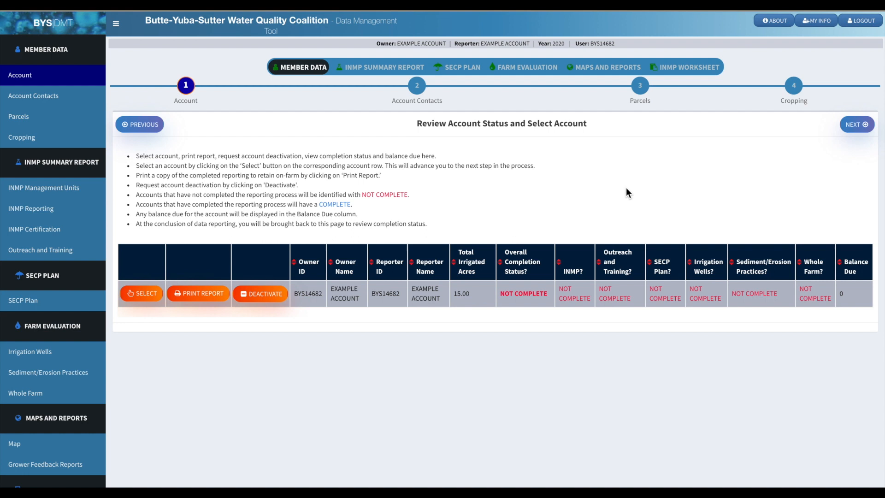
{"action": "mouse_move", "coordinate": [553, 337]}
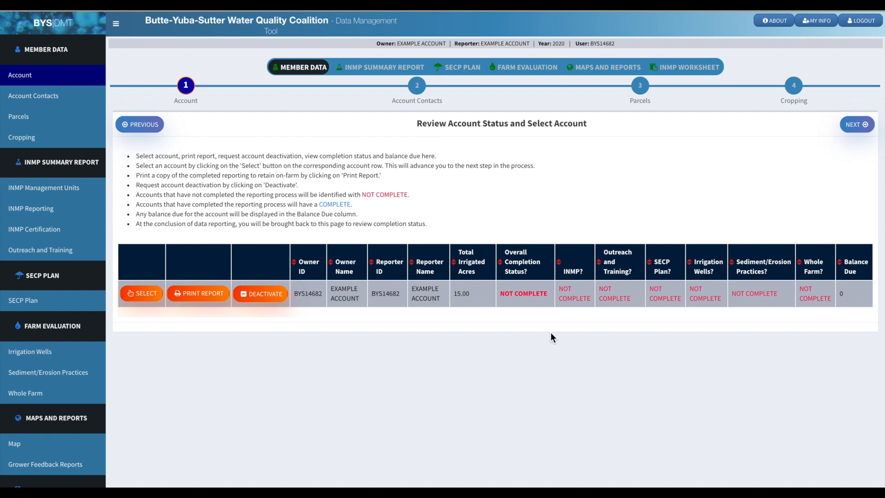
{"action": "mouse_move", "coordinate": [647, 216]}
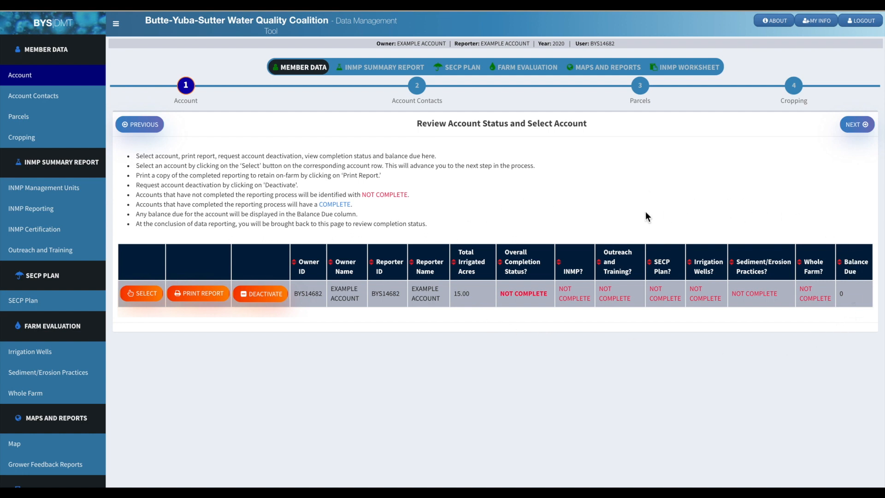
{"action": "mouse_move", "coordinate": [632, 150]}
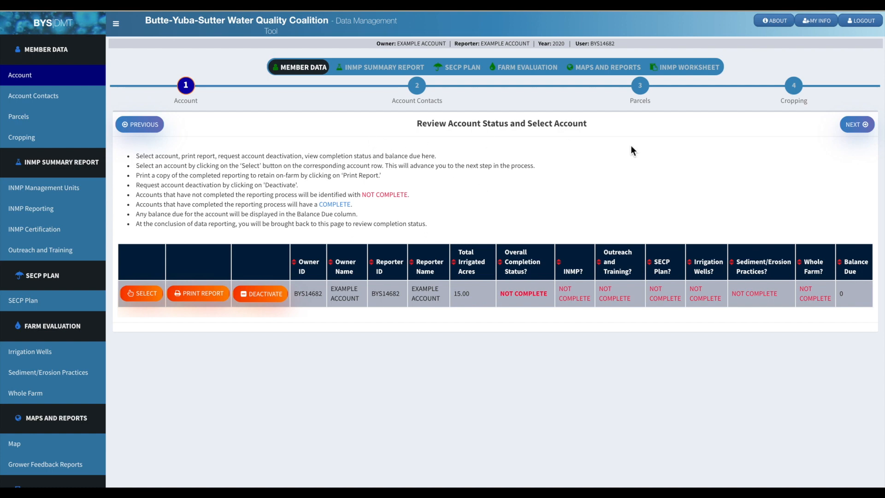
Step: Review My Contact Info under Account Contacts and save it to reach Parcels
{"action": "left_click", "coordinate": [855, 124]}
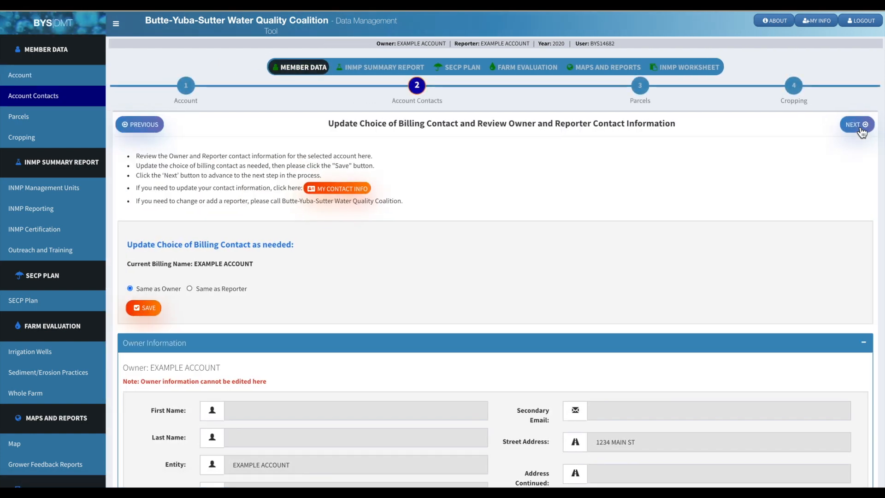
{"action": "mouse_move", "coordinate": [455, 191]}
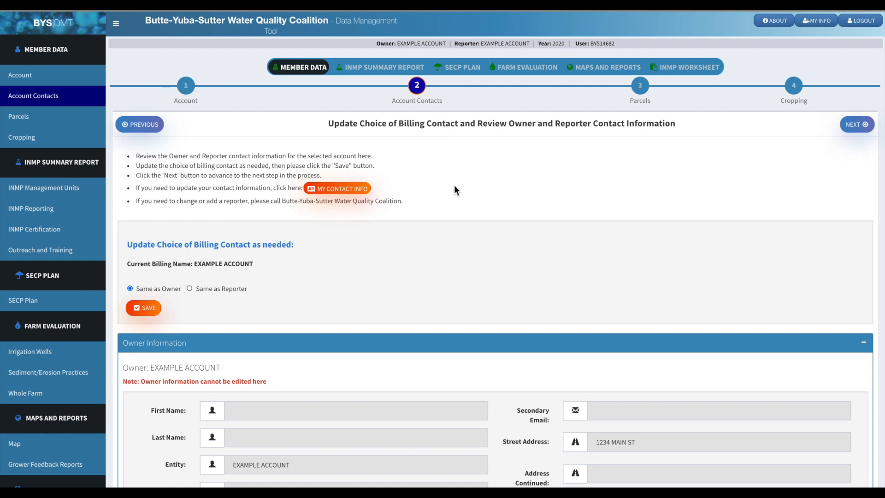
{"action": "mouse_move", "coordinate": [273, 181]}
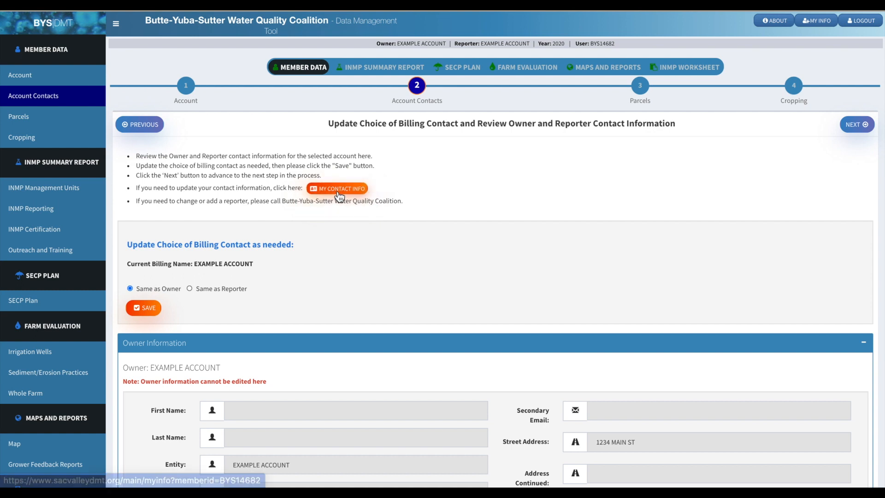
{"action": "mouse_move", "coordinate": [558, 236]}
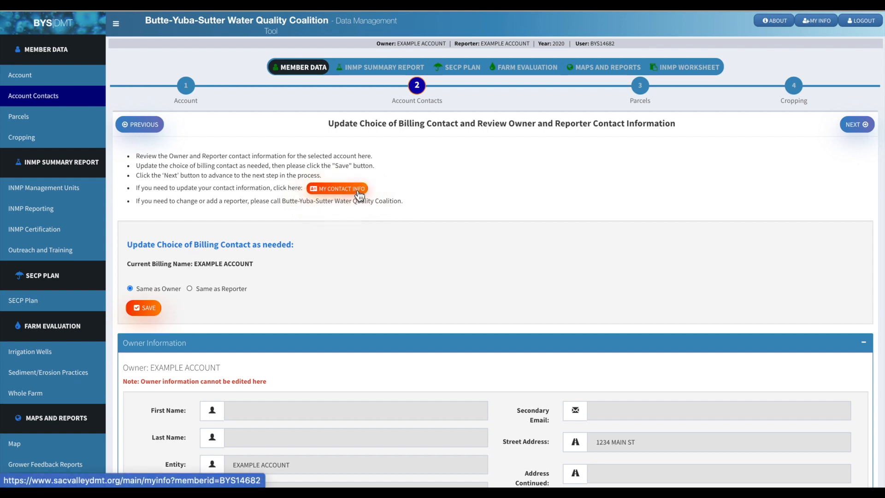
{"action": "left_click", "coordinate": [336, 188]}
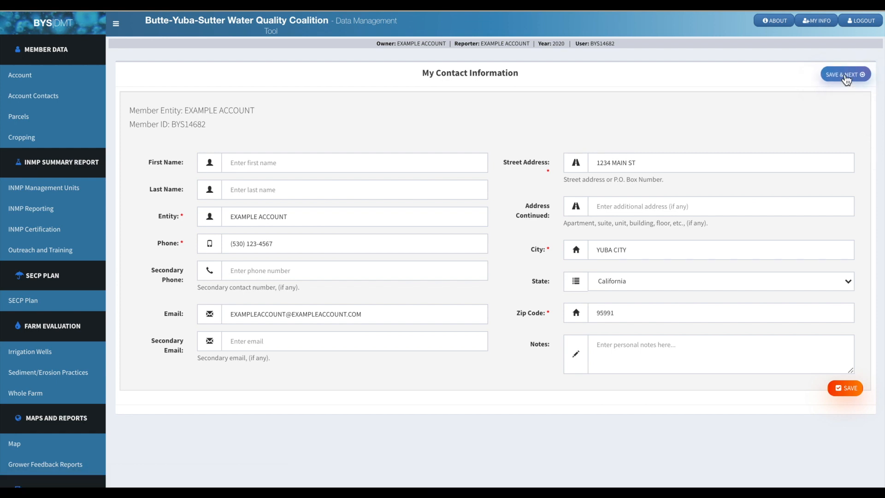
{"action": "left_click", "coordinate": [844, 73]}
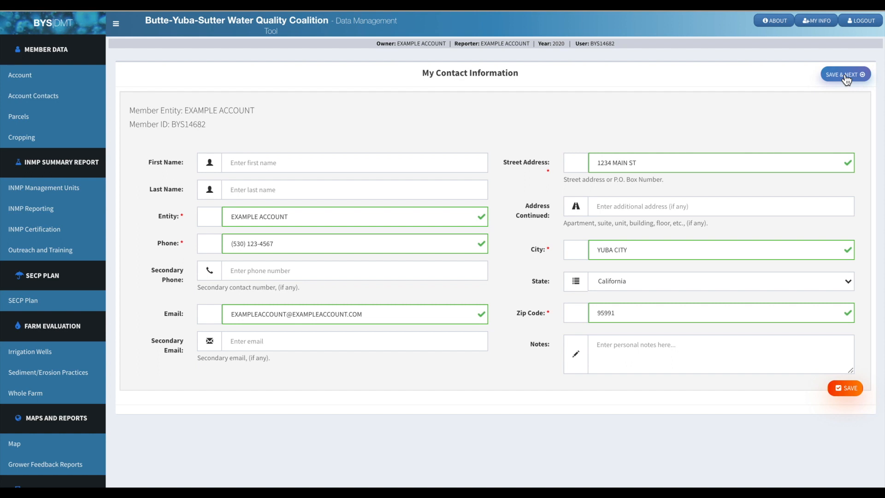
{"action": "left_click", "coordinate": [843, 75]}
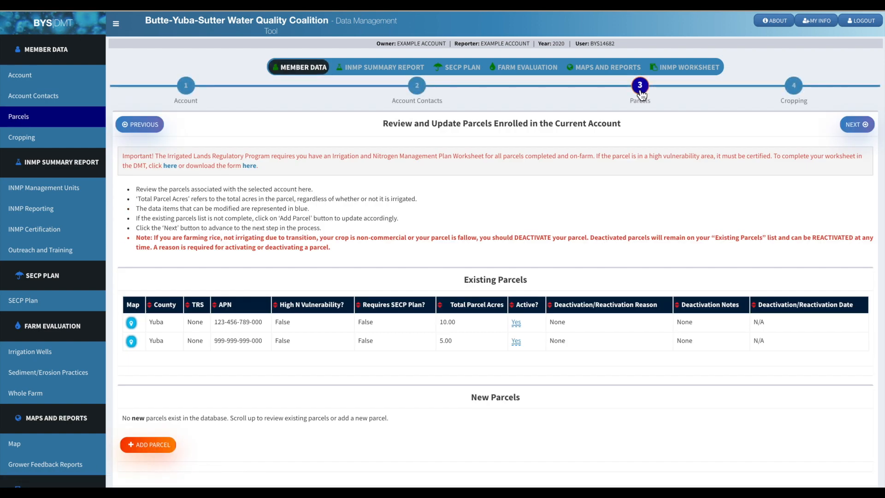
{"action": "mouse_move", "coordinate": [619, 197]}
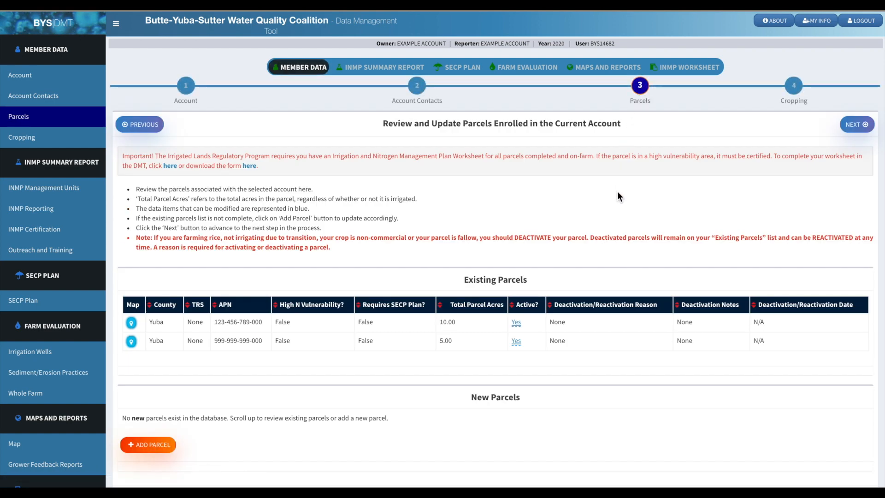
{"action": "mouse_move", "coordinate": [671, 225]}
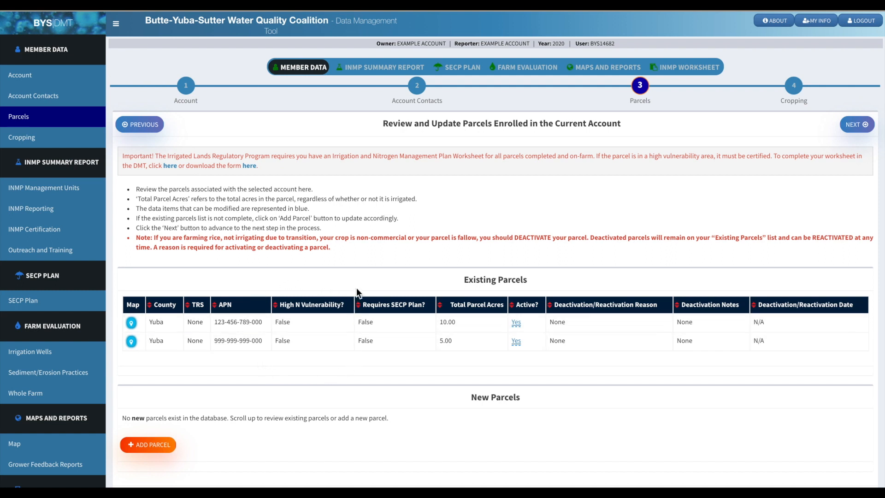
{"action": "mouse_move", "coordinate": [354, 340]}
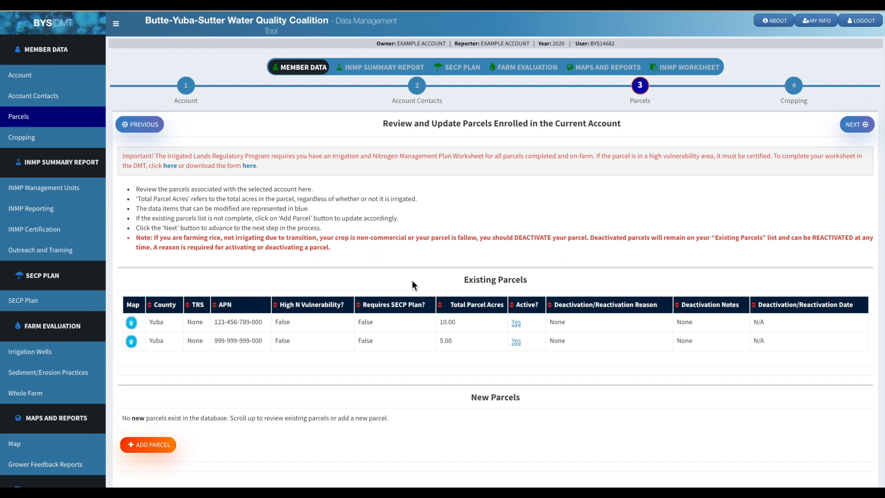
{"action": "mouse_move", "coordinate": [498, 364]}
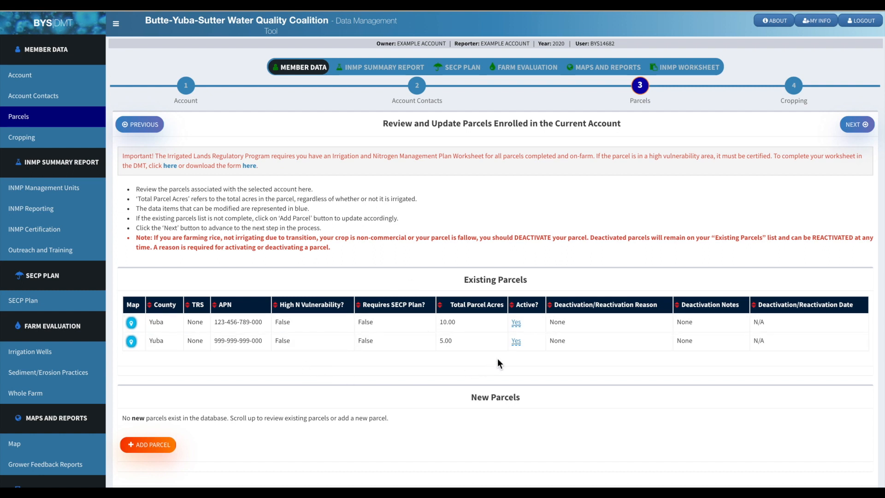
{"action": "mouse_move", "coordinate": [522, 352]}
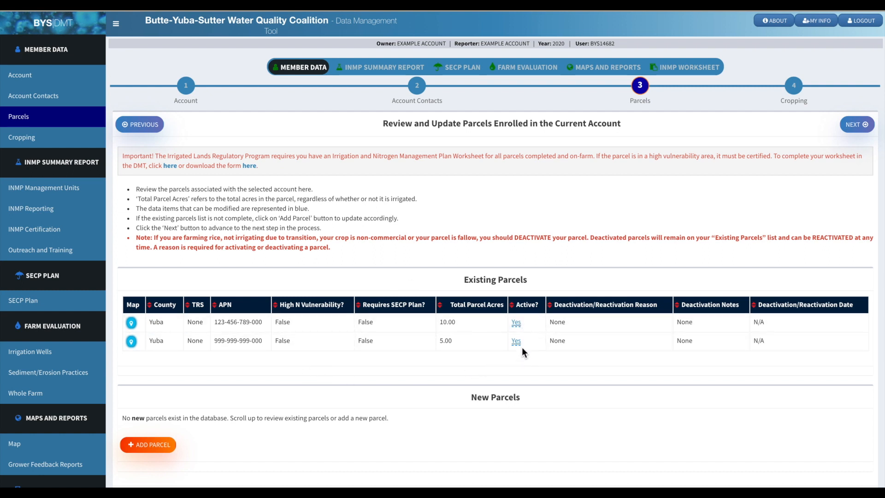
{"action": "left_click", "coordinate": [515, 340]}
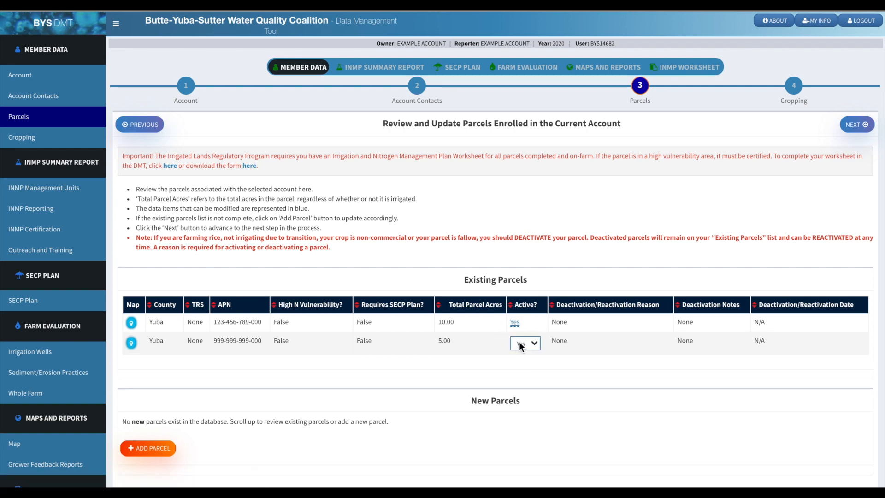
{"action": "left_click", "coordinate": [524, 343]}
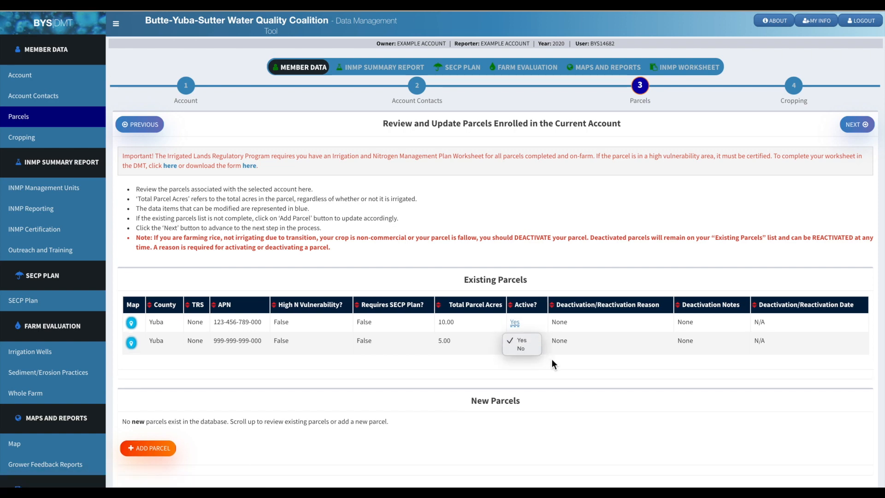
{"action": "left_click", "coordinate": [520, 348]}
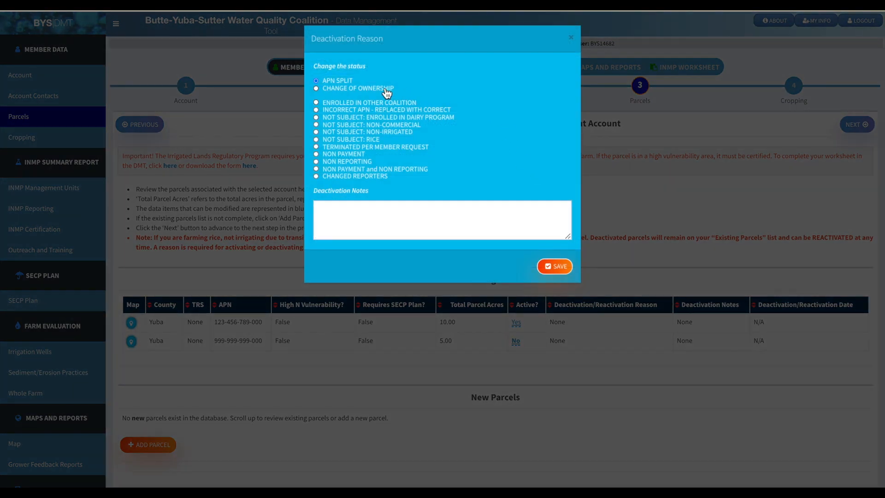
{"action": "left_click", "coordinate": [317, 88]}
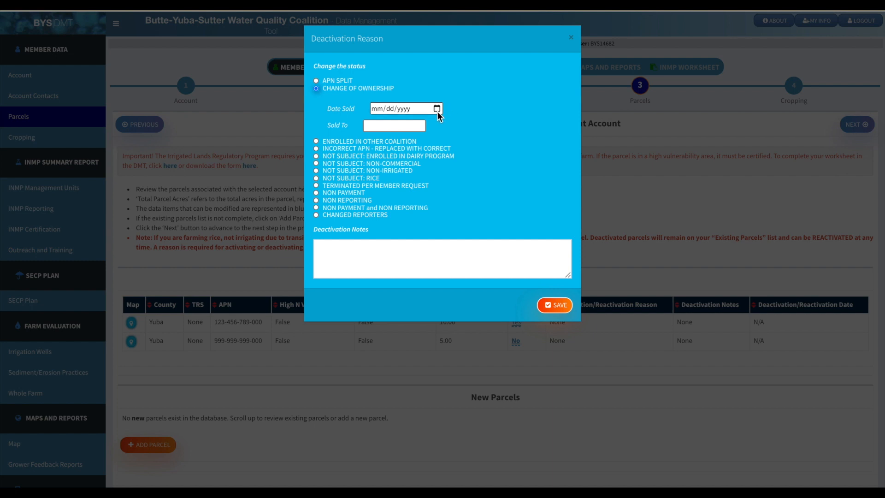
{"action": "mouse_move", "coordinate": [495, 149]}
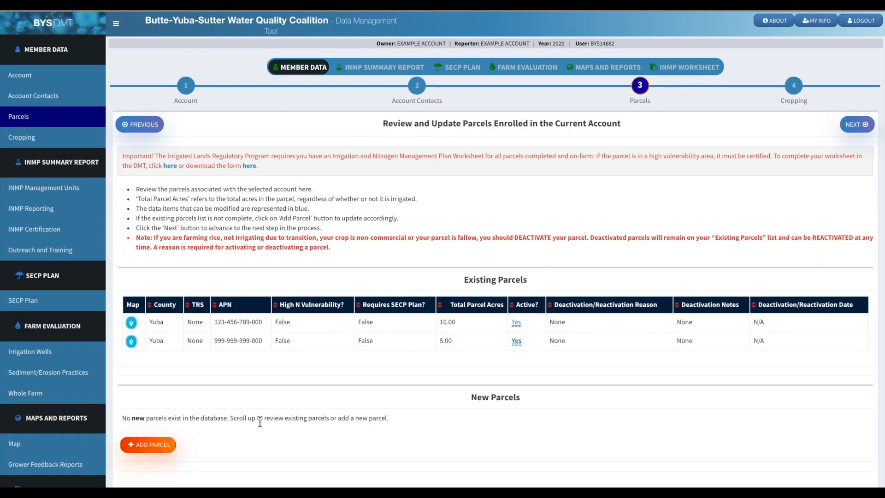
Step: Close the Add Parcel form unsaved and advance to the Cropping step
{"action": "left_click", "coordinate": [148, 444]}
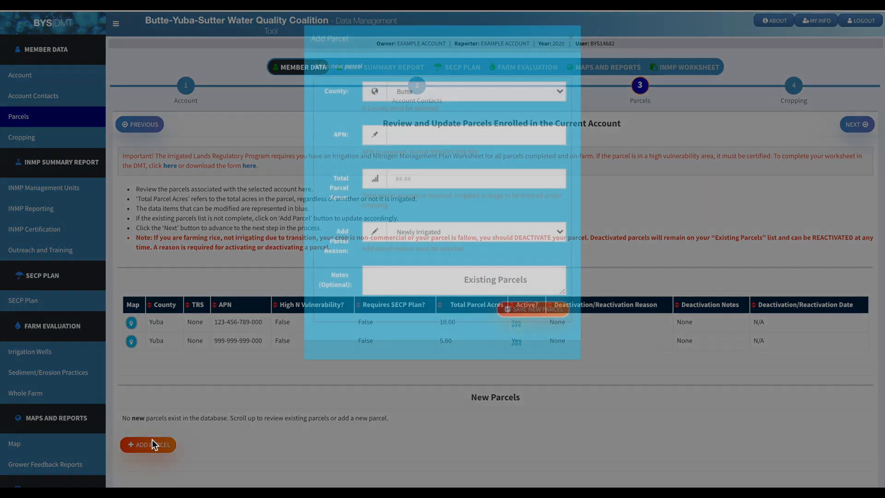
{"action": "left_click", "coordinate": [147, 444]}
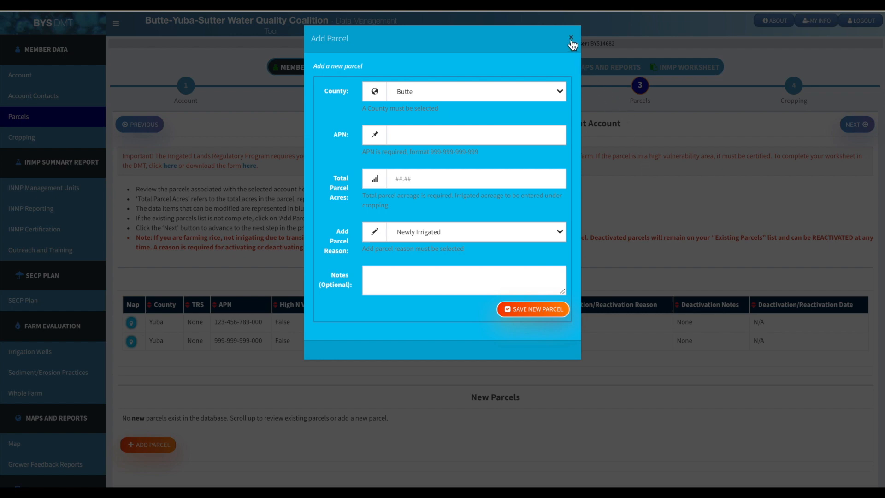
{"action": "left_click", "coordinate": [570, 37]}
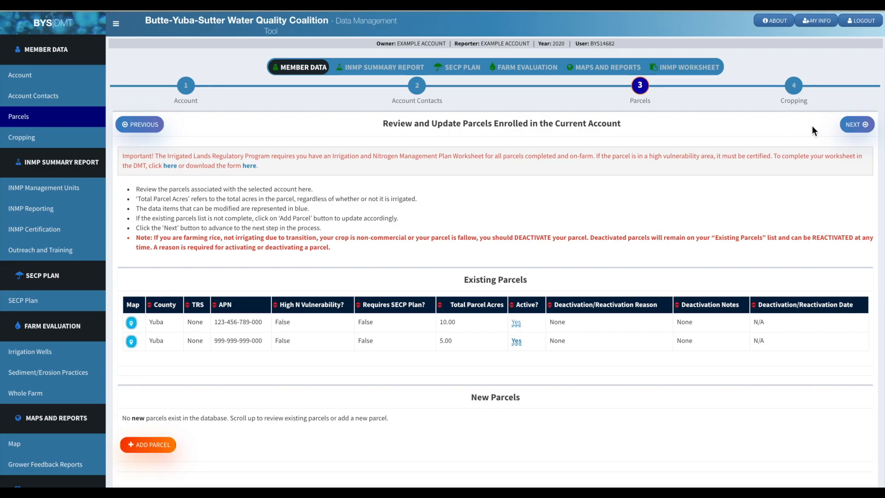
{"action": "left_click", "coordinate": [855, 124]}
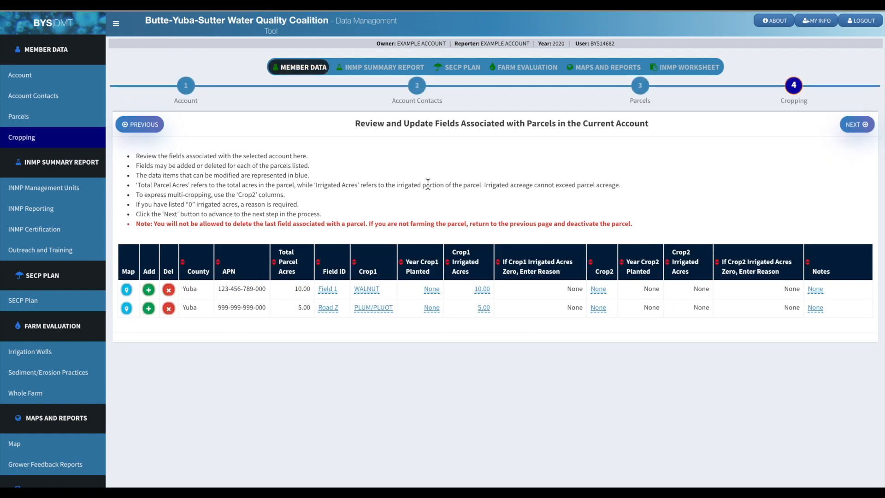
{"action": "mouse_move", "coordinate": [340, 198]}
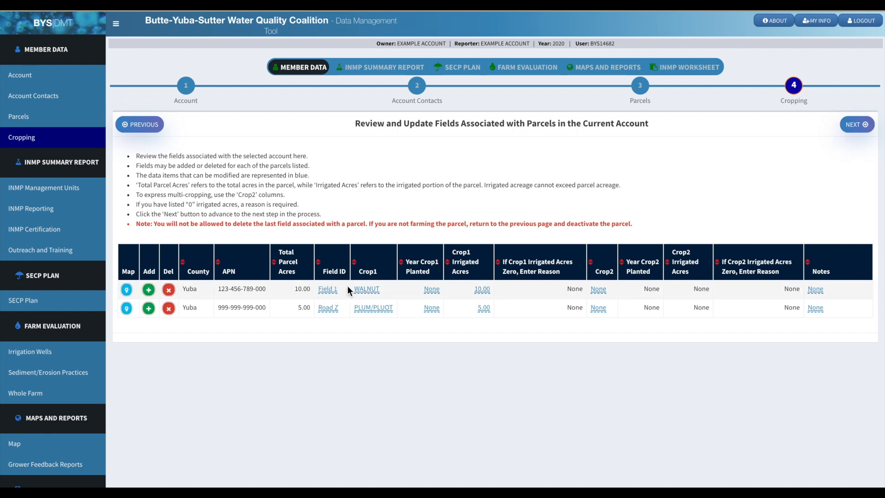
{"action": "mouse_move", "coordinate": [354, 295]}
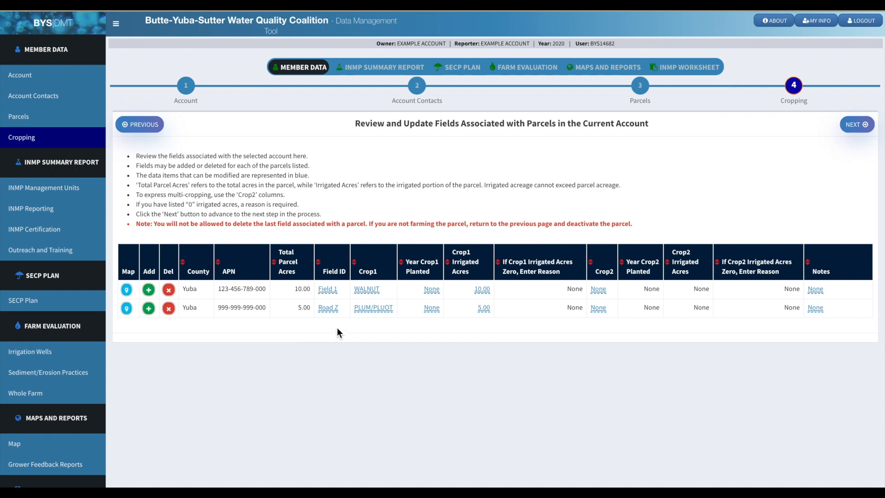
{"action": "mouse_move", "coordinate": [408, 308]}
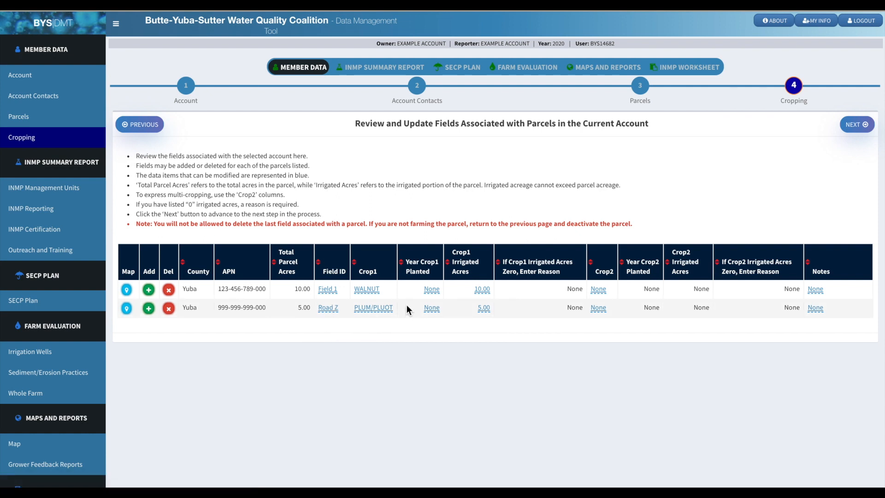
{"action": "mouse_move", "coordinate": [401, 278]}
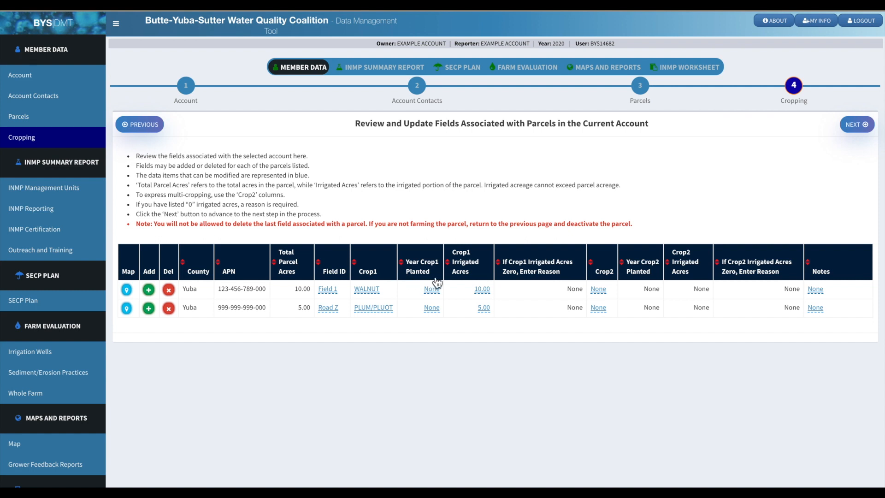
{"action": "mouse_move", "coordinate": [479, 281]}
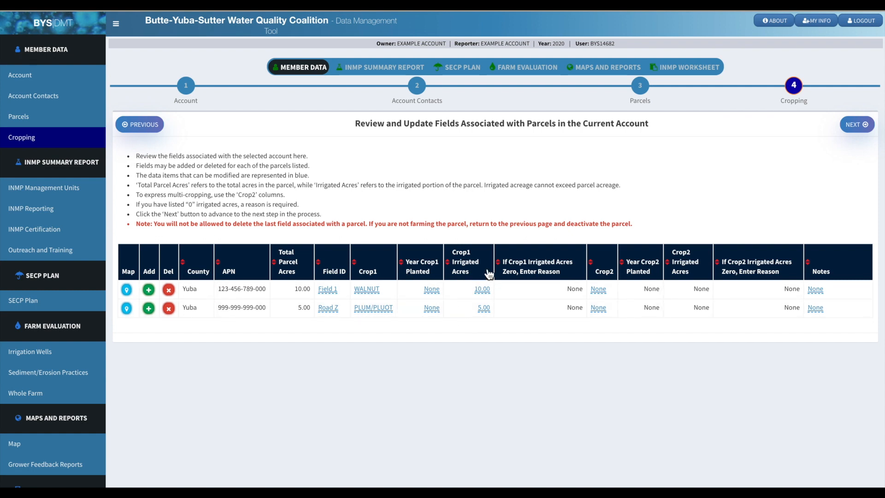
{"action": "mouse_move", "coordinate": [643, 219]}
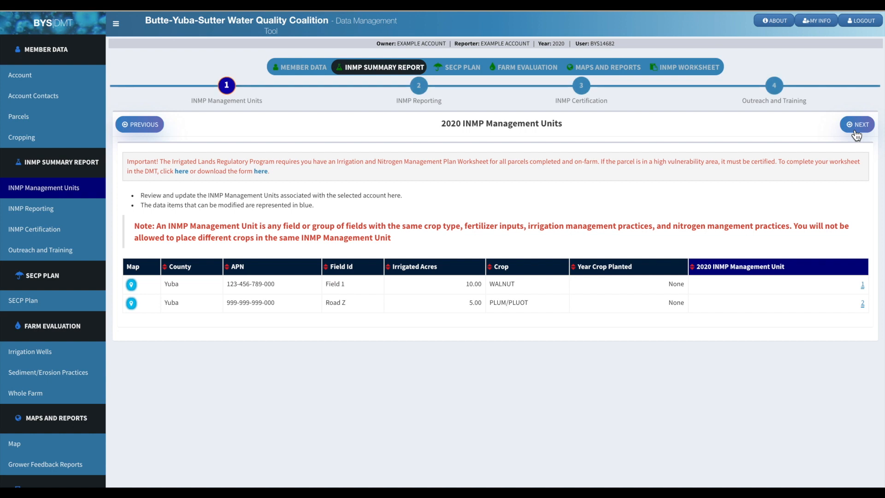
{"action": "mouse_move", "coordinate": [817, 208]}
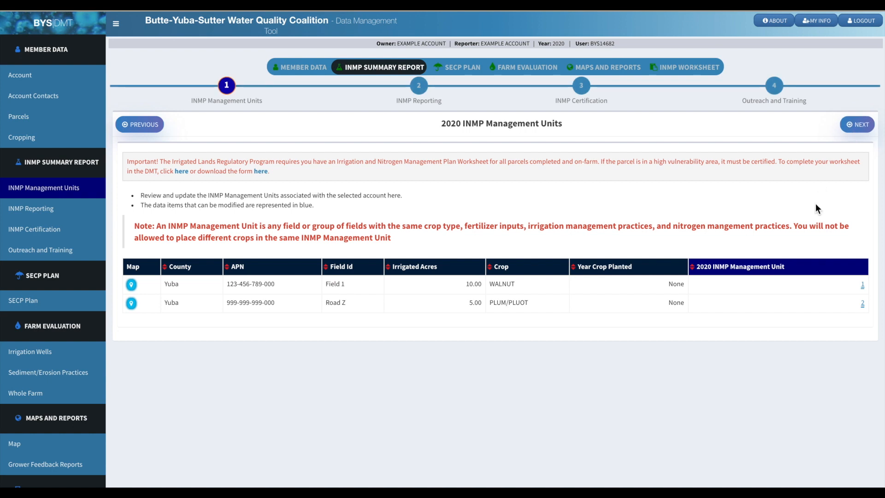
{"action": "mouse_move", "coordinate": [870, 264]}
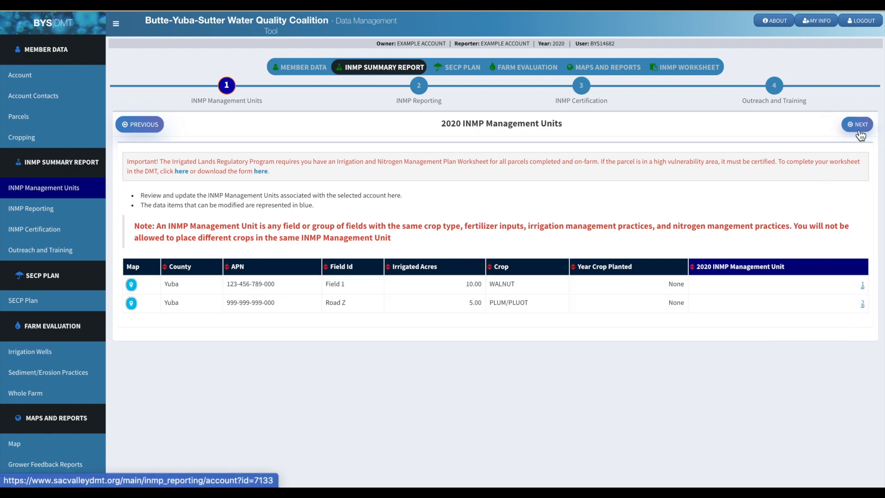
Step: Advance past INMP Management Units to the INMP reporting step
{"action": "left_click", "coordinate": [857, 124]}
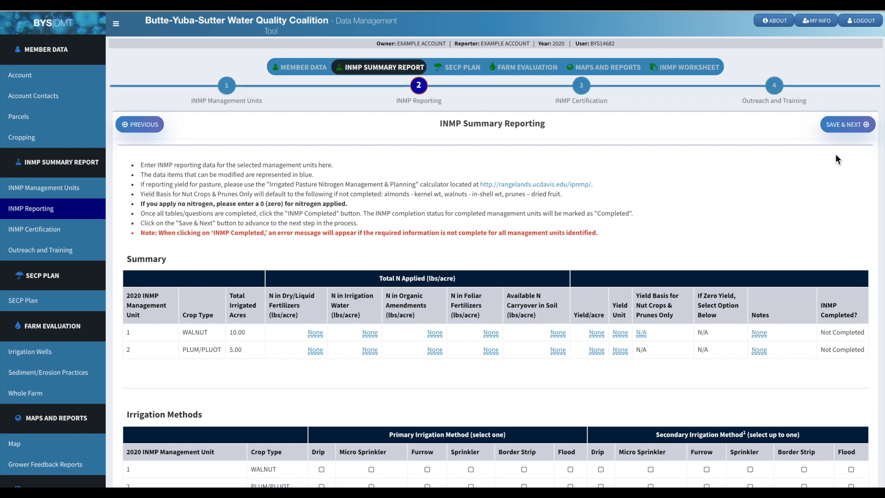
Step: Scroll through the blank Summary, Irrigation Methods and Efficiency Practices tables
{"action": "scroll", "scroll_direction": "down", "scroll_amount": 3}
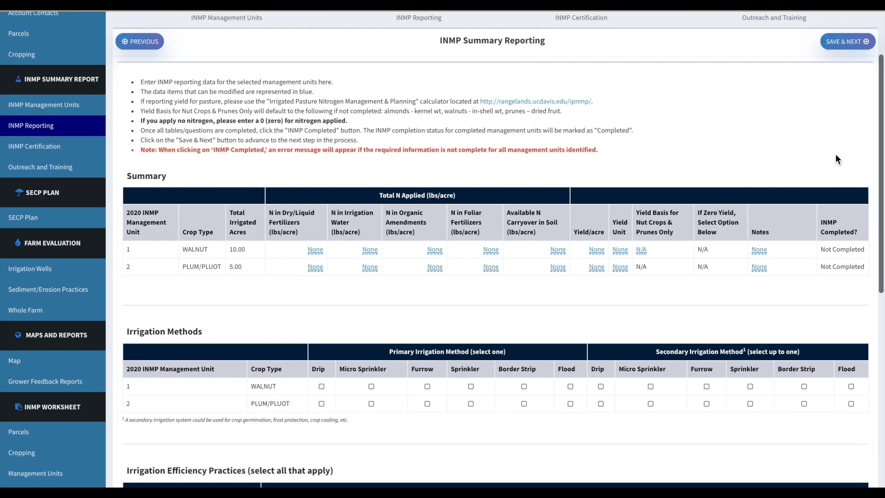
{"action": "scroll", "scroll_direction": "down", "scroll_amount": 3}
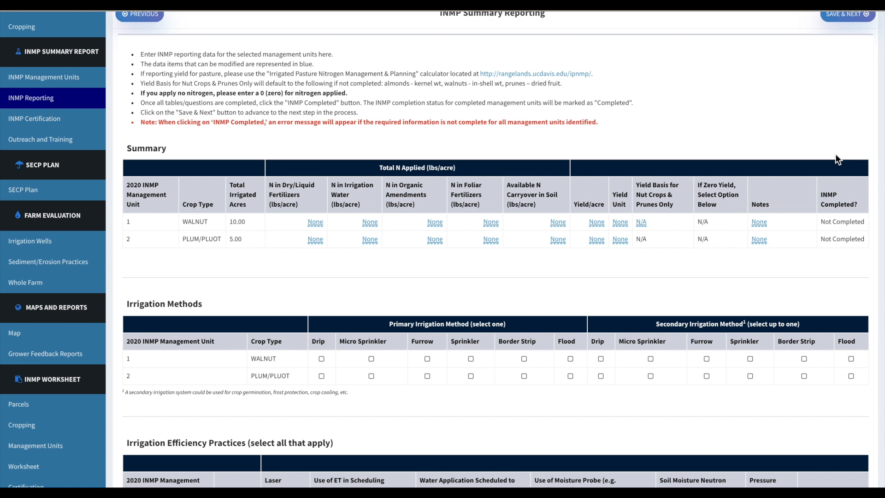
{"action": "mouse_move", "coordinate": [364, 153]}
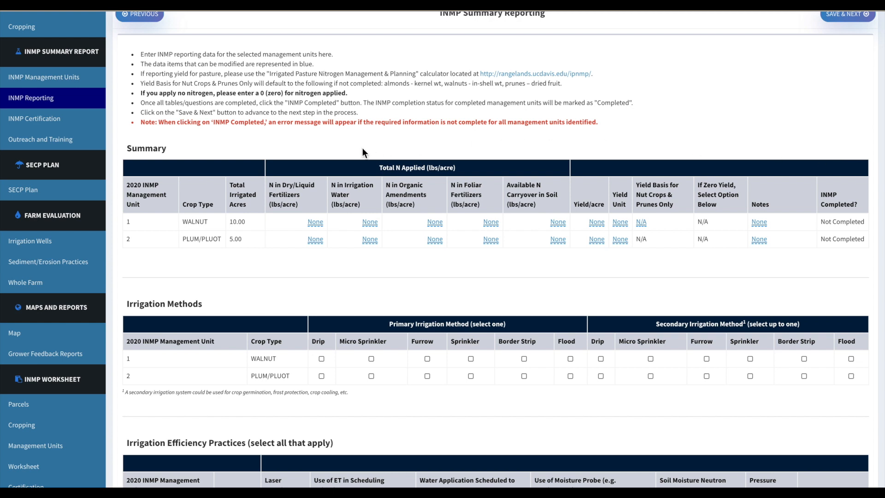
{"action": "mouse_move", "coordinate": [261, 192]}
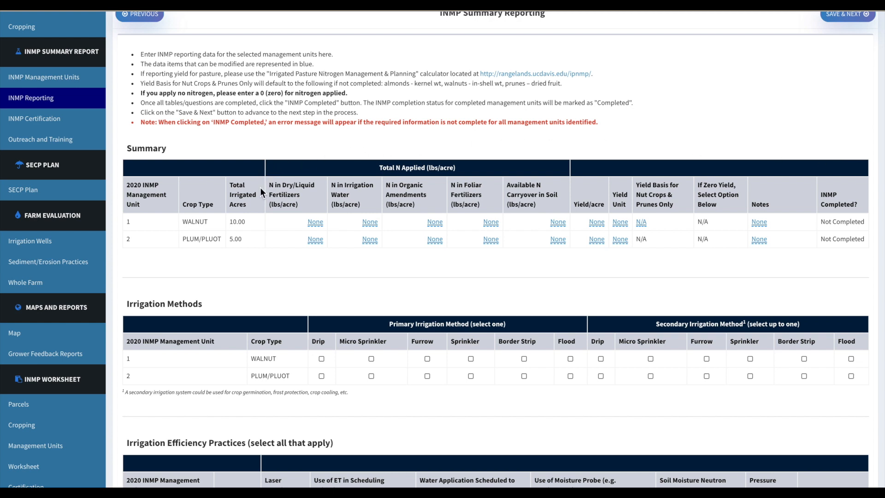
{"action": "mouse_move", "coordinate": [327, 191]}
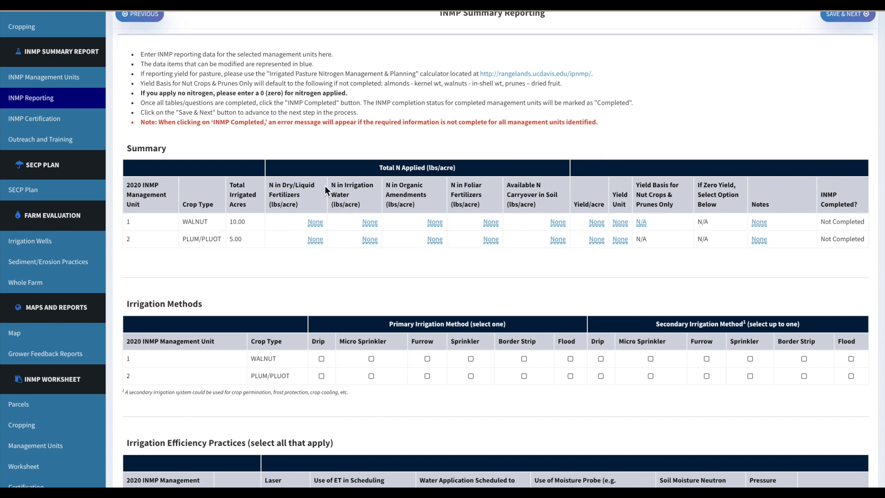
{"action": "mouse_move", "coordinate": [462, 179]}
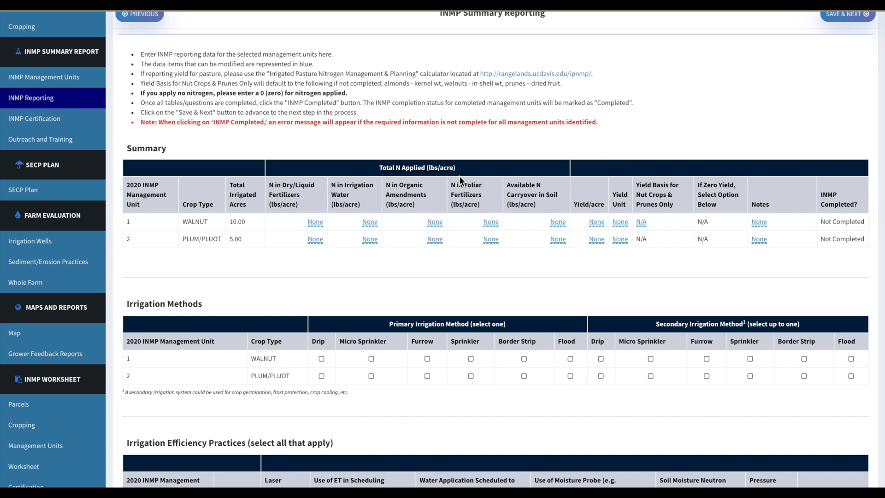
{"action": "mouse_move", "coordinate": [571, 183]}
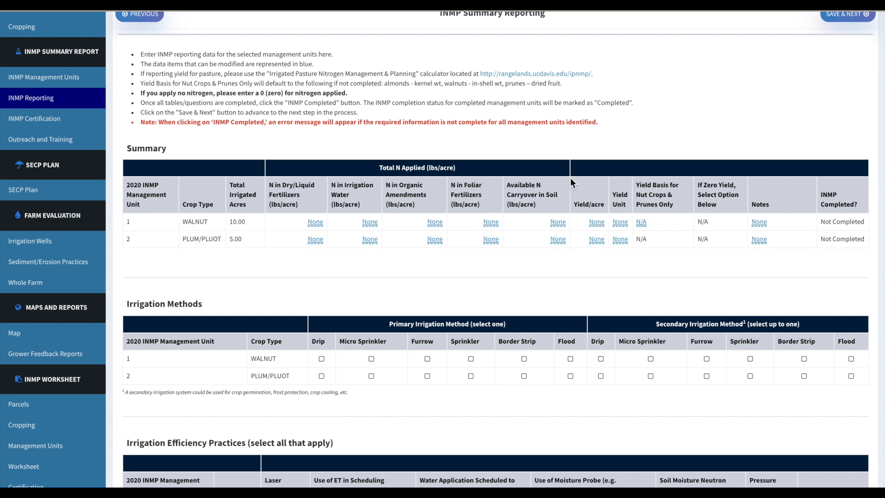
{"action": "mouse_move", "coordinate": [614, 194]}
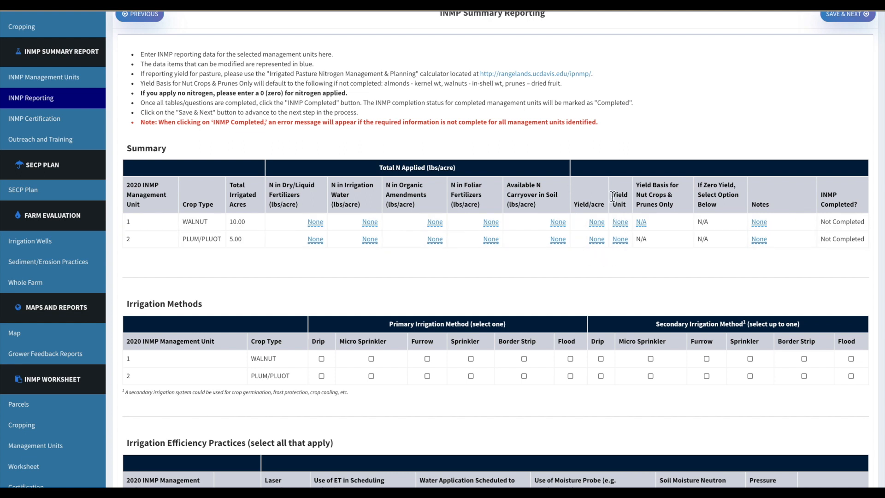
{"action": "mouse_move", "coordinate": [625, 176]}
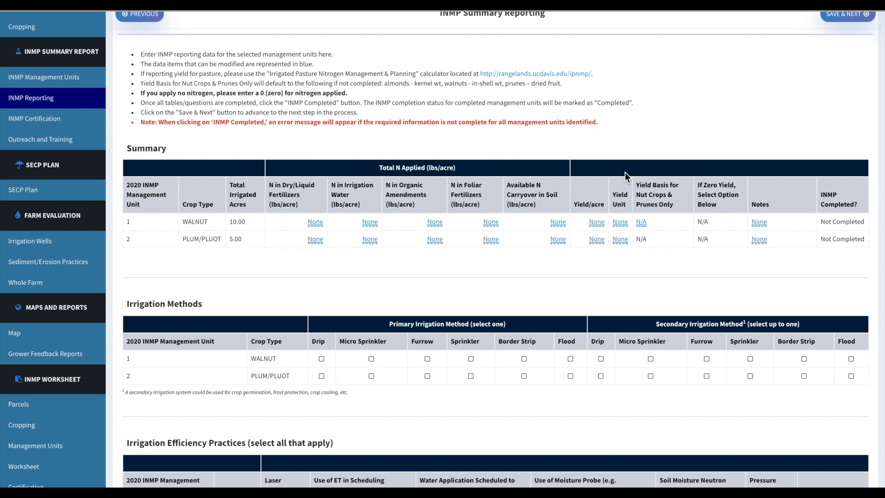
{"action": "mouse_move", "coordinate": [835, 168]}
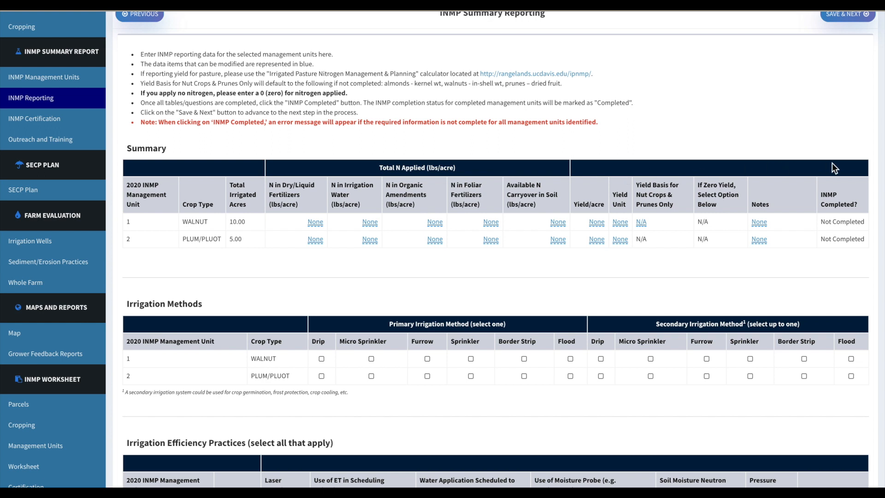
{"action": "mouse_move", "coordinate": [816, 278]}
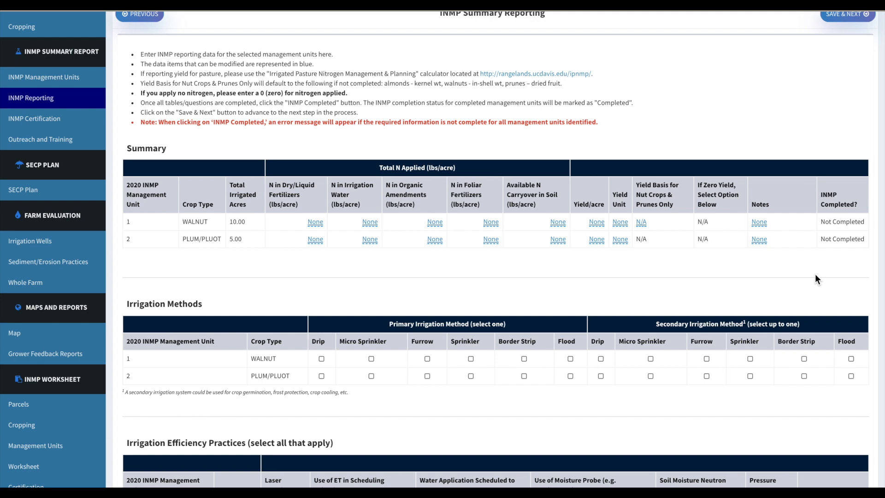
{"action": "scroll", "scroll_direction": "down", "scroll_amount": 3}
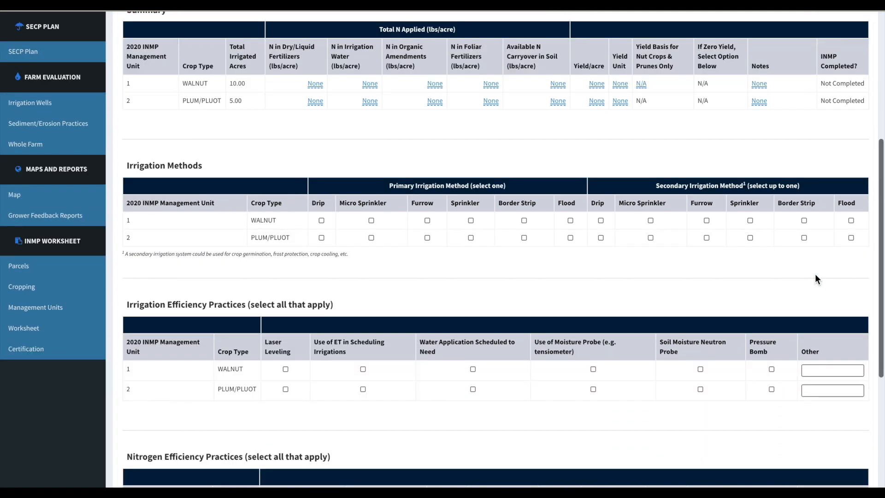
{"action": "scroll", "scroll_direction": "down", "scroll_amount": 3}
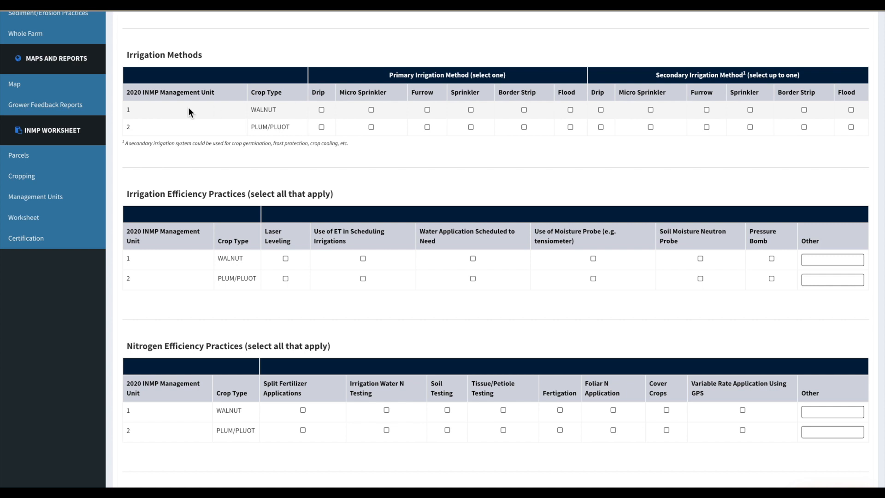
{"action": "mouse_move", "coordinate": [157, 260]}
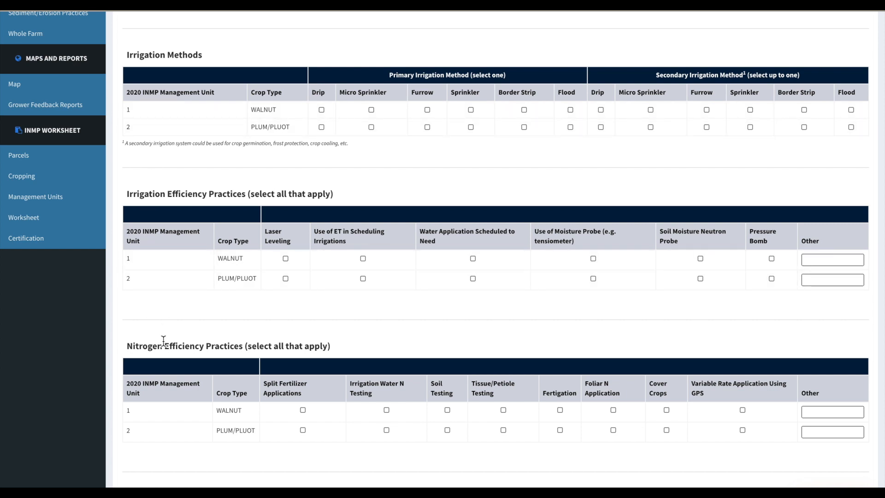
{"action": "mouse_move", "coordinate": [178, 456]}
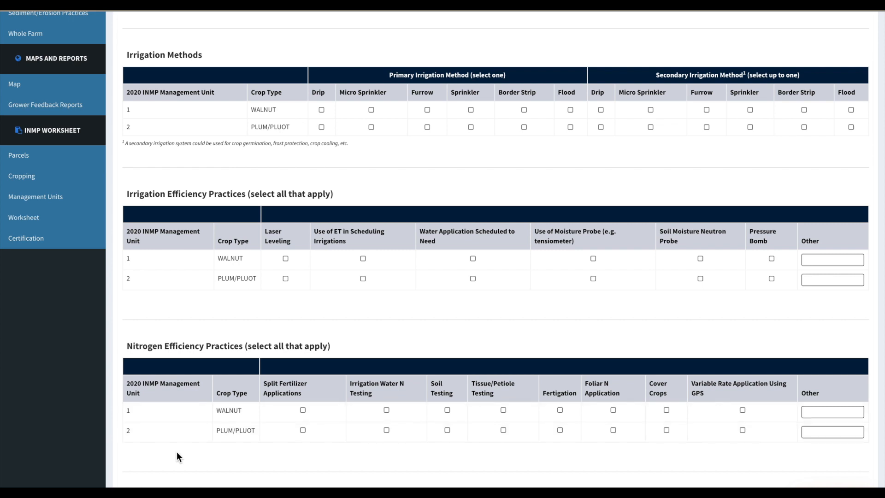
{"action": "scroll", "scroll_direction": "down", "scroll_amount": 3}
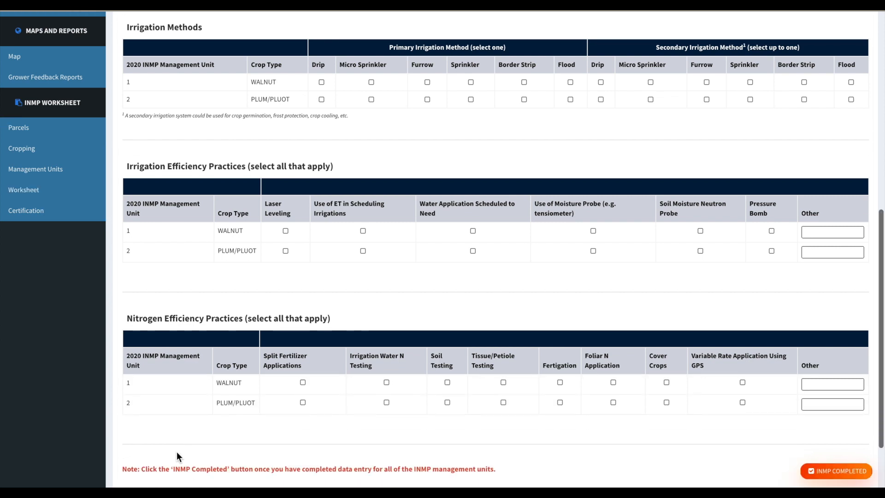
{"action": "scroll", "scroll_direction": "down", "scroll_amount": 3}
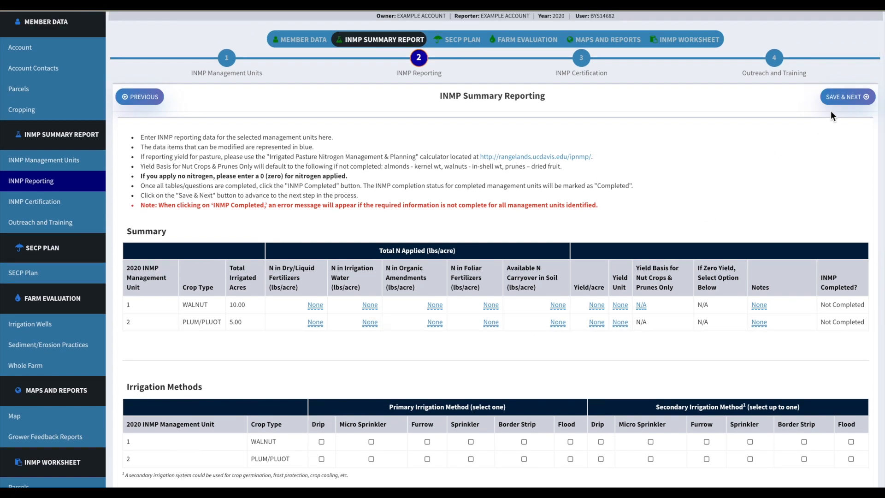
Step: Try saving the blank report and dismiss the 'Complete Management Units 1 and 2' warning
{"action": "left_click", "coordinate": [846, 97]}
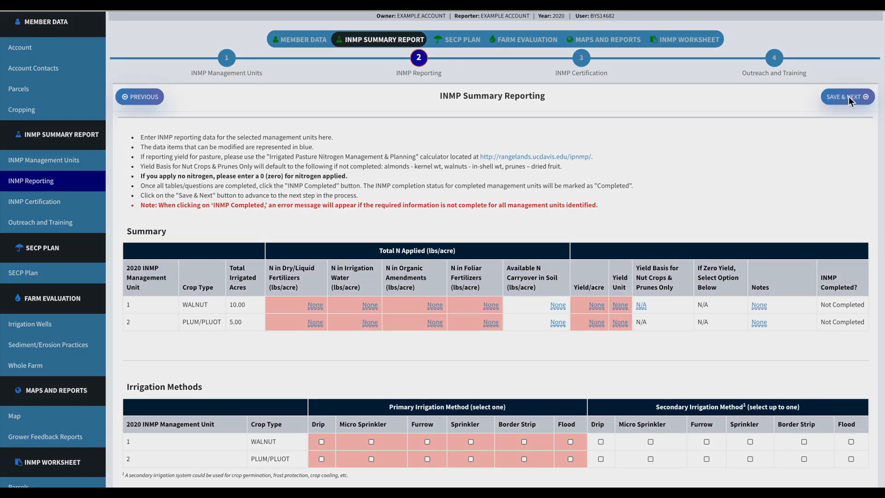
{"action": "left_click", "coordinate": [847, 97]}
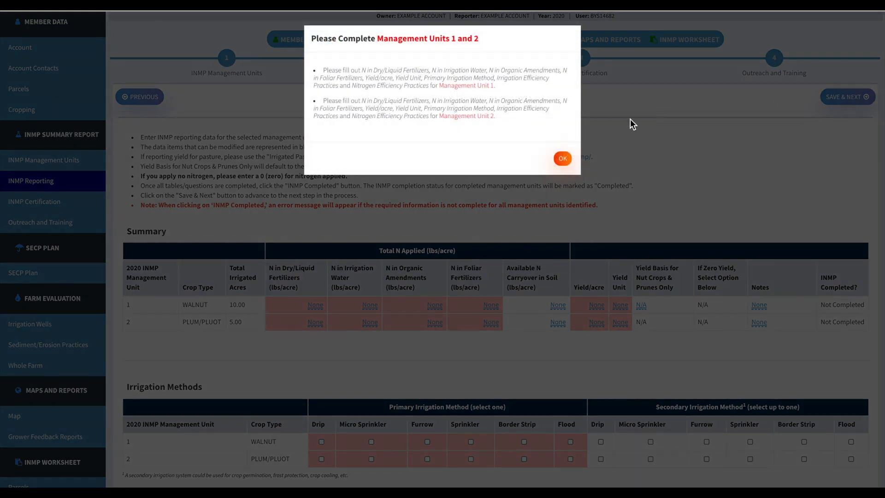
{"action": "mouse_move", "coordinate": [573, 123]}
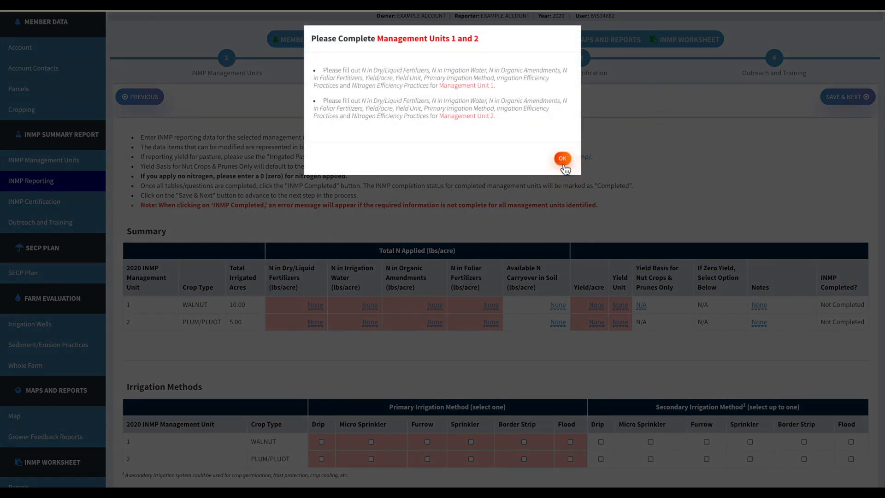
{"action": "left_click", "coordinate": [561, 158]}
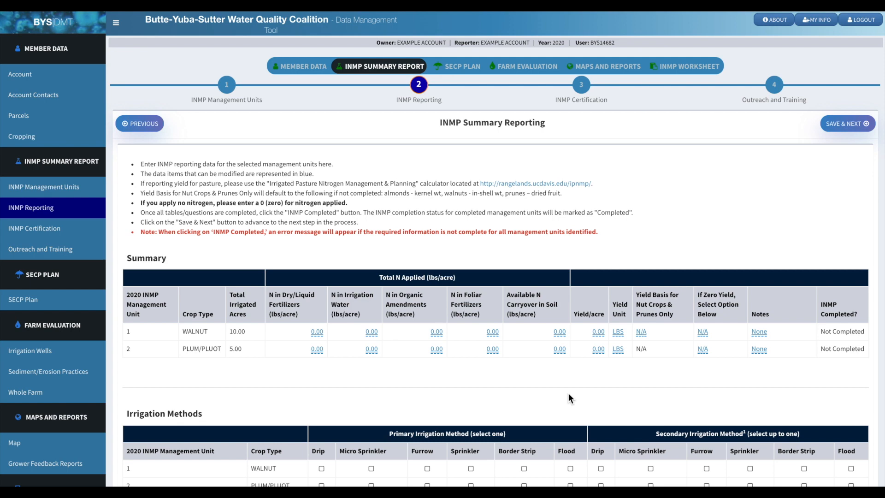
Step: Enter dry/liquid fertilizer nitrogen of 80.00 for walnut and 90 for plum/pluot
{"action": "scroll", "scroll_direction": "down", "scroll_amount": 3}
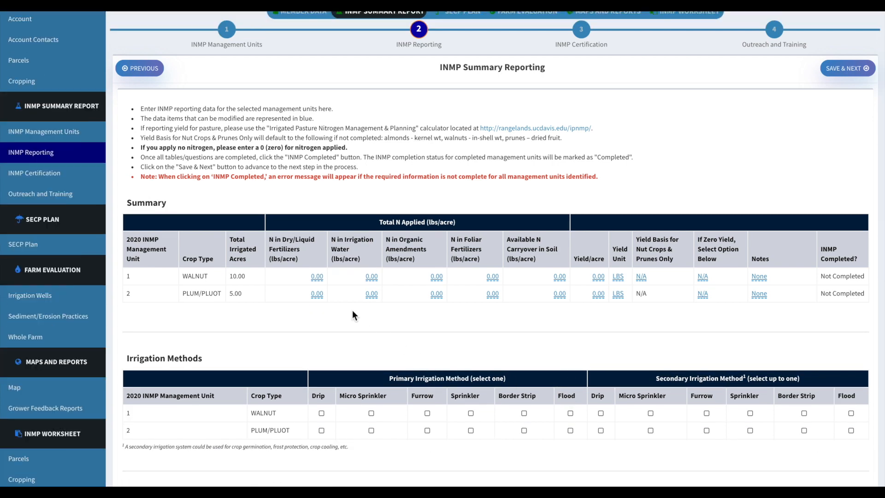
{"action": "left_click", "coordinate": [316, 276]}
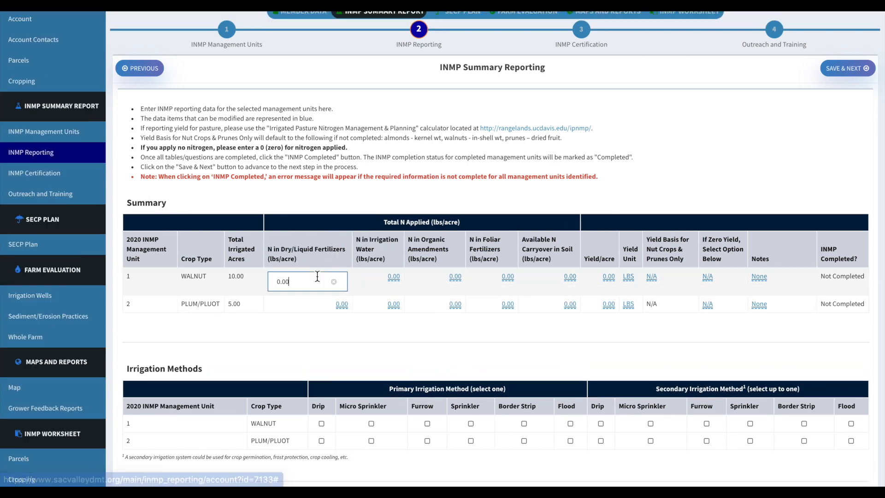
{"action": "type", "text": "0"}
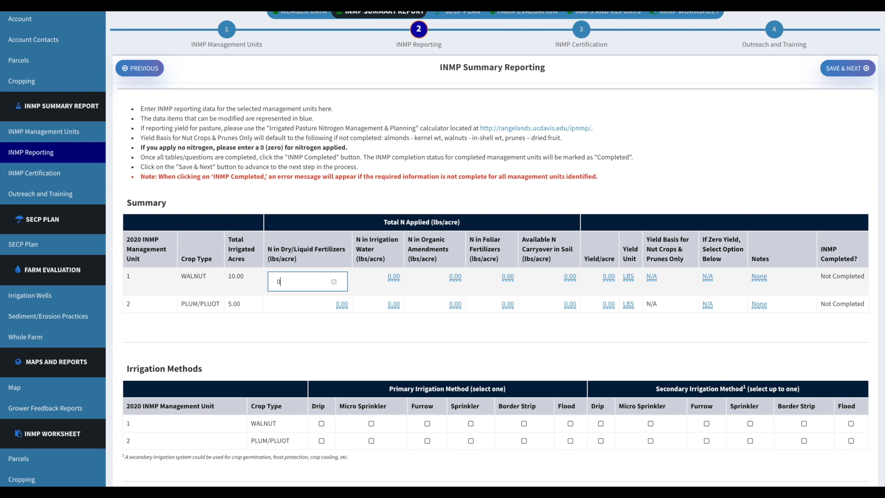
{"action": "type", "text": "80"}
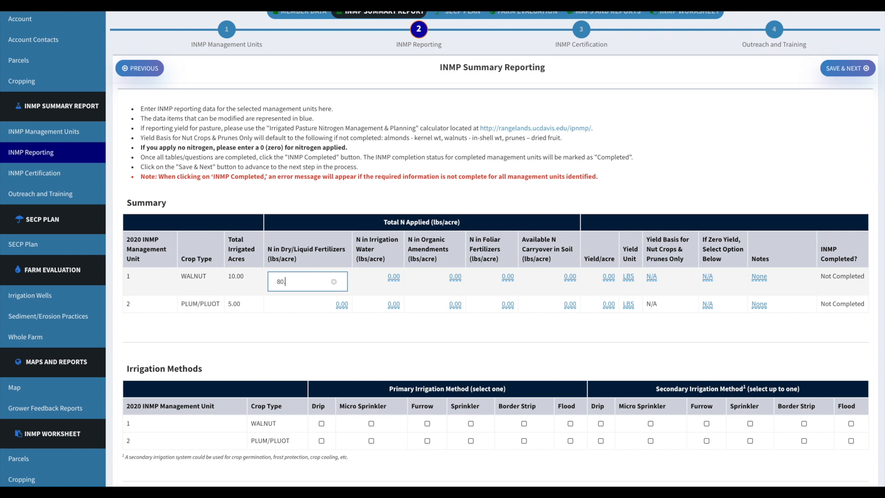
{"action": "left_click", "coordinate": [334, 281]}
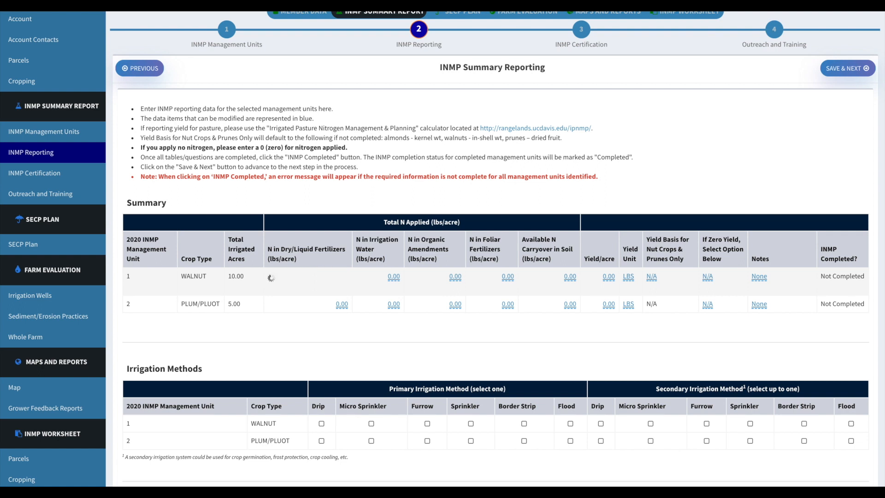
{"action": "type", "text": "80.00"}
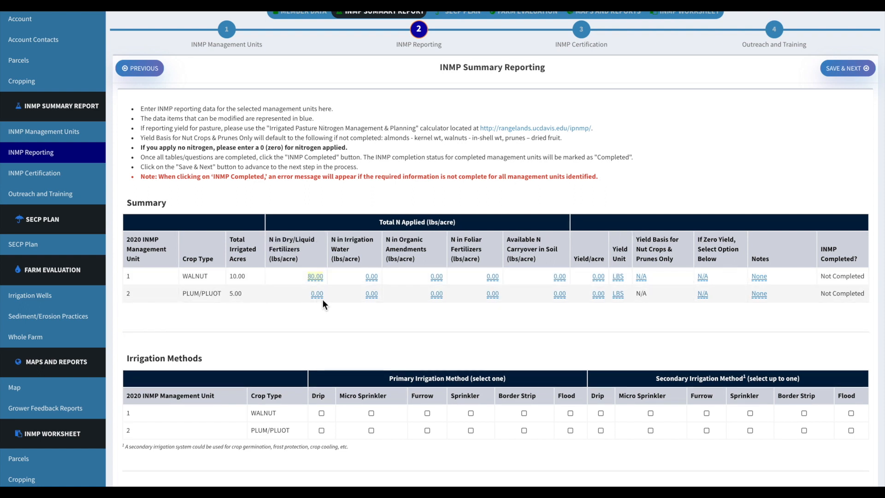
{"action": "left_click", "coordinate": [317, 293]}
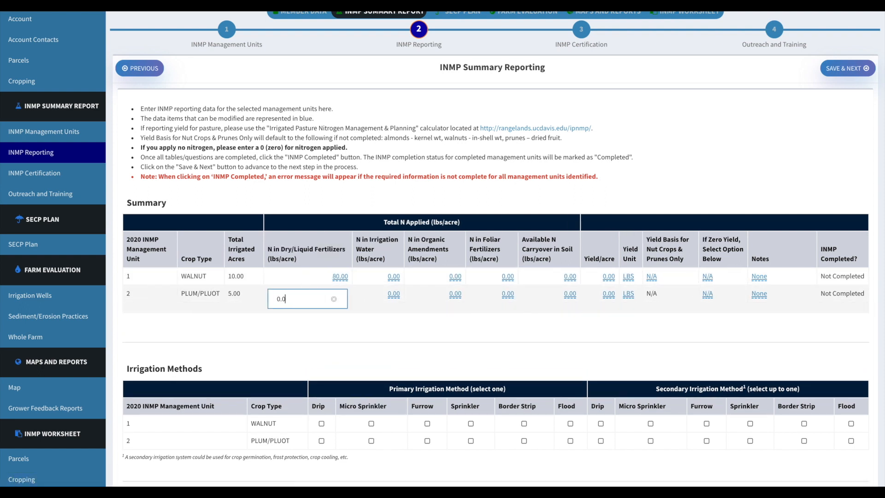
{"action": "type", "text": "90"}
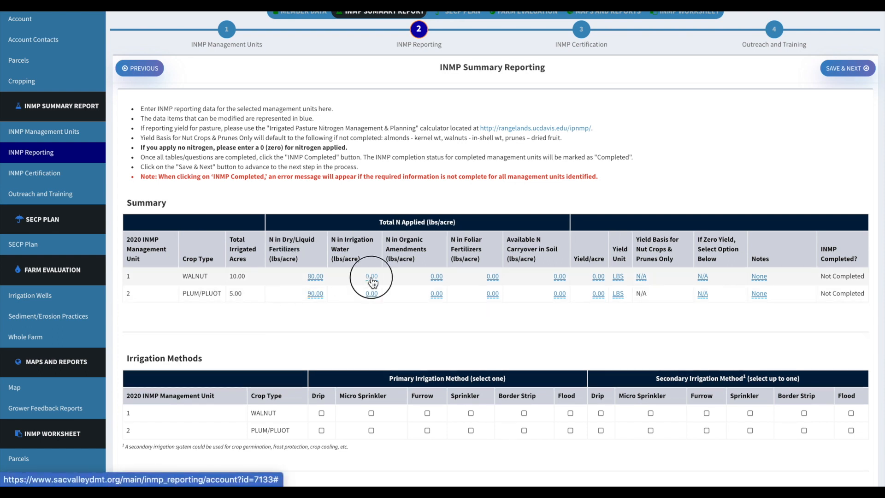
{"action": "left_click", "coordinate": [372, 276]}
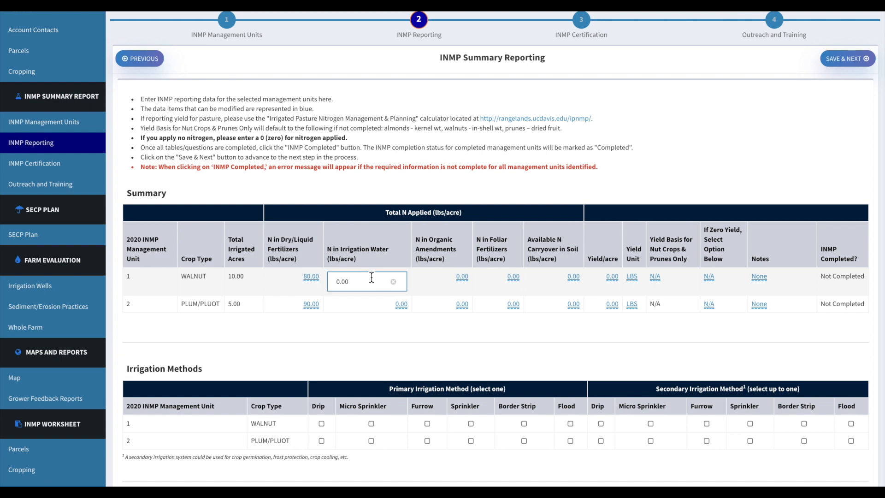
{"action": "mouse_move", "coordinate": [402, 340]}
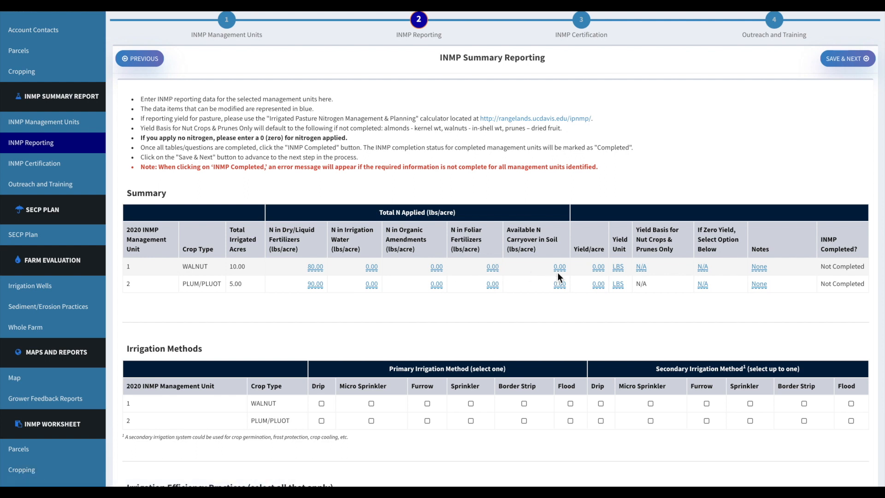
{"action": "mouse_move", "coordinate": [596, 267]}
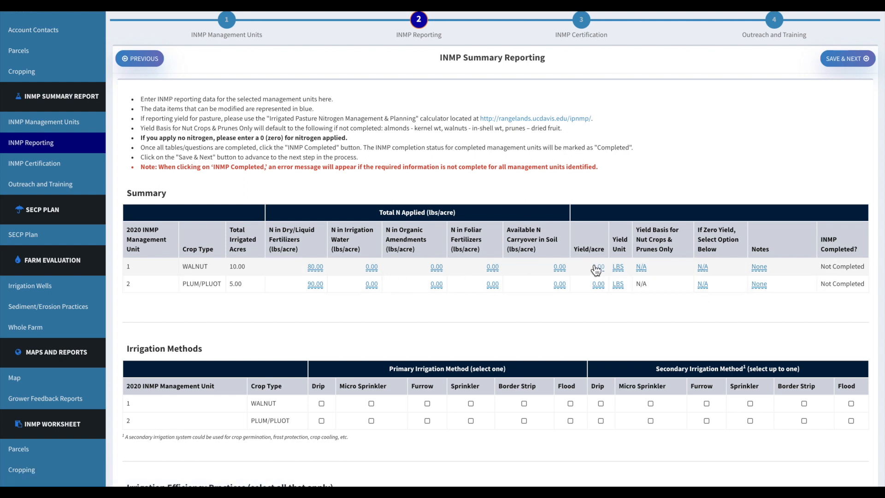
Step: Enter yields of 2500 LBS for walnut and 1 TON for plum/pluot
{"action": "left_click", "coordinate": [596, 267]}
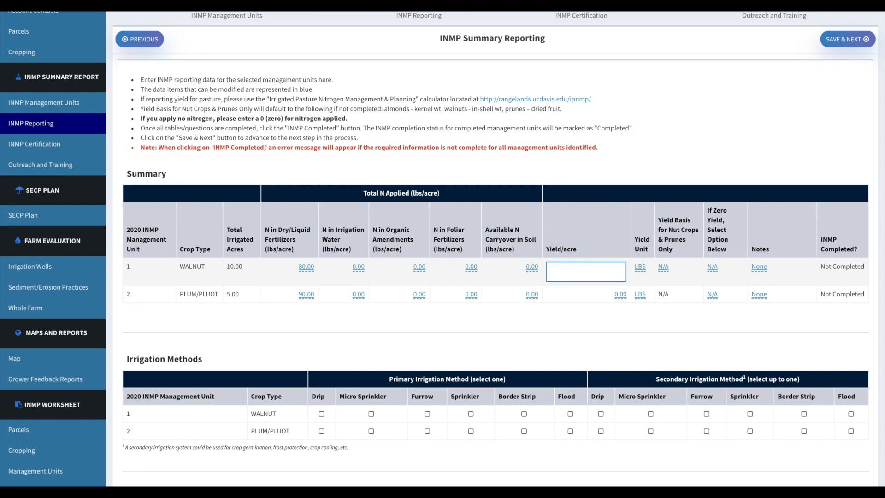
{"action": "type", "text": "2500"}
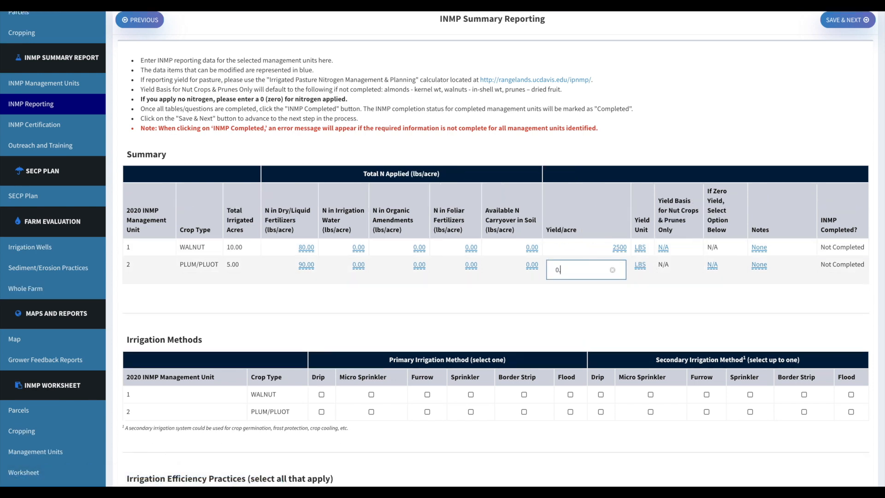
{"action": "type", "text": "1"}
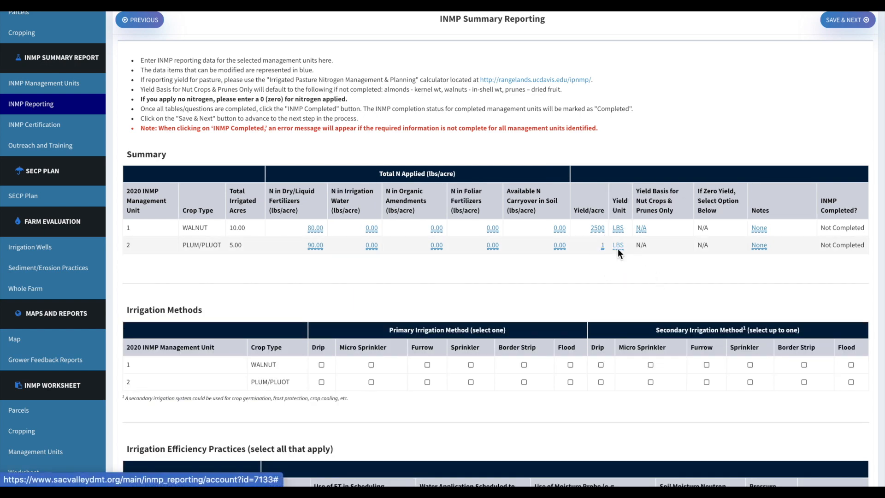
{"action": "left_click", "coordinate": [618, 244]}
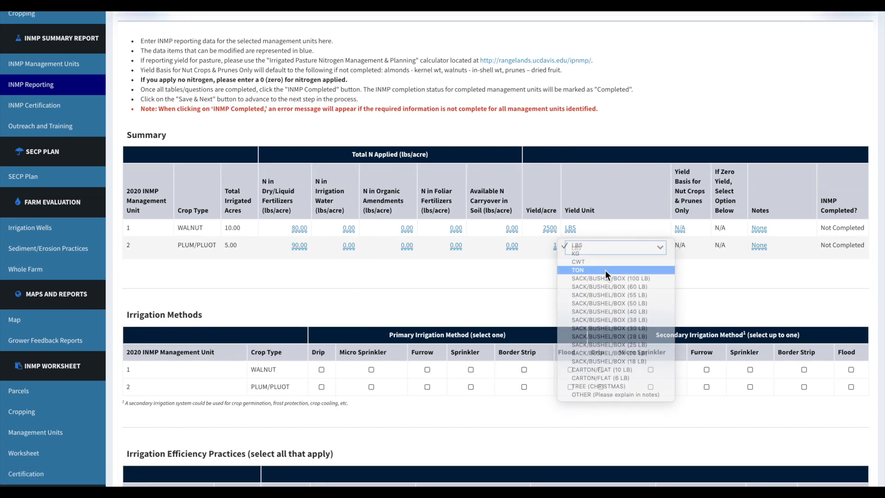
{"action": "left_click", "coordinate": [577, 270]}
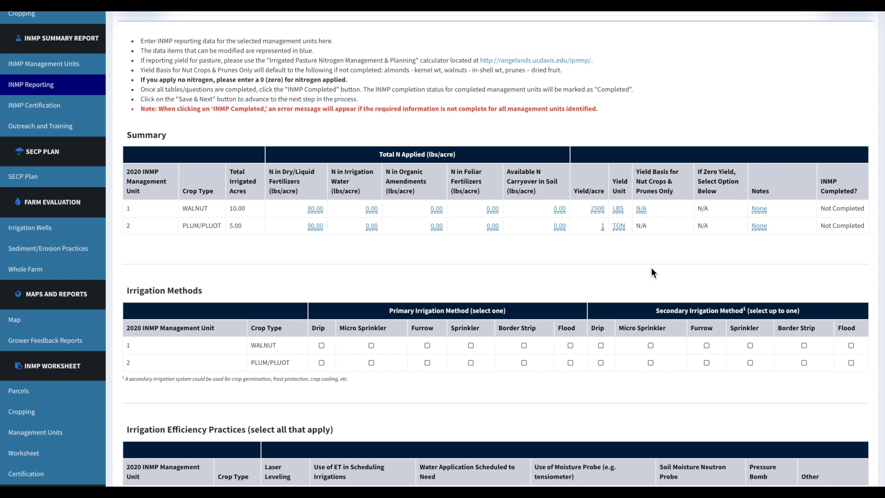
Step: Mark Drip and Micro Sprinkler as primary and secondary irrigation methods
{"action": "scroll", "scroll_direction": "down", "scroll_amount": 3}
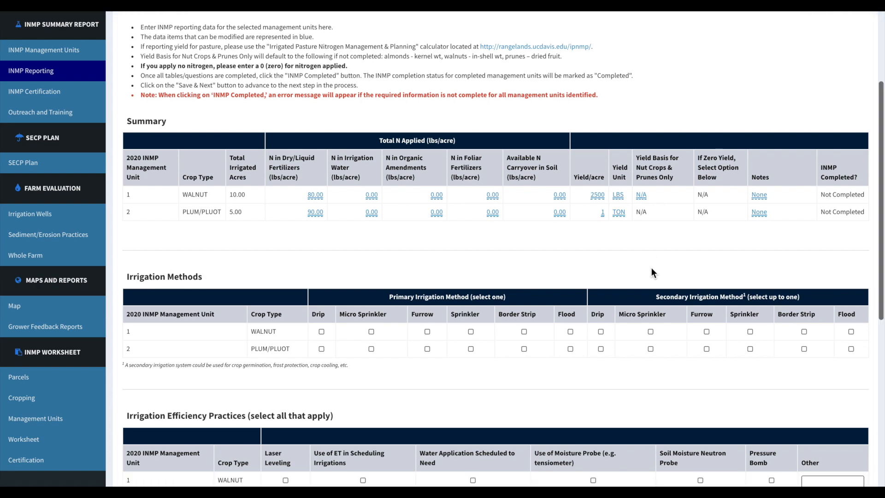
{"action": "scroll", "scroll_direction": "down", "scroll_amount": 3}
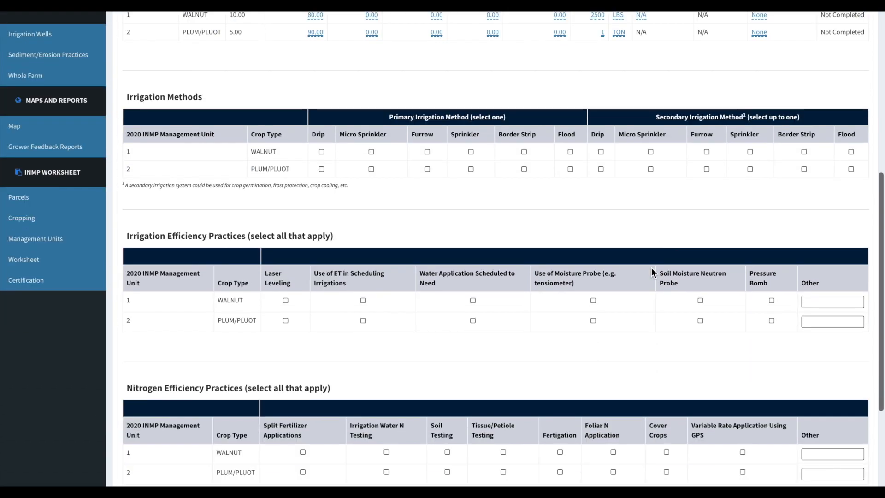
{"action": "scroll", "scroll_direction": "down", "scroll_amount": 3}
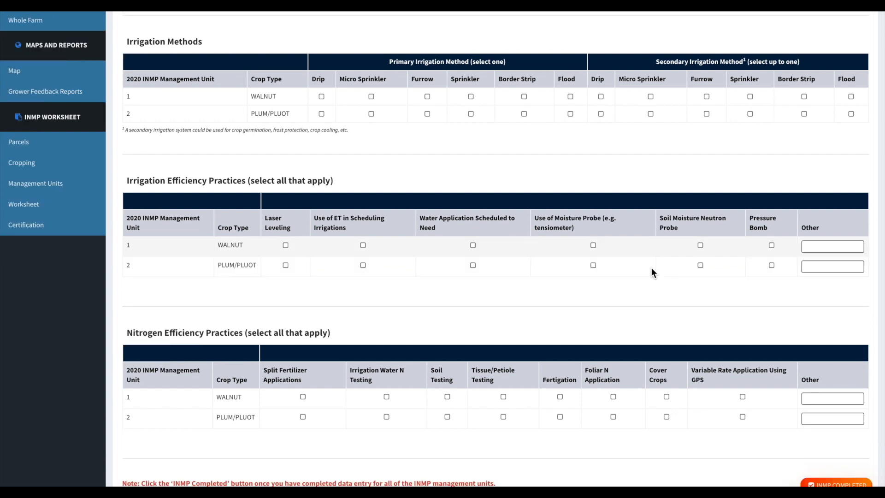
{"action": "mouse_move", "coordinate": [203, 129]}
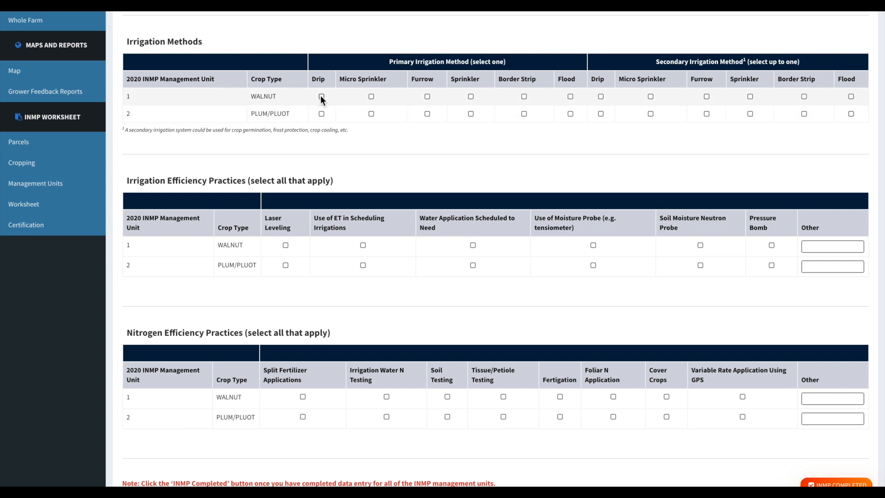
{"action": "left_click", "coordinate": [321, 96]}
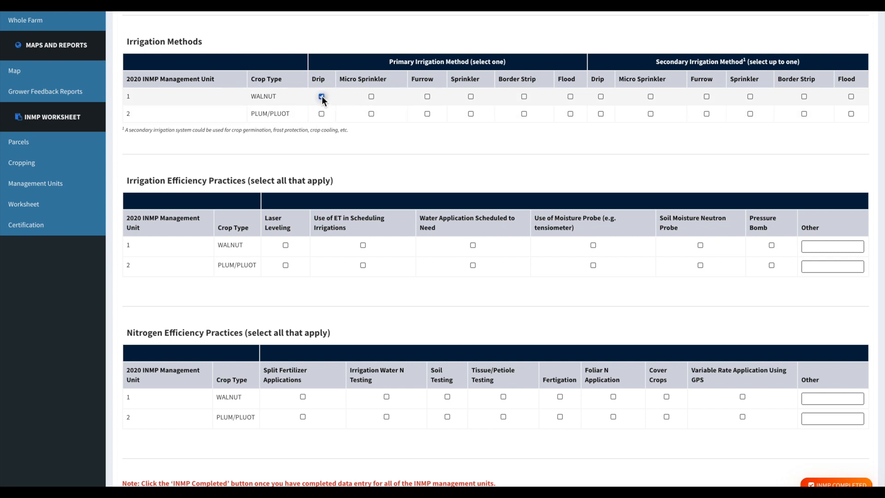
{"action": "left_click", "coordinate": [321, 95]}
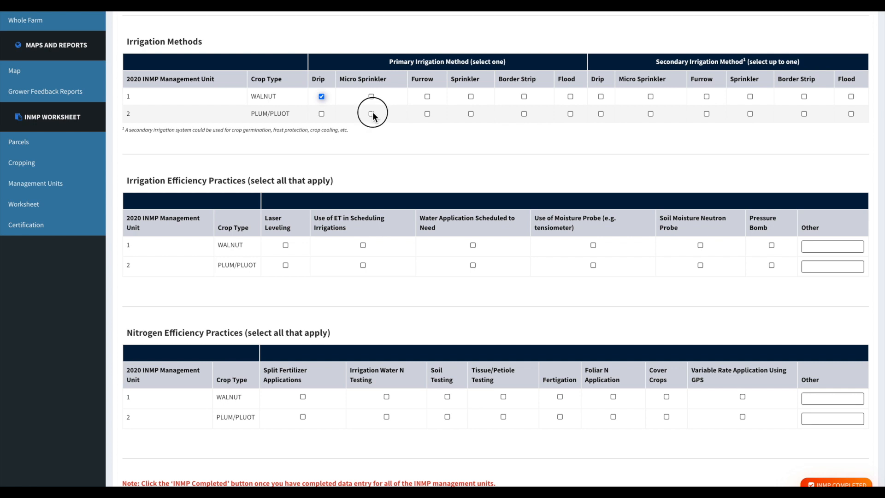
{"action": "left_click", "coordinate": [371, 113]}
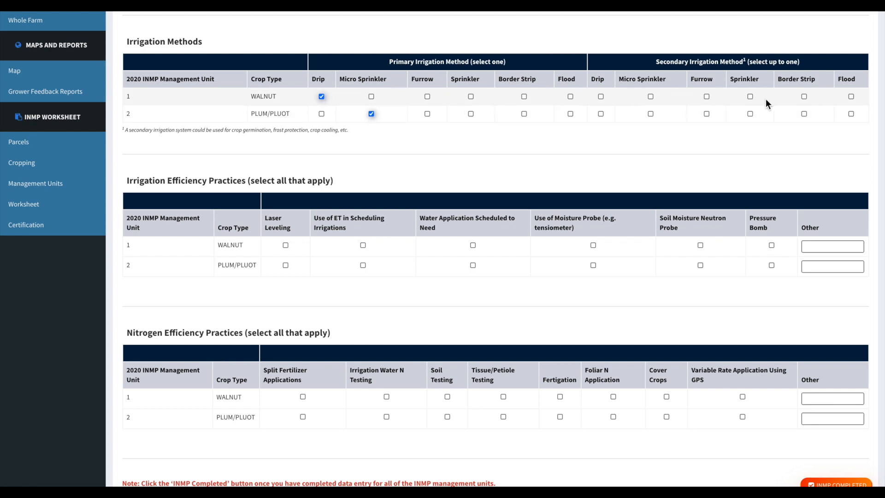
{"action": "mouse_move", "coordinate": [606, 103]}
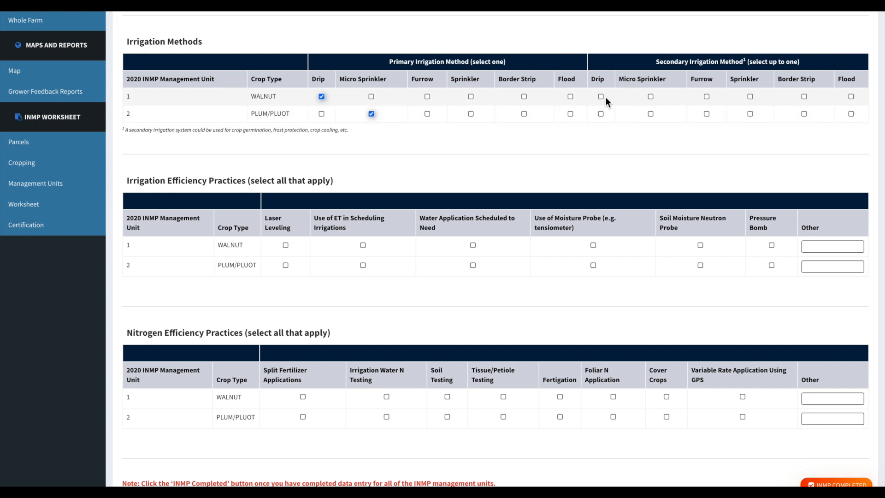
{"action": "left_click", "coordinate": [600, 96]}
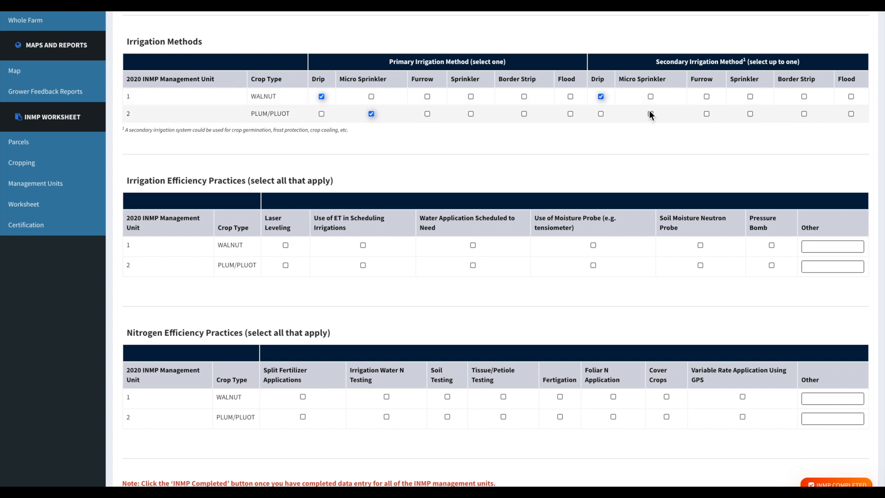
{"action": "left_click", "coordinate": [649, 113]}
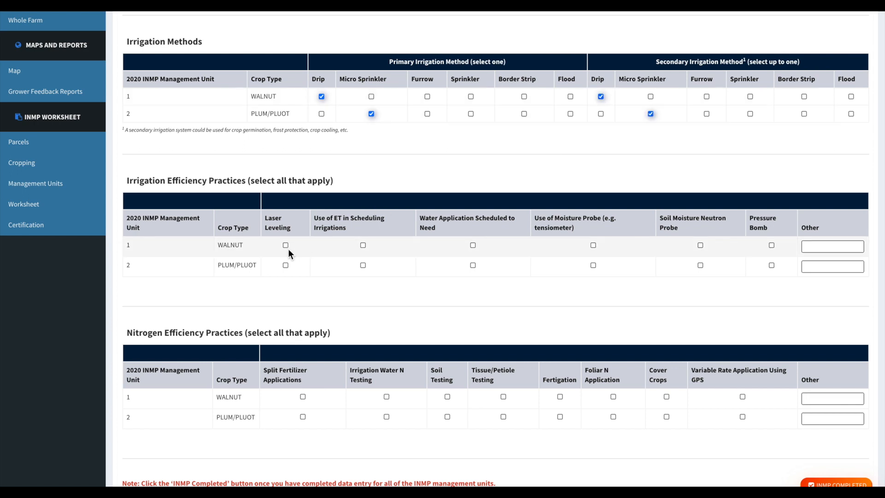
Step: Record Laser Leveling, ET scheduling, Water Application Scheduled to Need, and Soil Testing practices
{"action": "left_click", "coordinate": [285, 245]}
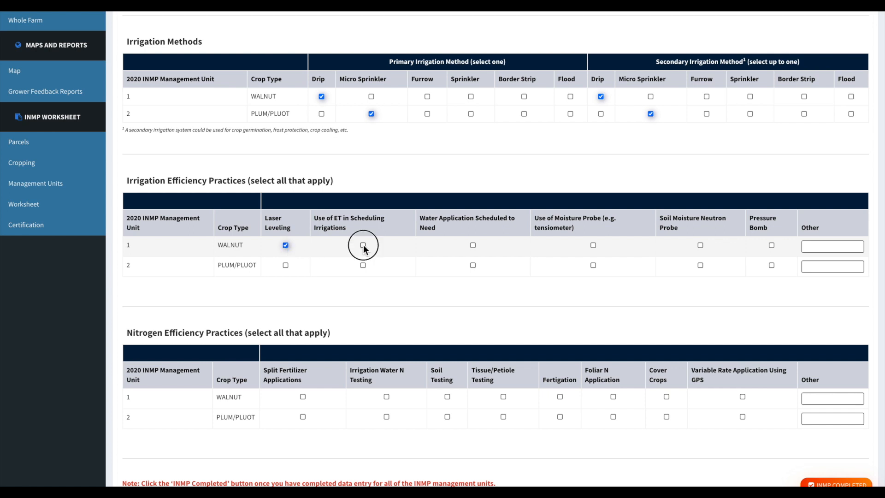
{"action": "left_click", "coordinate": [362, 244]}
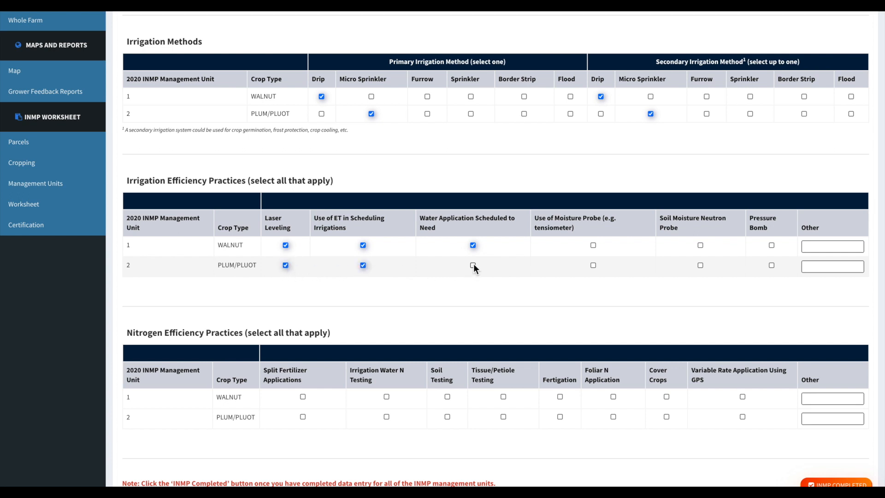
{"action": "left_click", "coordinate": [473, 265]}
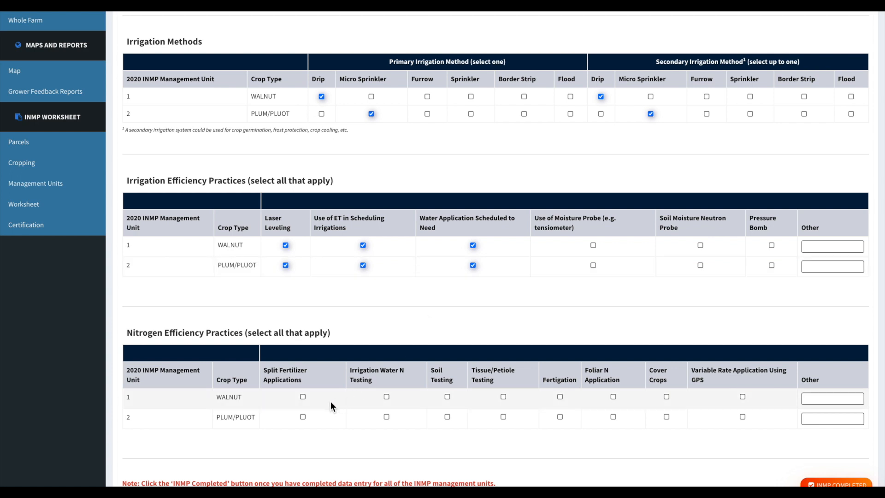
{"action": "mouse_move", "coordinate": [409, 399]}
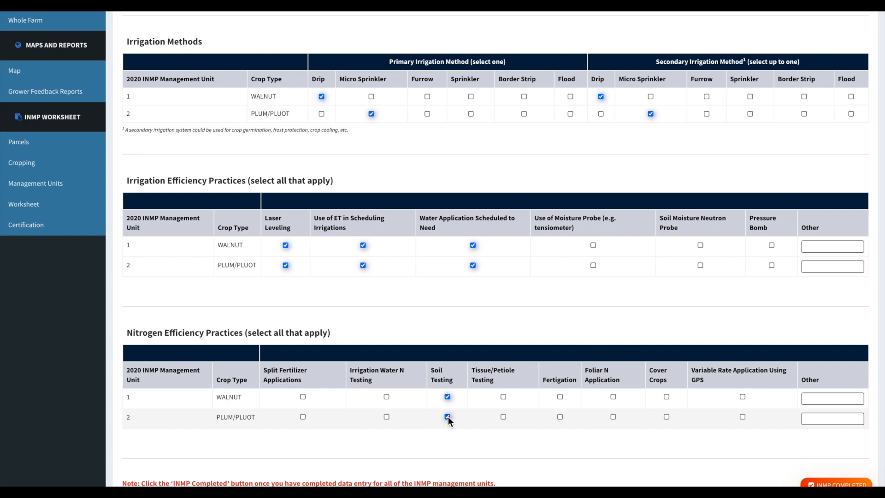
{"action": "left_click", "coordinate": [447, 417]}
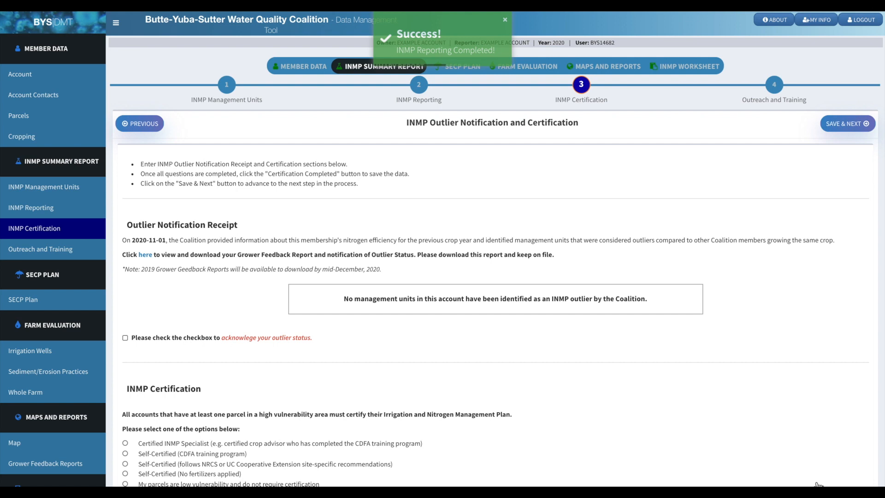
{"action": "mouse_move", "coordinate": [530, 182]}
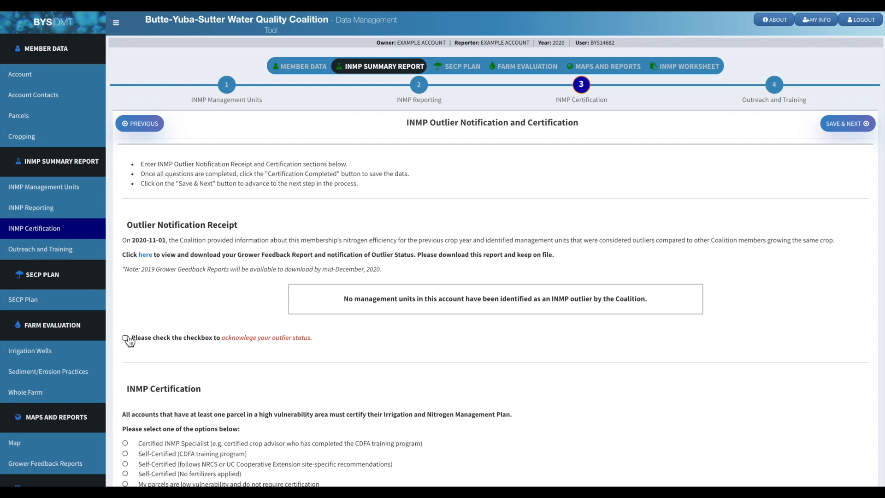
Step: Acknowledge outlier status, choose Certified INMP Specialist, enter the preparer name, and complete certification
{"action": "left_click", "coordinate": [125, 338]}
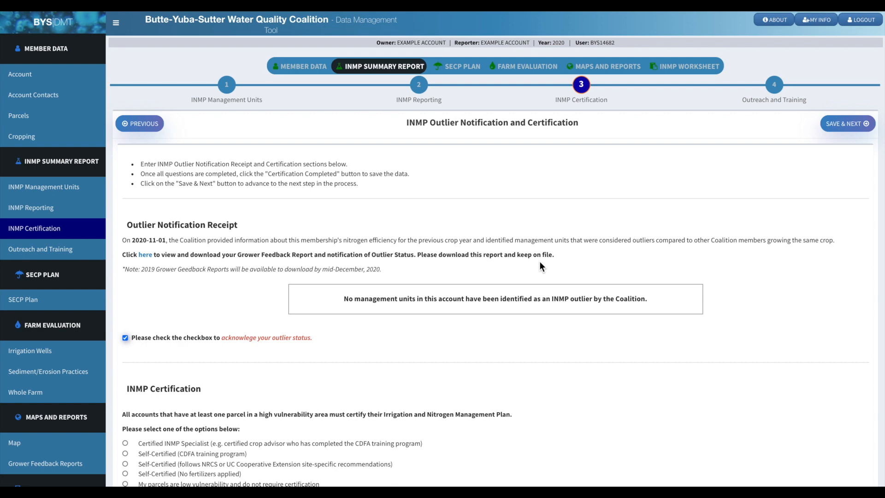
{"action": "scroll", "scroll_direction": "down", "scroll_amount": 3}
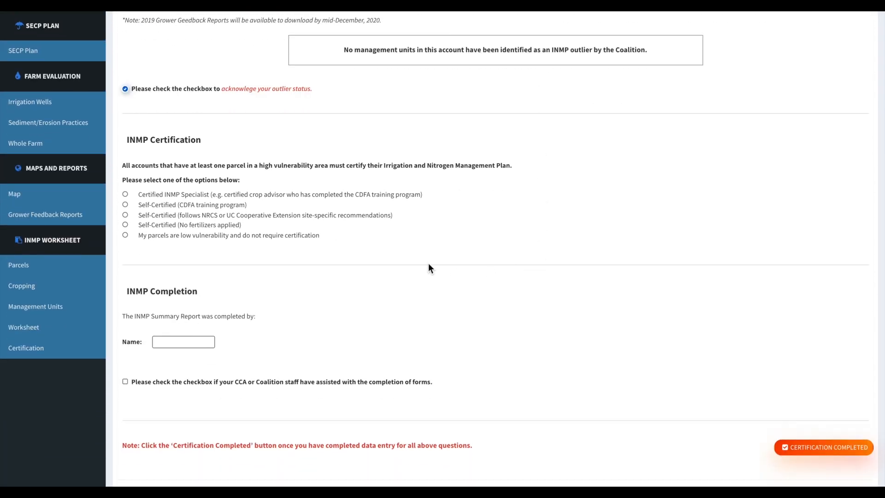
{"action": "mouse_move", "coordinate": [251, 279]}
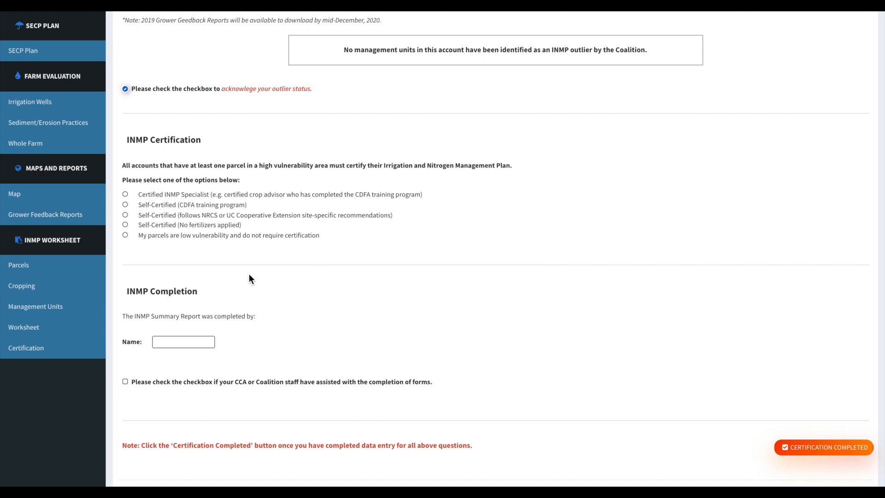
{"action": "mouse_move", "coordinate": [142, 247]}
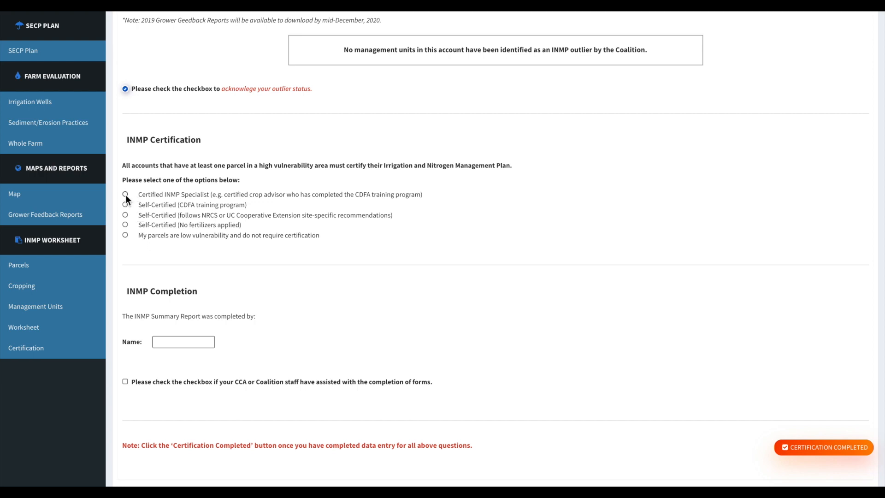
{"action": "left_click", "coordinate": [125, 194]}
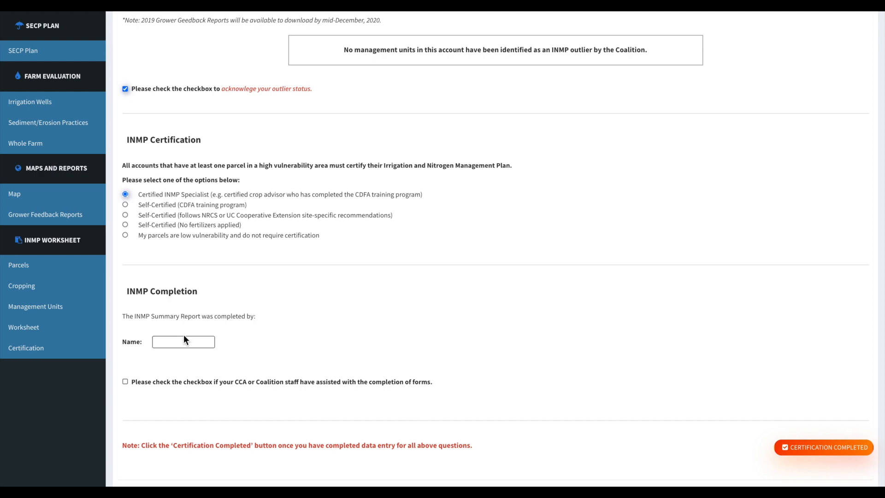
{"action": "type", "text": "Example Acc"}
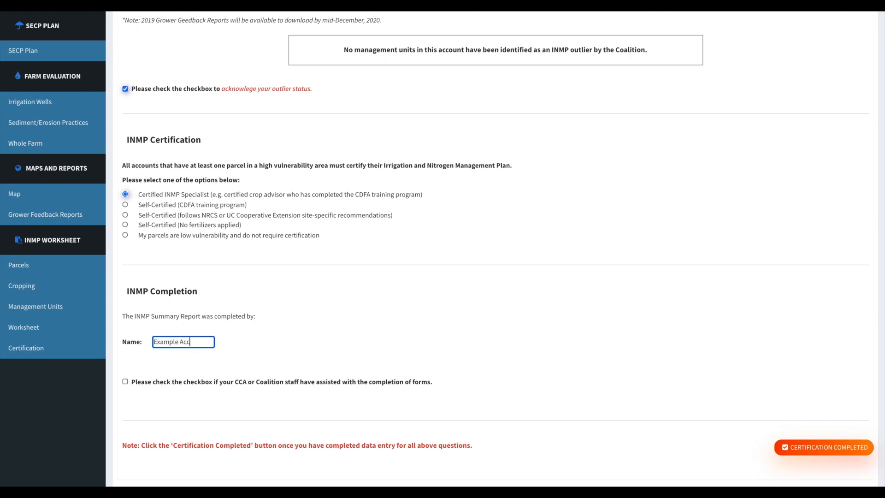
{"action": "type", "text": "ount"}
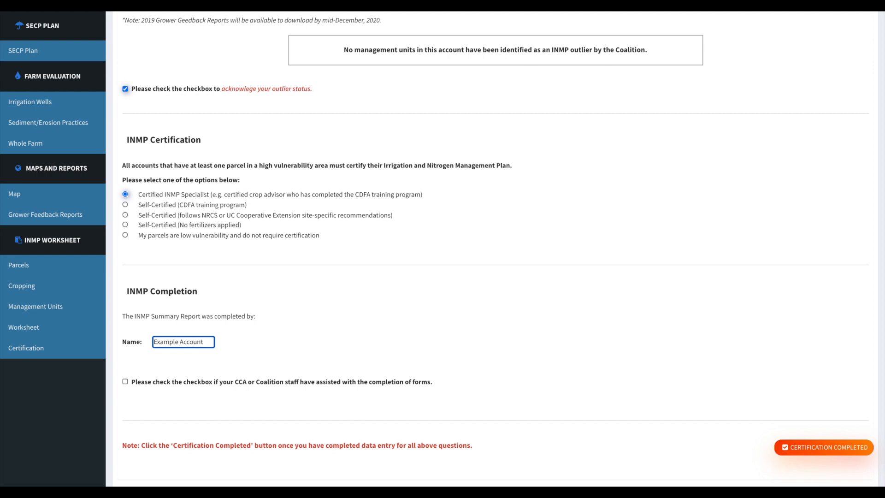
{"action": "mouse_move", "coordinate": [740, 446]}
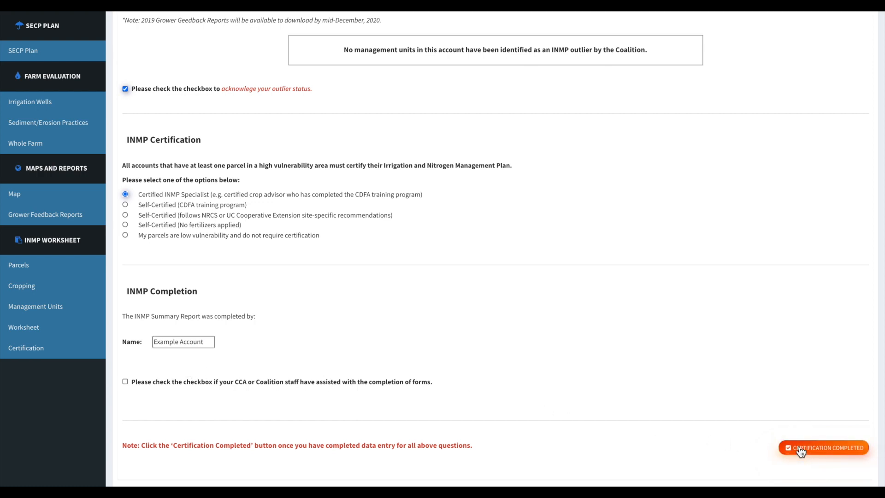
{"action": "left_click", "coordinate": [827, 447]}
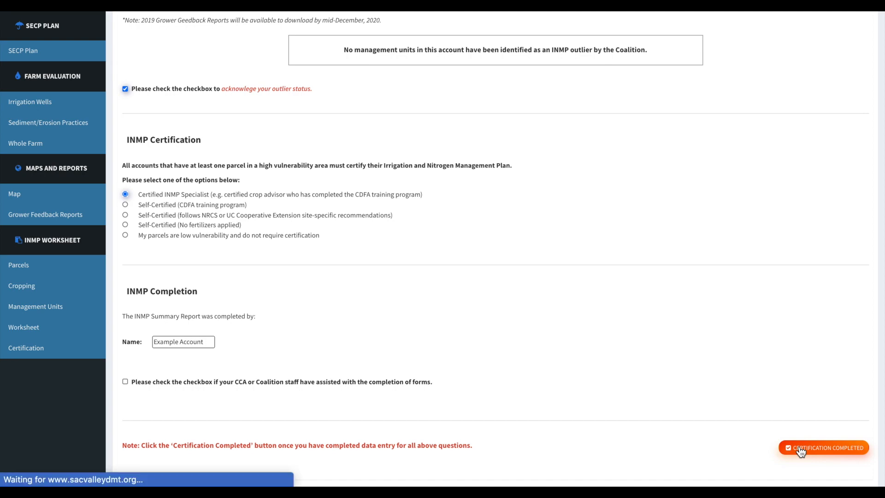
{"action": "left_click", "coordinate": [825, 447]}
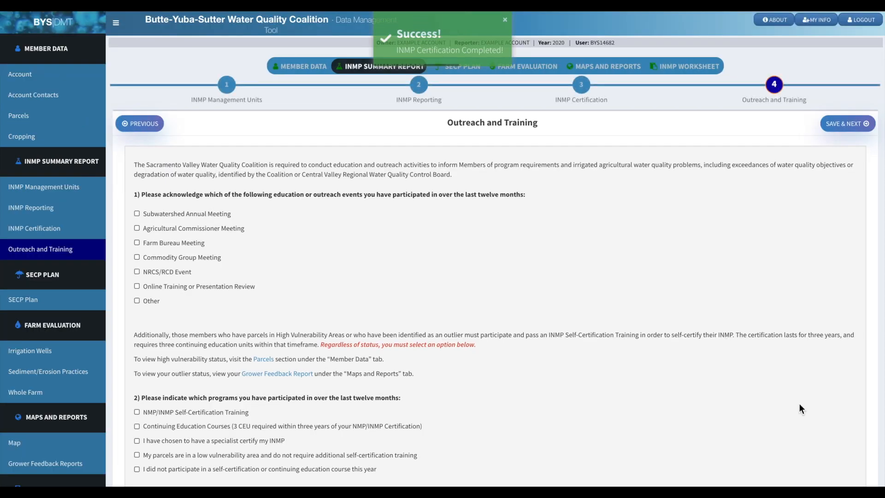
Step: Report an Agricultural Commissioner Meeting and specialist INMP certification, then save outreach and training
{"action": "scroll", "scroll_direction": "down", "scroll_amount": 3}
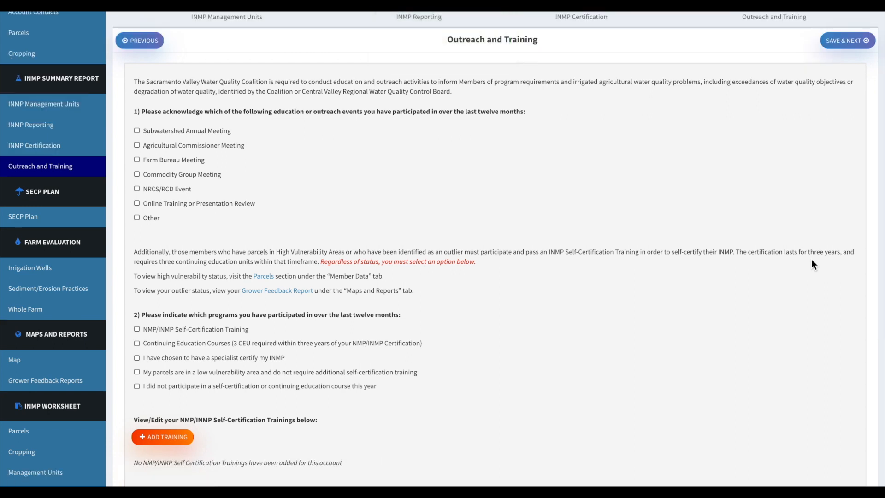
{"action": "mouse_move", "coordinate": [197, 156]}
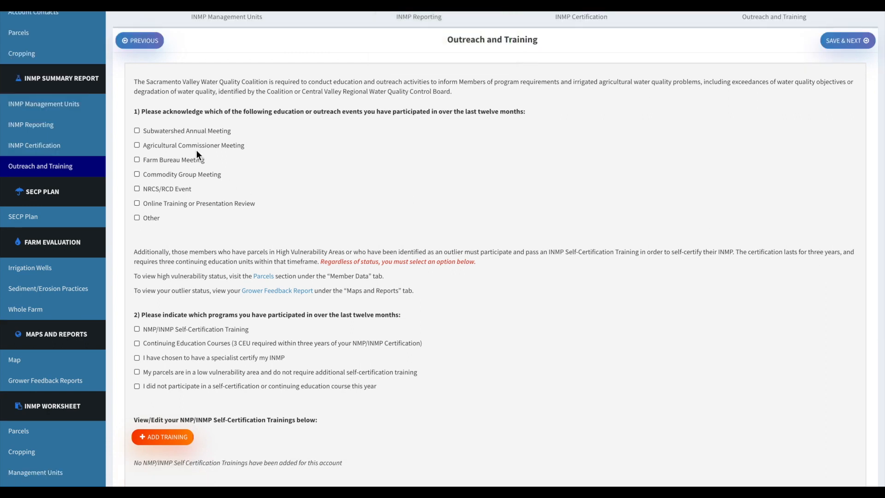
{"action": "left_click", "coordinate": [136, 145]}
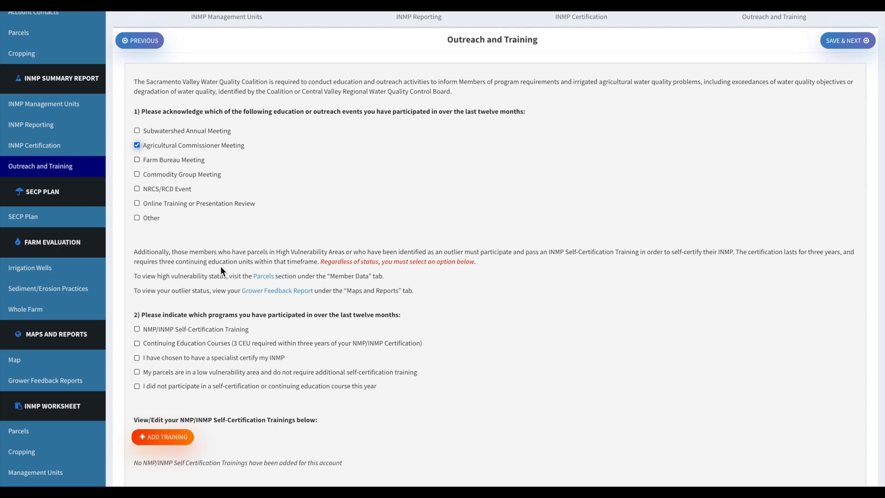
{"action": "mouse_move", "coordinate": [468, 363]}
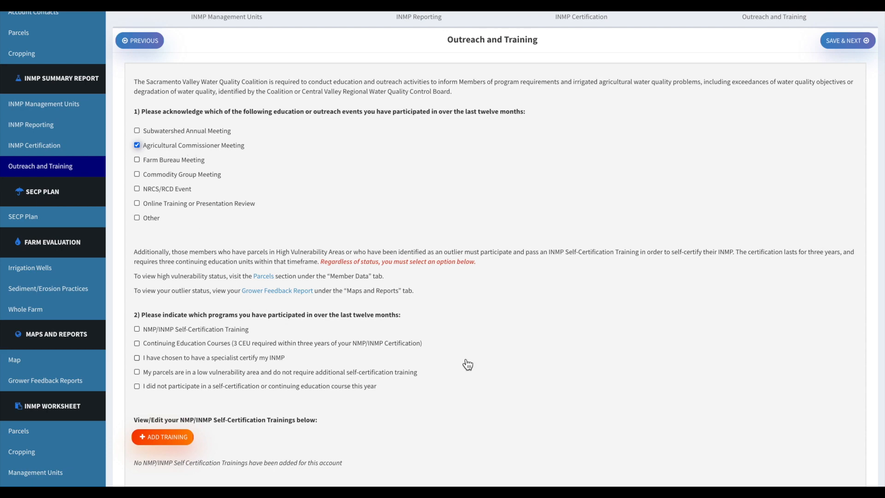
{"action": "left_click", "coordinate": [137, 311]}
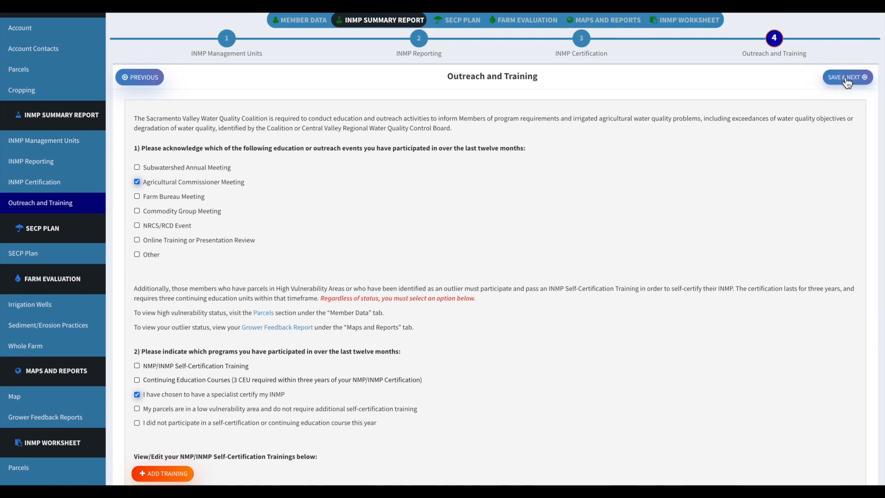
{"action": "left_click", "coordinate": [845, 77]}
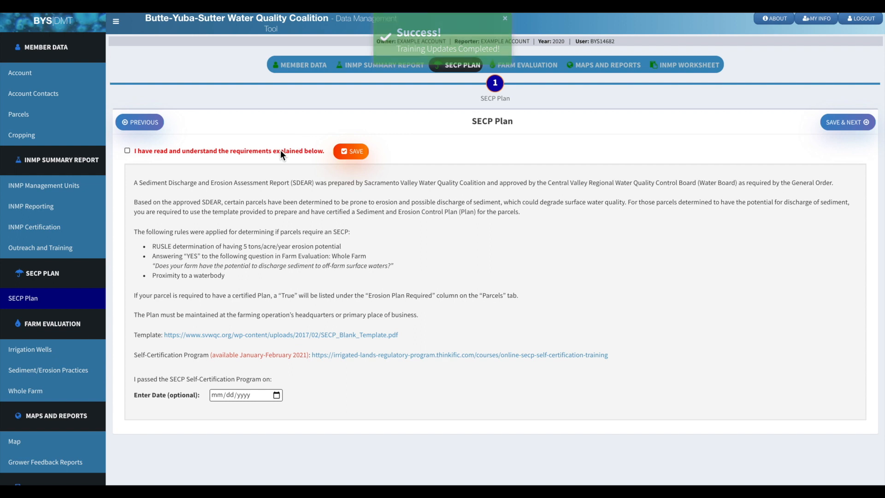
Step: Confirm having read the SECP Plan requirements and save the acknowledgement
{"action": "left_click", "coordinate": [127, 151]}
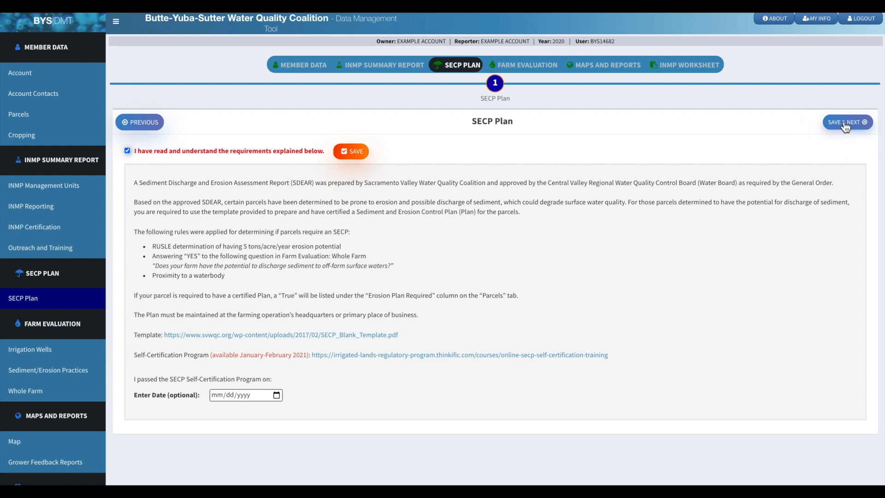
{"action": "left_click", "coordinate": [846, 121]}
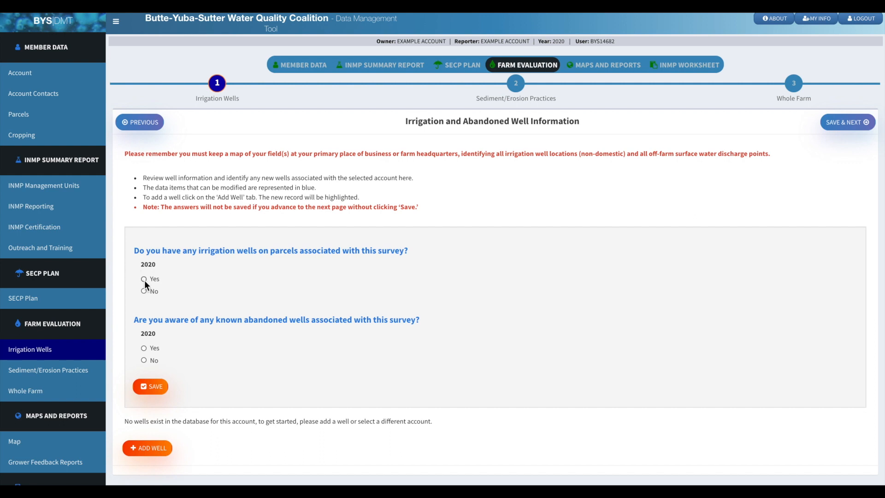
Step: Answer Yes to irrigation wells and No to abandoned wells, and save
{"action": "left_click", "coordinate": [144, 278]}
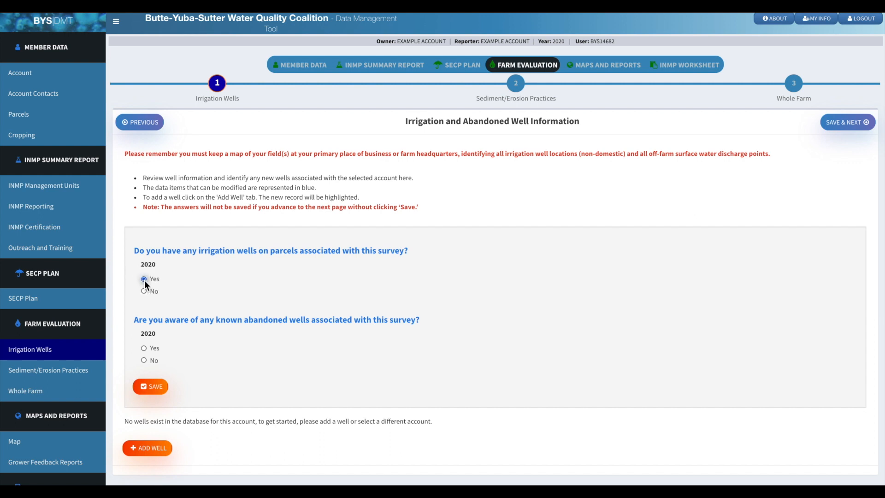
{"action": "left_click", "coordinate": [144, 360]}
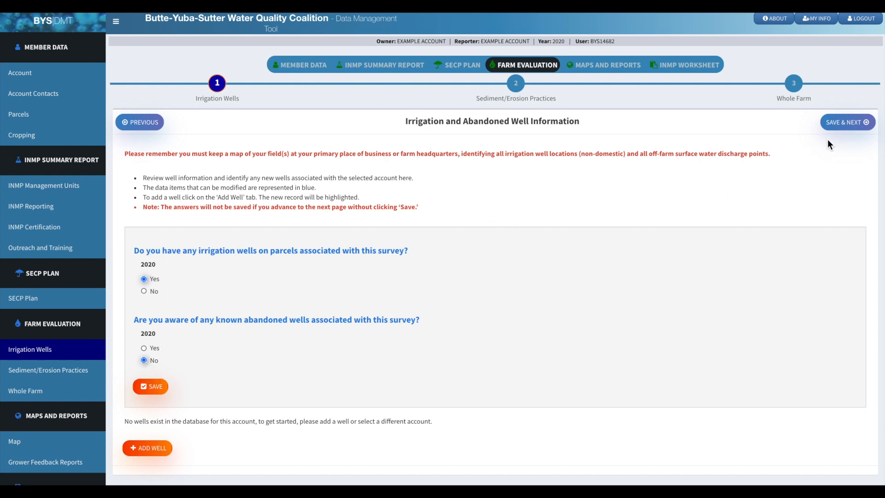
{"action": "left_click", "coordinate": [147, 448]}
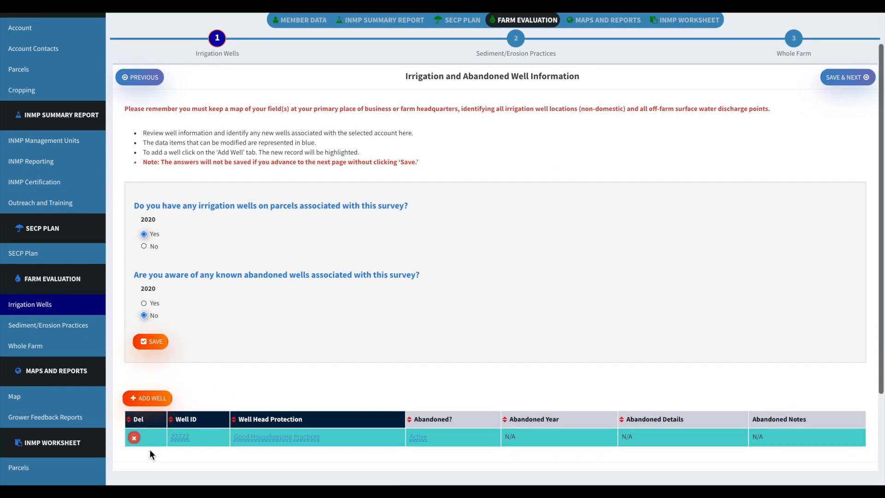
Step: Rename well ZZZZZ to 'Main' and save the wells section
{"action": "scroll", "scroll_direction": "down", "scroll_amount": 3}
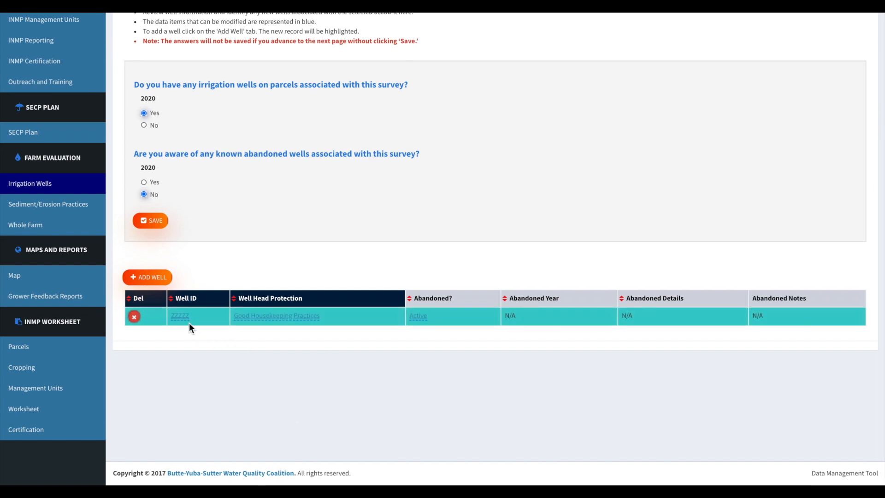
{"action": "left_click", "coordinate": [179, 315]}
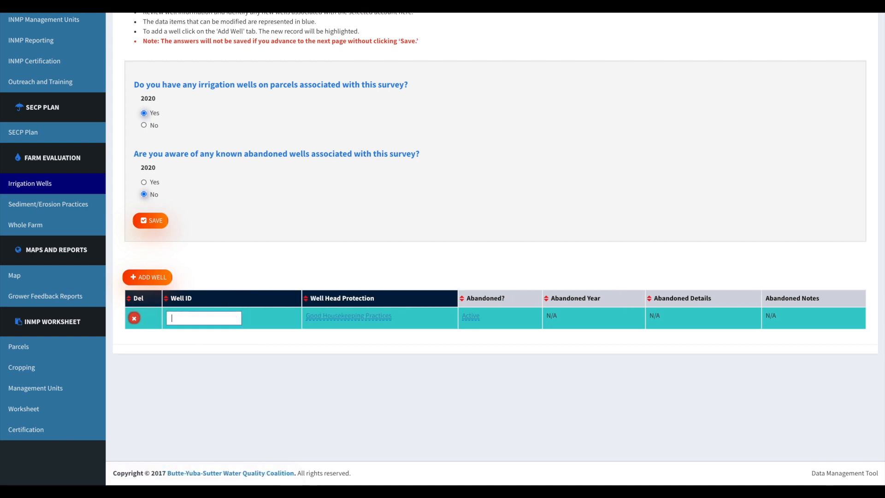
{"action": "type", "text": "Main"}
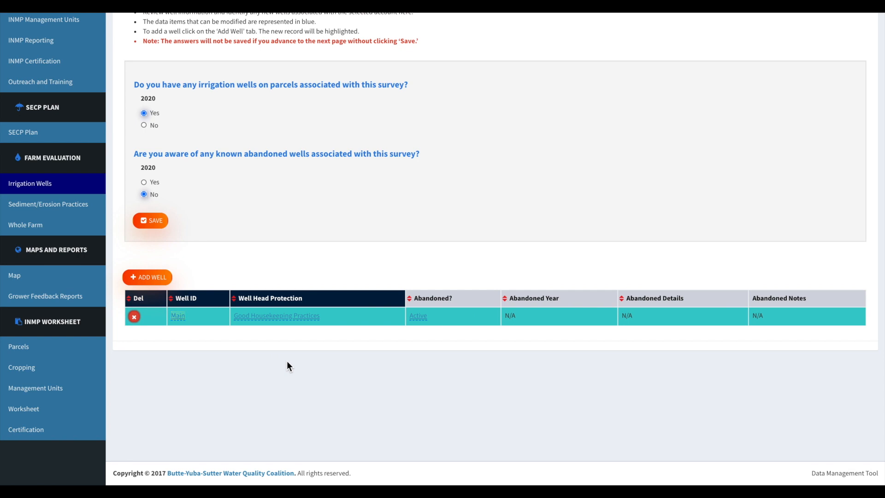
{"action": "mouse_move", "coordinate": [733, 304]}
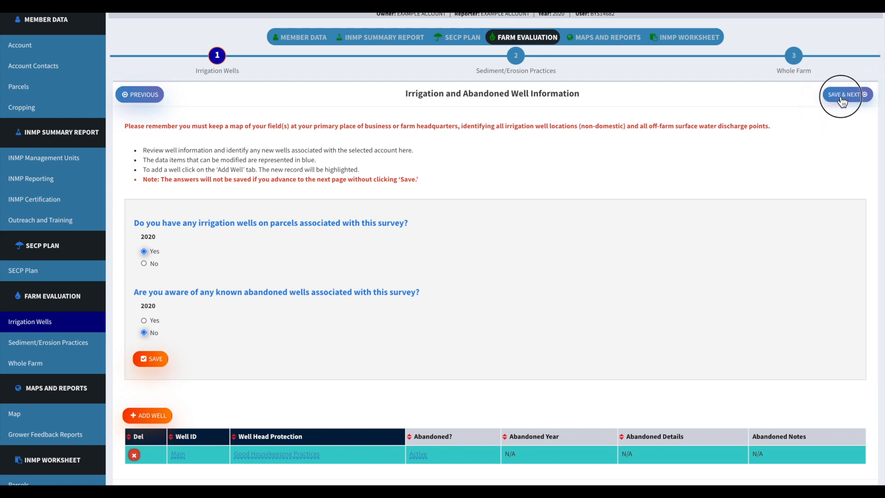
{"action": "left_click", "coordinate": [844, 94]}
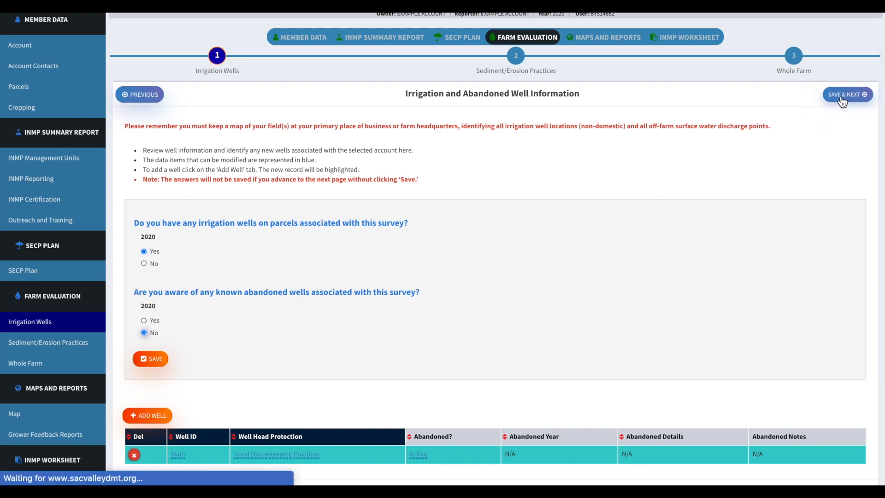
{"action": "left_click", "coordinate": [846, 94]}
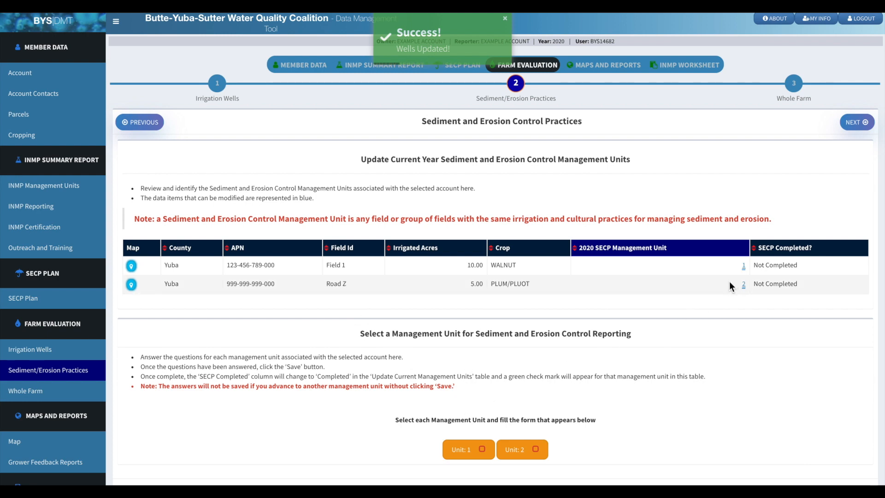
Step: Open management unit 1's form and mark drip or micro-irrigation
{"action": "left_click", "coordinate": [463, 449]}
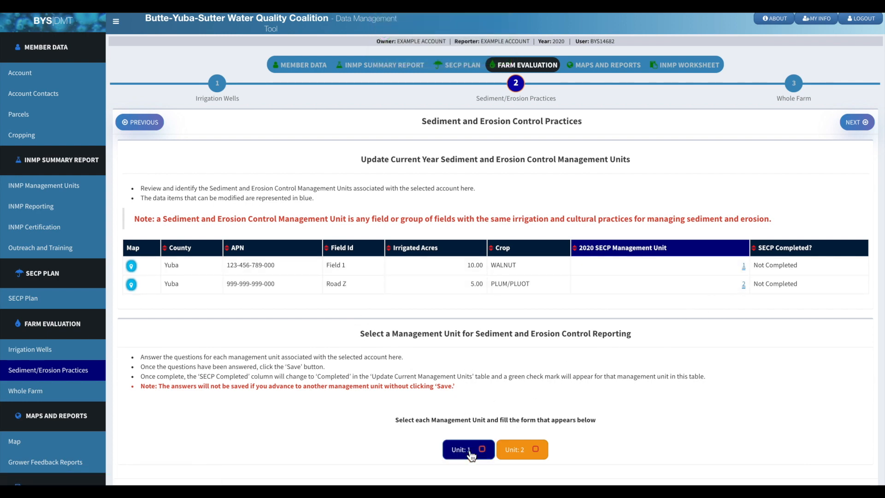
{"action": "left_click", "coordinate": [464, 449]}
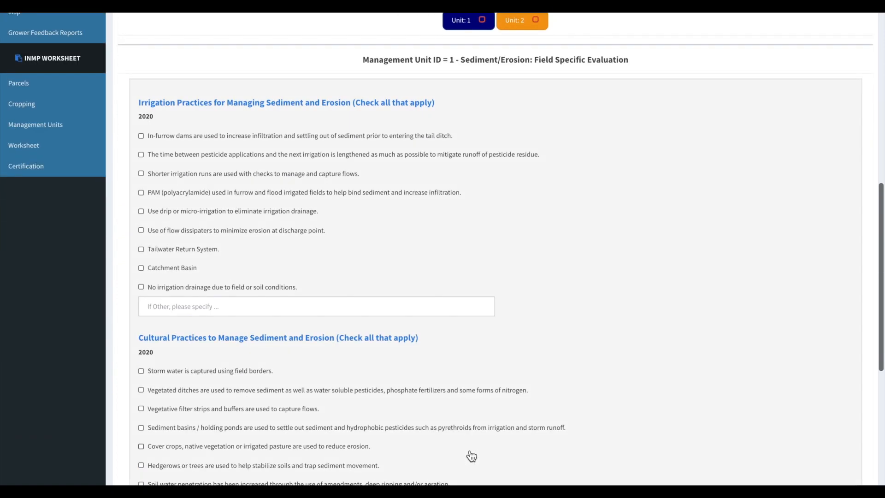
{"action": "mouse_move", "coordinate": [376, 143]}
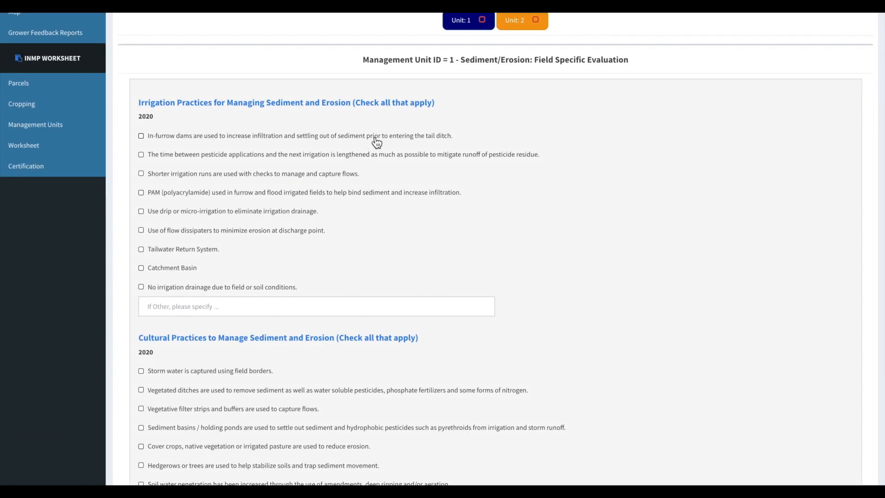
{"action": "mouse_move", "coordinate": [152, 216]}
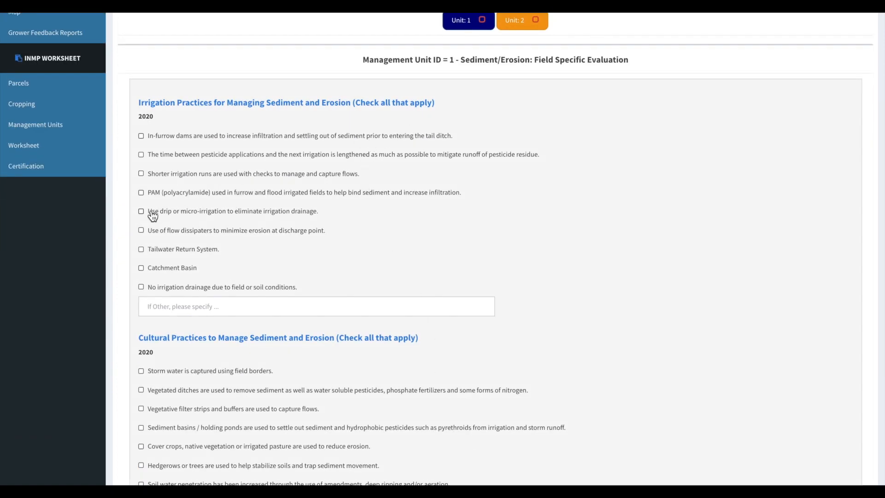
{"action": "left_click", "coordinate": [141, 210]}
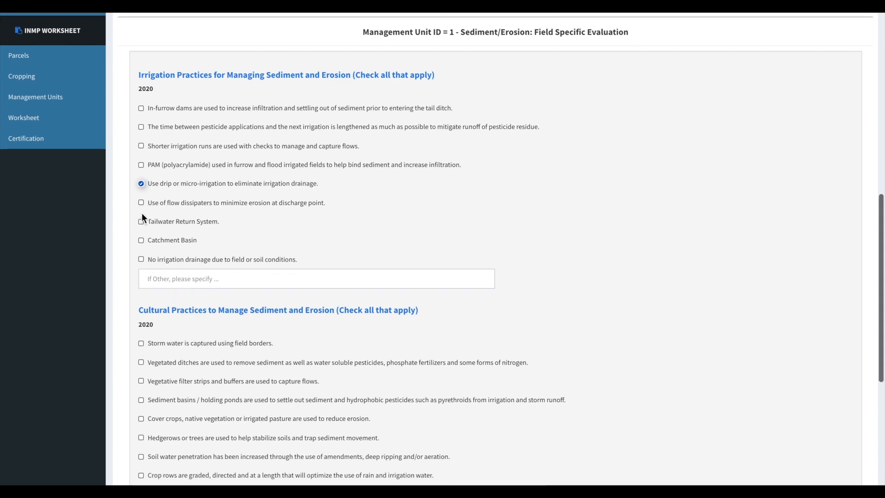
{"action": "scroll", "scroll_direction": "down", "scroll_amount": 3}
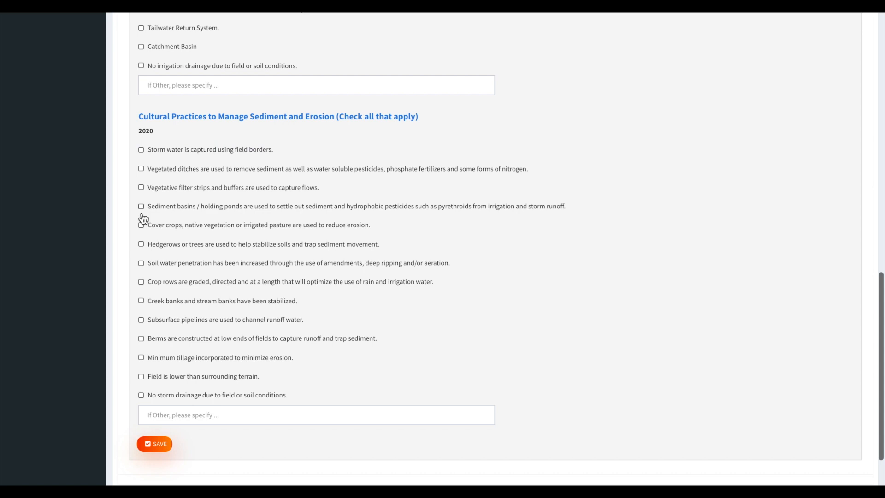
{"action": "scroll", "scroll_direction": "down", "scroll_amount": 3}
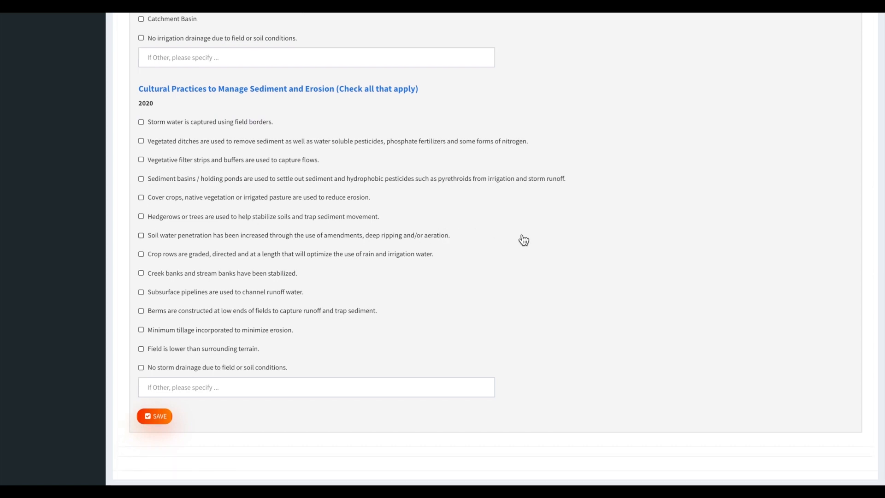
{"action": "mouse_move", "coordinate": [234, 182]}
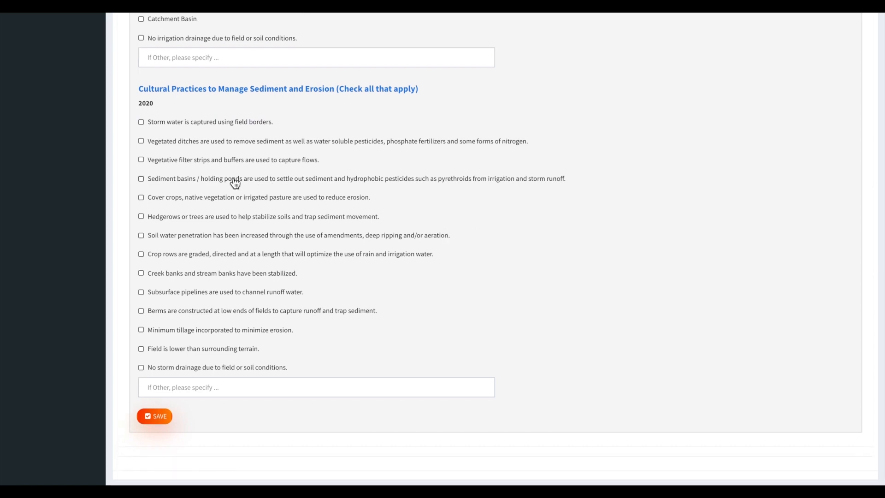
Step: Mark vegetative filter strips and cover crops for unit 1, save, and open unit 2
{"action": "left_click", "coordinate": [141, 160]}
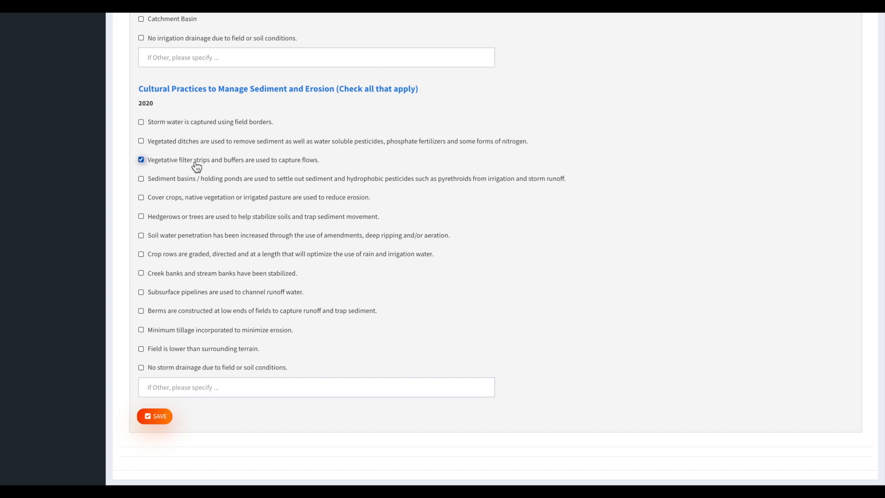
{"action": "mouse_move", "coordinate": [194, 202]}
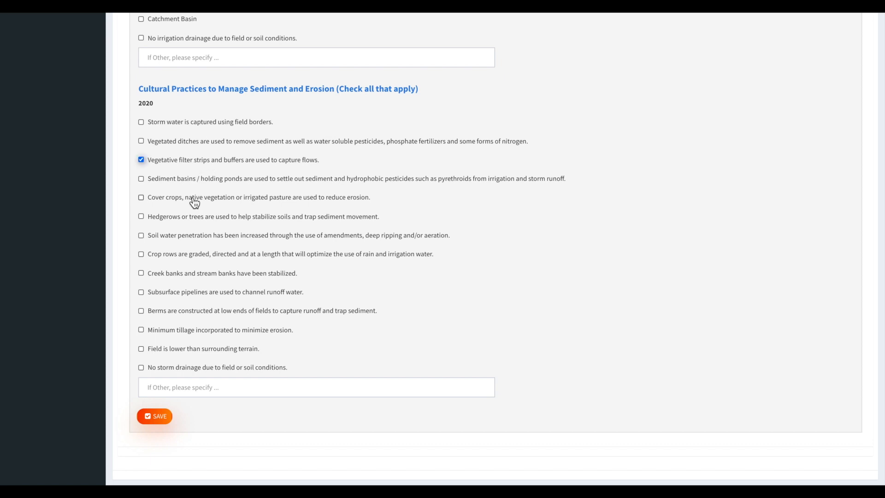
{"action": "left_click", "coordinate": [141, 197]}
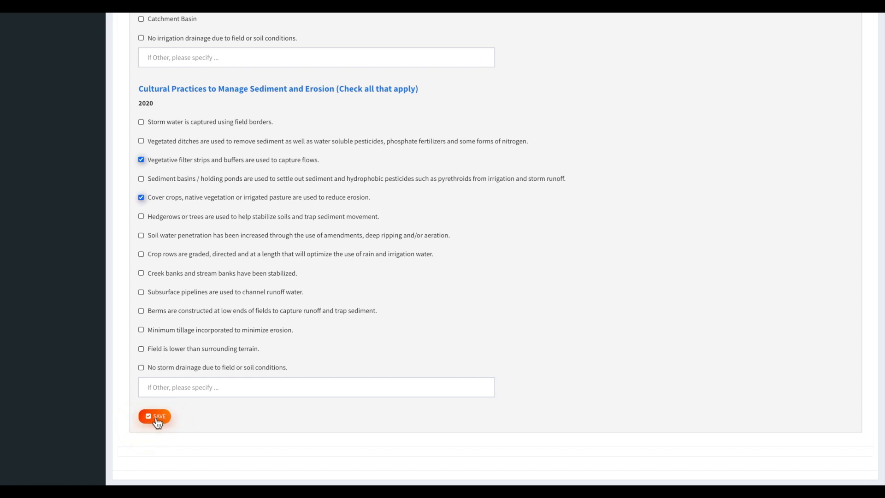
{"action": "left_click", "coordinate": [155, 416]}
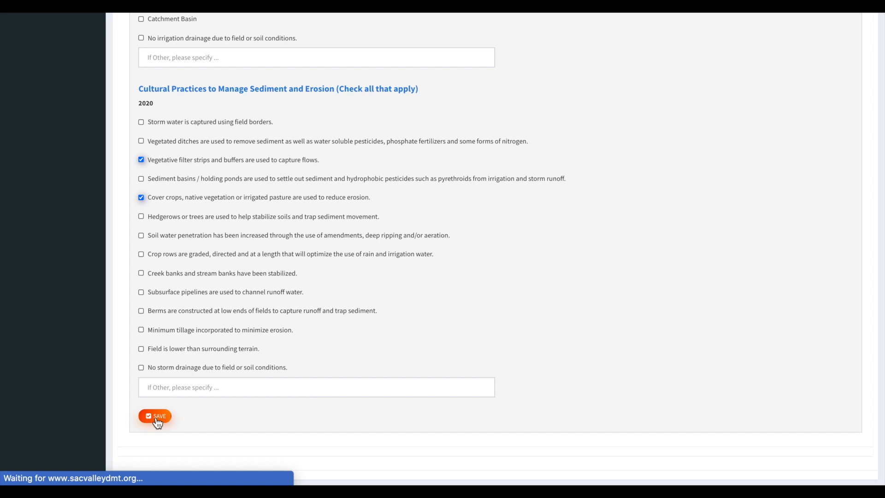
{"action": "left_click", "coordinate": [155, 415]}
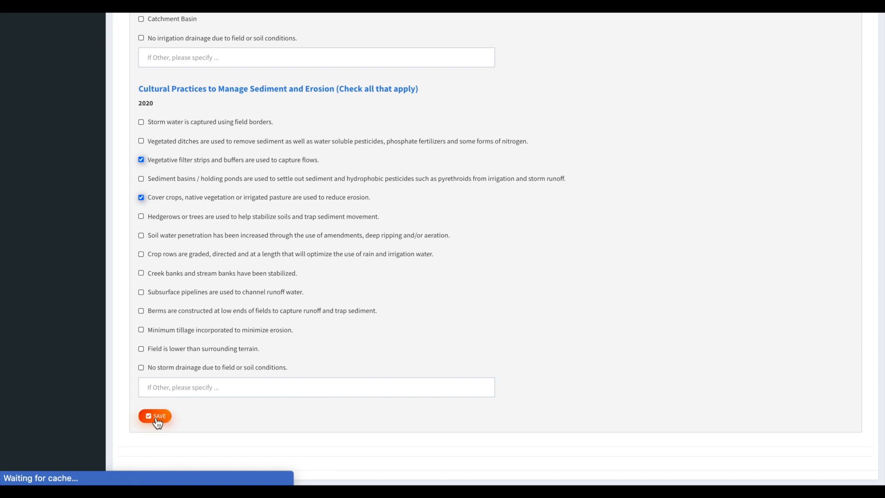
{"action": "left_click", "coordinate": [155, 415]}
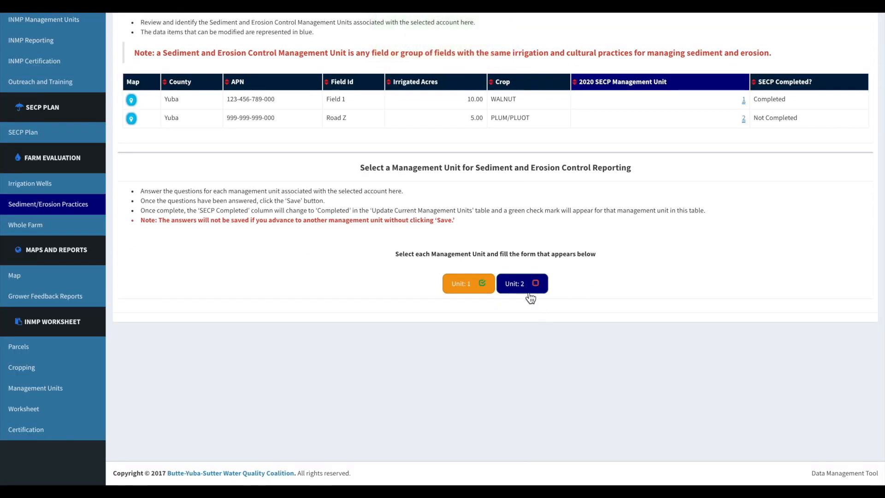
{"action": "left_click", "coordinate": [516, 283]}
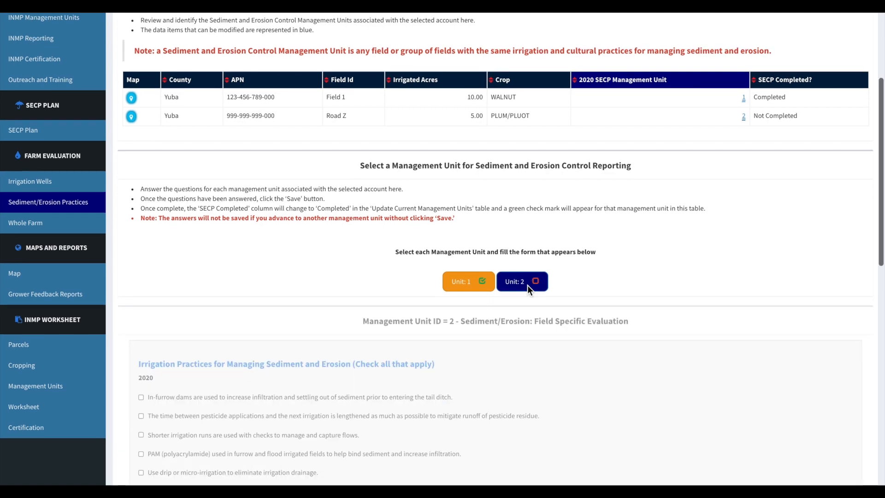
Step: For unit 2, mark longer pesticide-irrigation timing, cover crops and hedgerows, then save
{"action": "scroll", "scroll_direction": "down", "scroll_amount": 3}
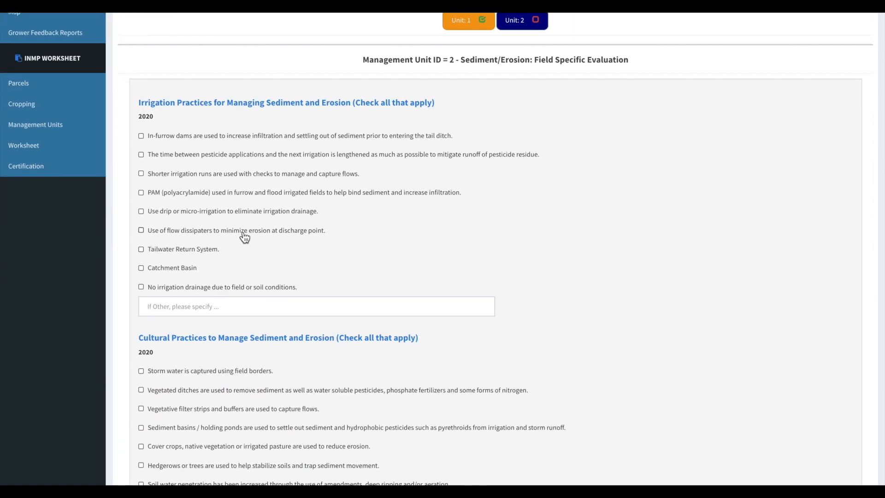
{"action": "left_click", "coordinate": [142, 155]}
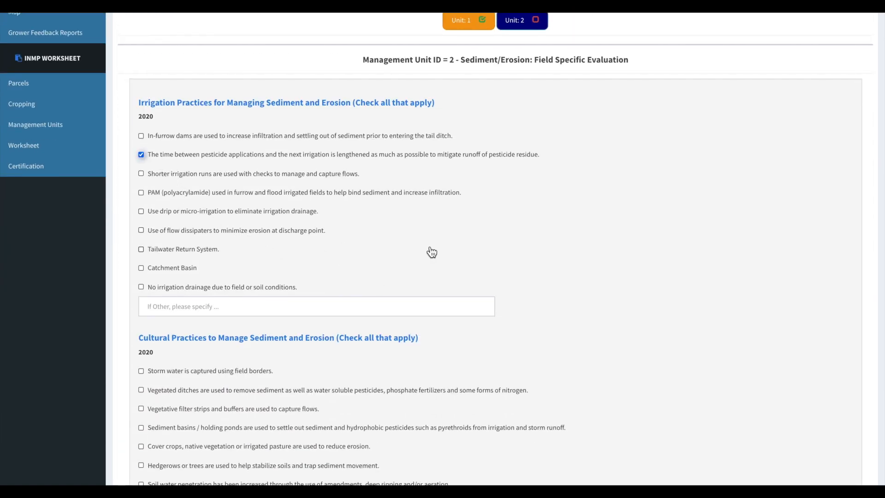
{"action": "scroll", "scroll_direction": "down", "scroll_amount": 3}
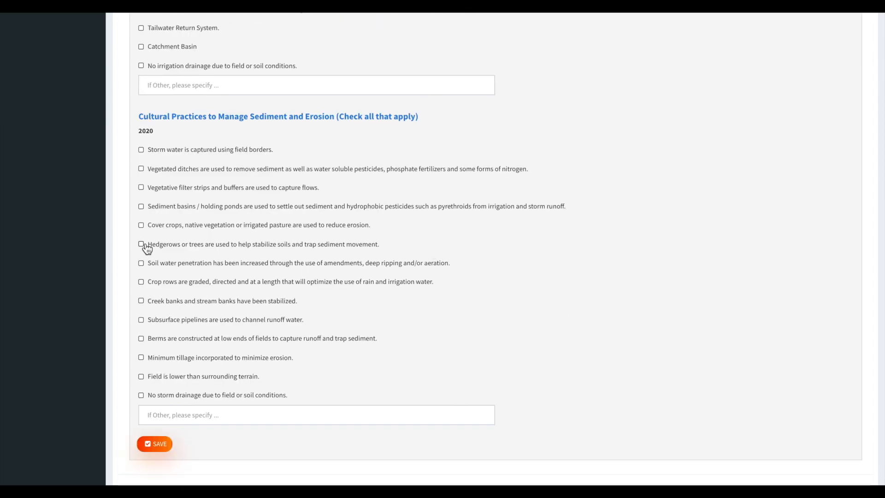
{"action": "left_click", "coordinate": [141, 225]}
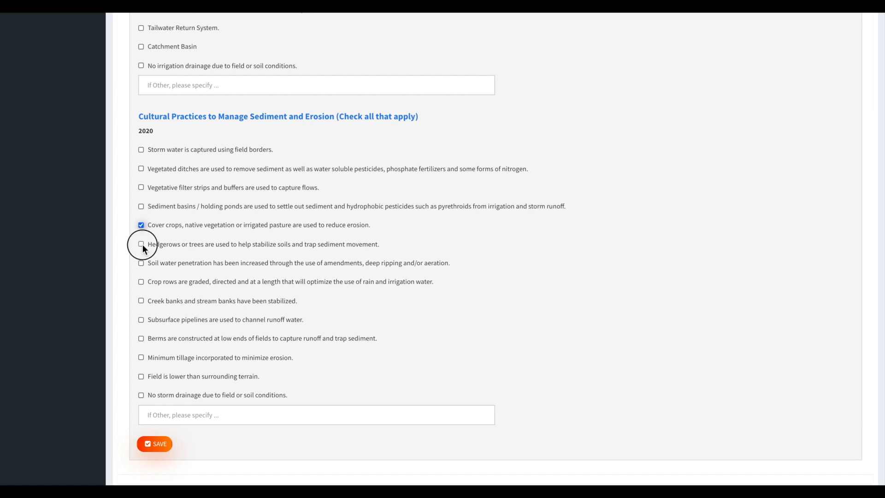
{"action": "left_click", "coordinate": [141, 243]}
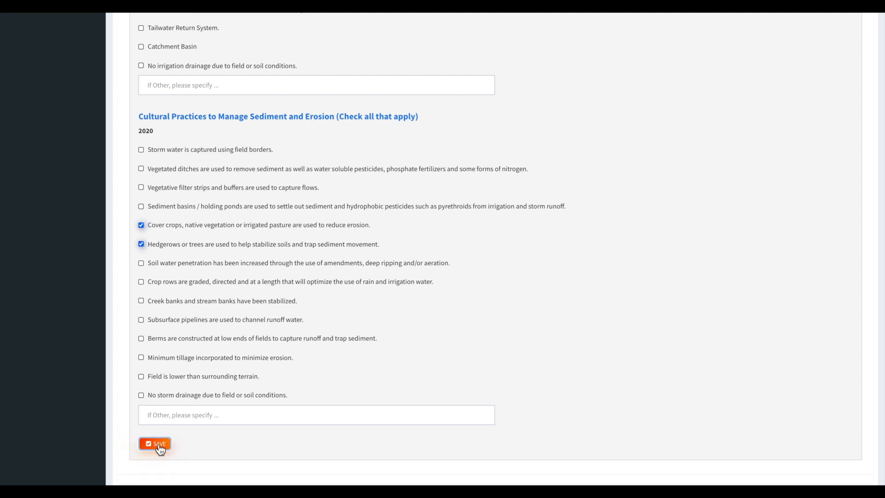
{"action": "left_click", "coordinate": [155, 443]}
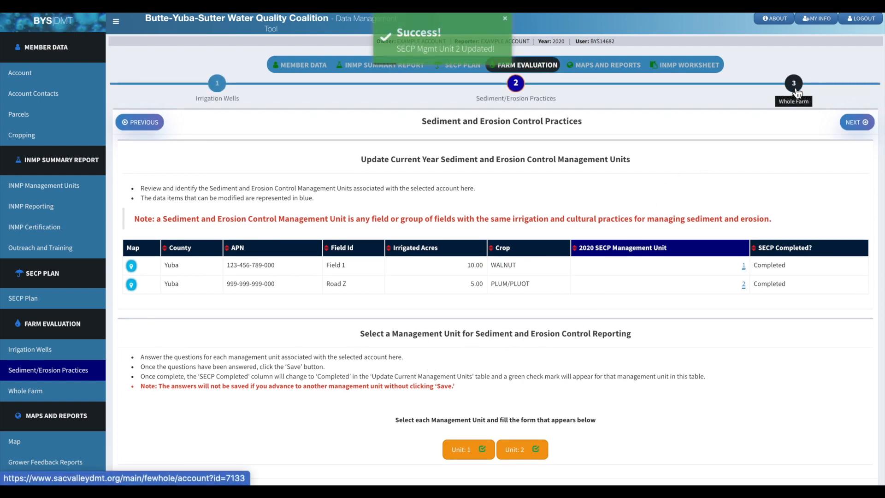
Step: Check County Permit, Label Restrictions, Sensitive Areas, Trainings, Avoid Surface Water, and PCA on Whole Farm
{"action": "left_click", "coordinate": [793, 83]}
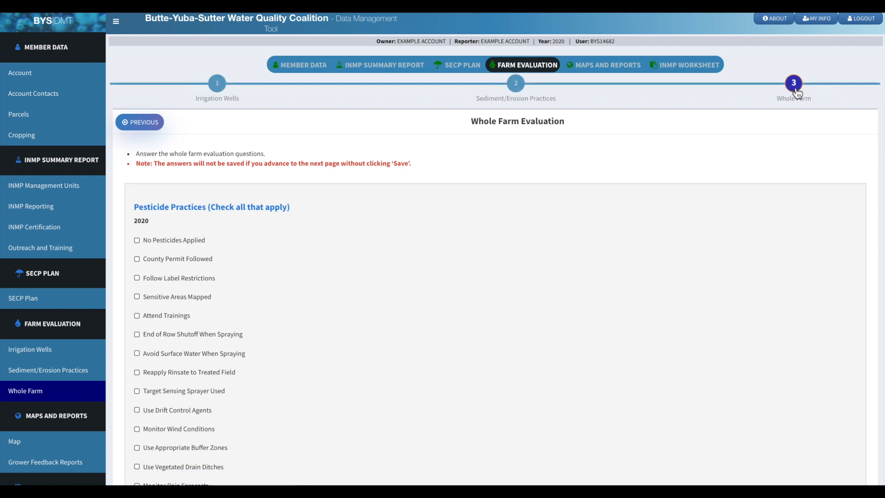
{"action": "scroll", "scroll_direction": "down", "scroll_amount": 3}
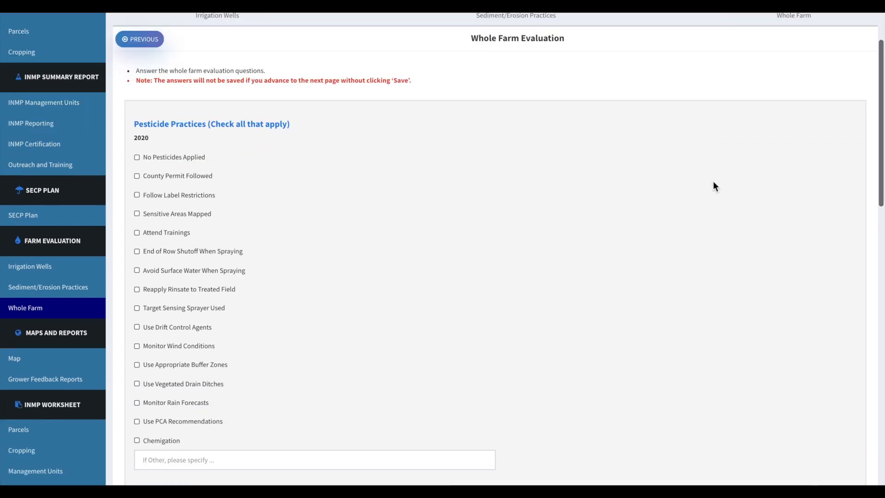
{"action": "scroll", "scroll_direction": "down", "scroll_amount": 3}
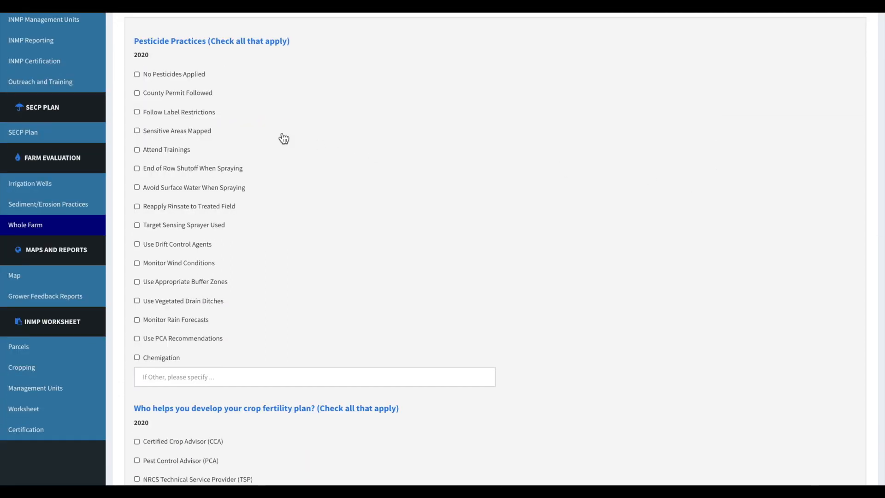
{"action": "left_click", "coordinate": [136, 92]}
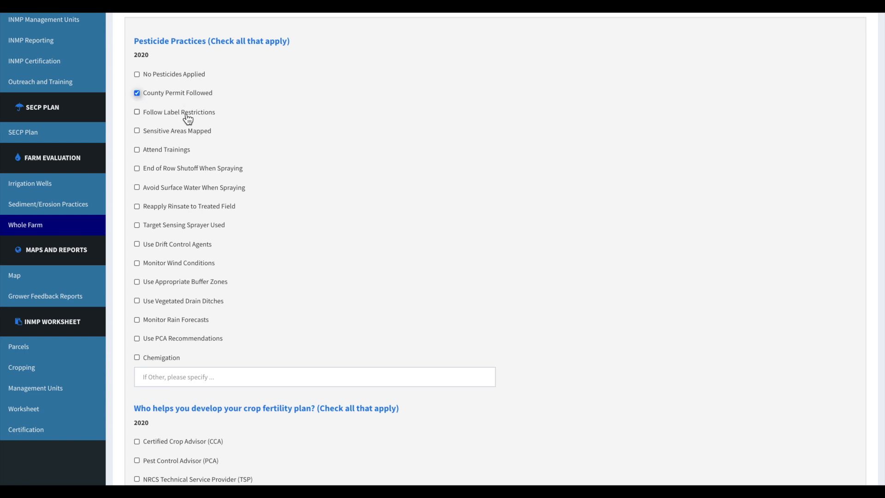
{"action": "left_click", "coordinate": [136, 112]}
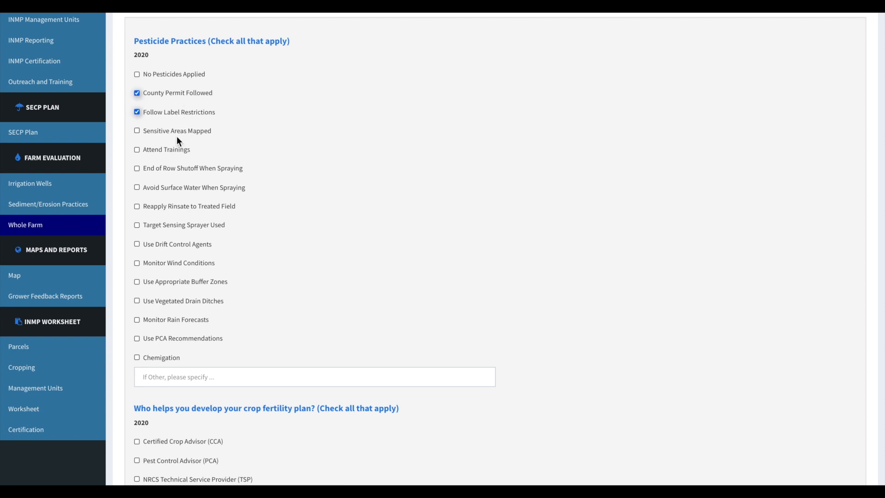
{"action": "left_click", "coordinate": [137, 131]}
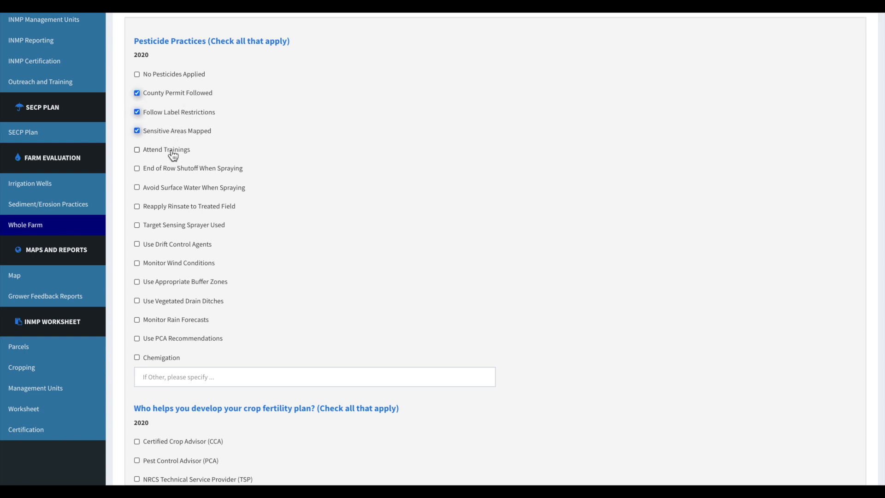
{"action": "left_click", "coordinate": [136, 168]}
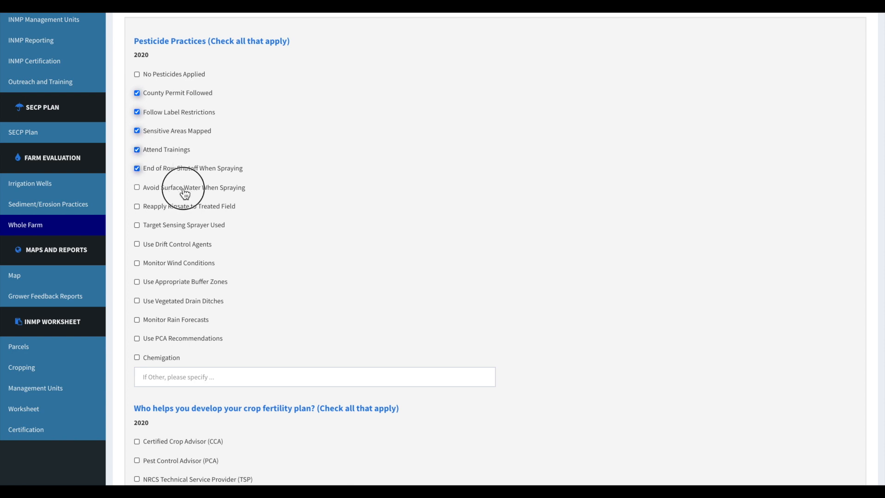
{"action": "left_click", "coordinate": [137, 187]}
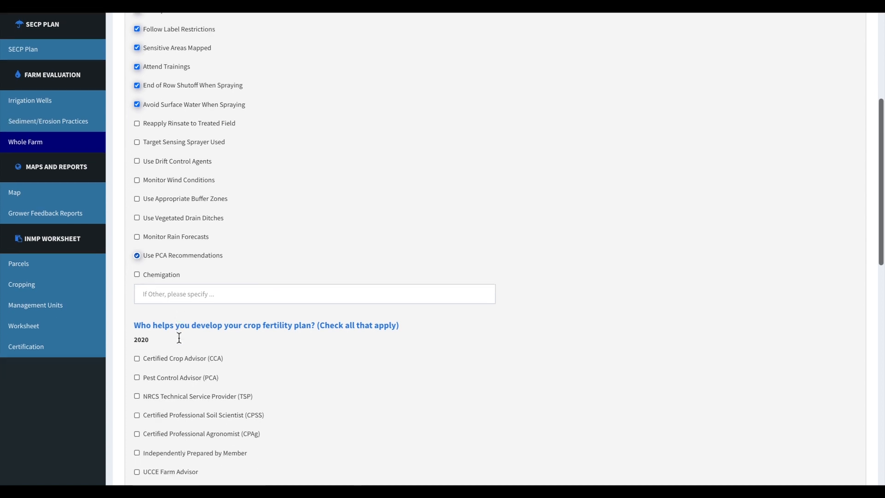
{"action": "scroll", "scroll_direction": "down", "scroll_amount": 3}
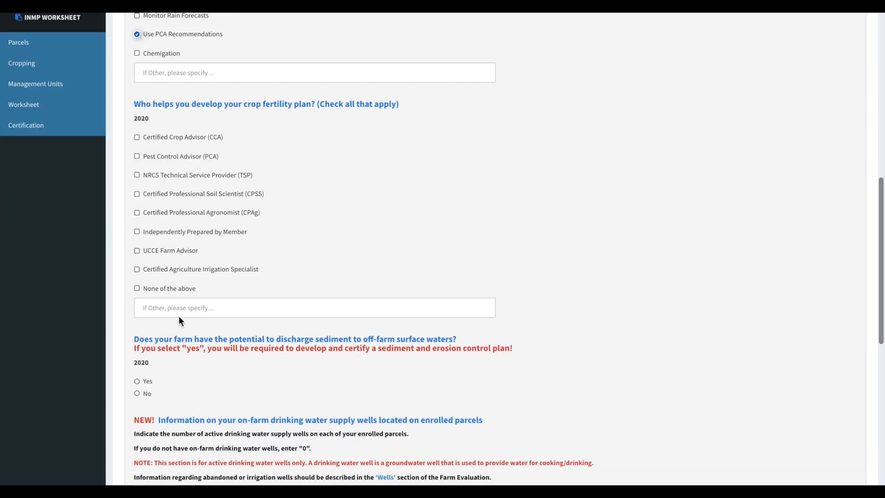
{"action": "left_click", "coordinate": [136, 156]}
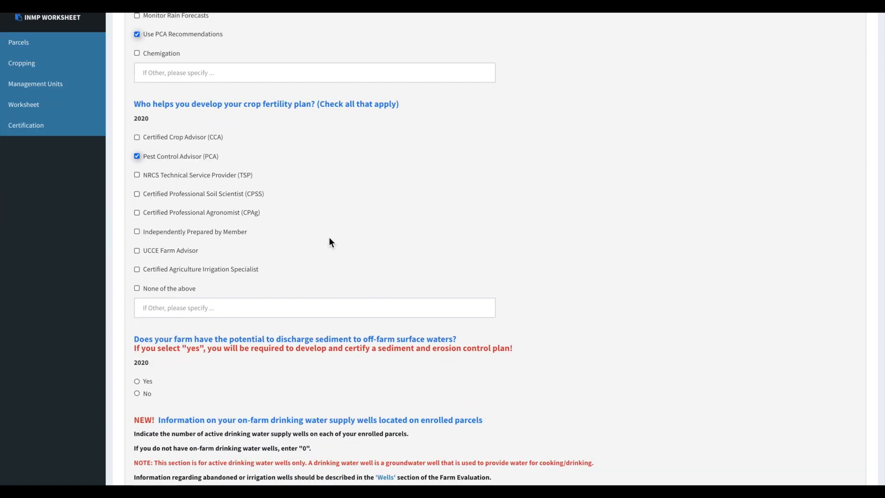
Step: Answer No to the potential sediment discharge question
{"action": "scroll", "scroll_direction": "down", "scroll_amount": 3}
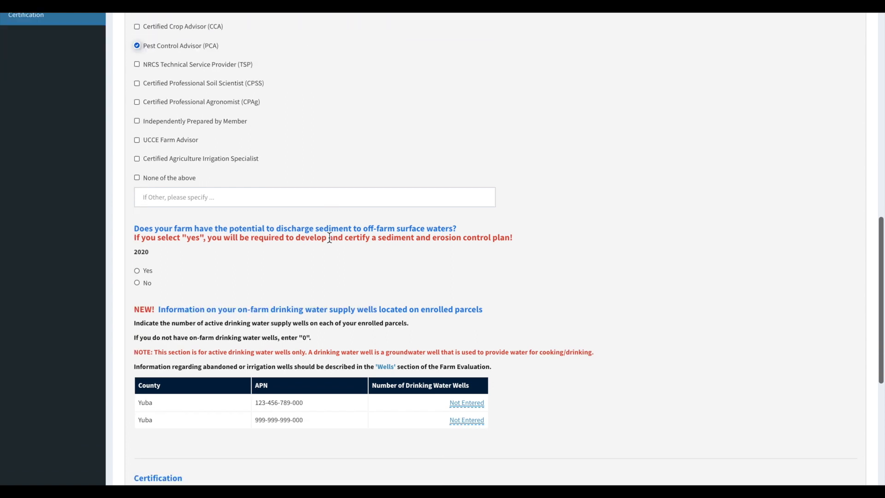
{"action": "left_click", "coordinate": [136, 282]}
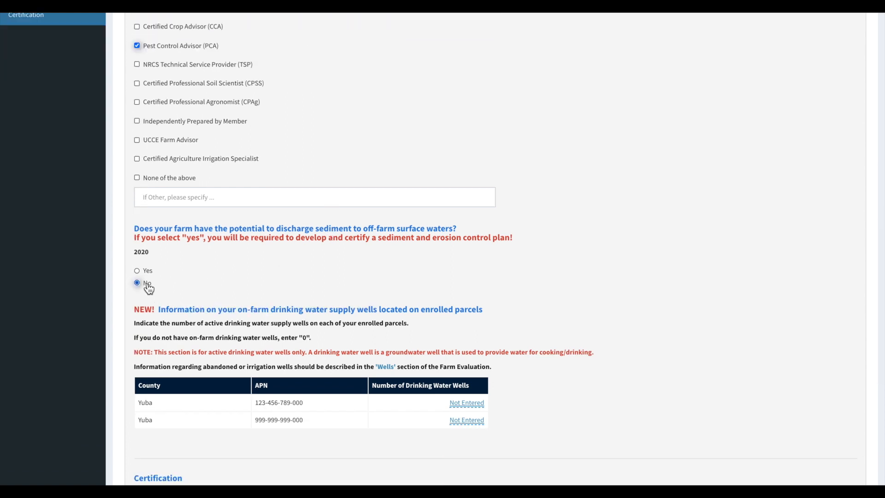
{"action": "left_click", "coordinate": [138, 282]}
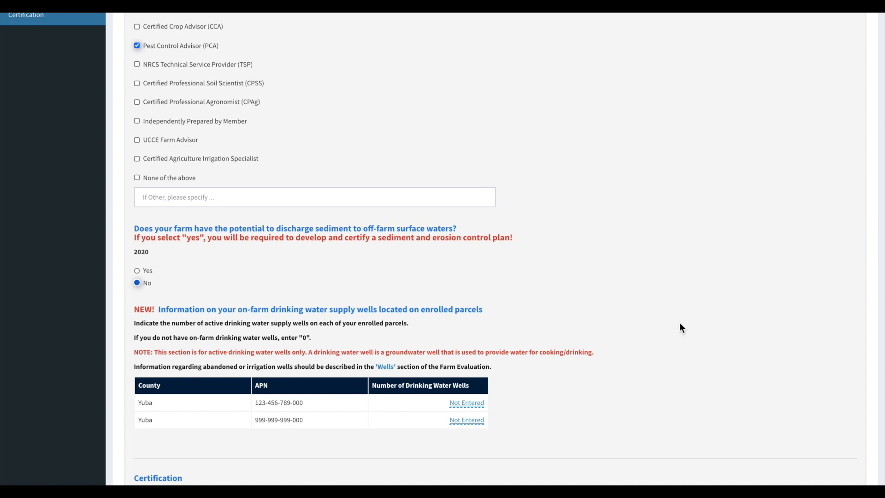
{"action": "left_click", "coordinate": [137, 271]}
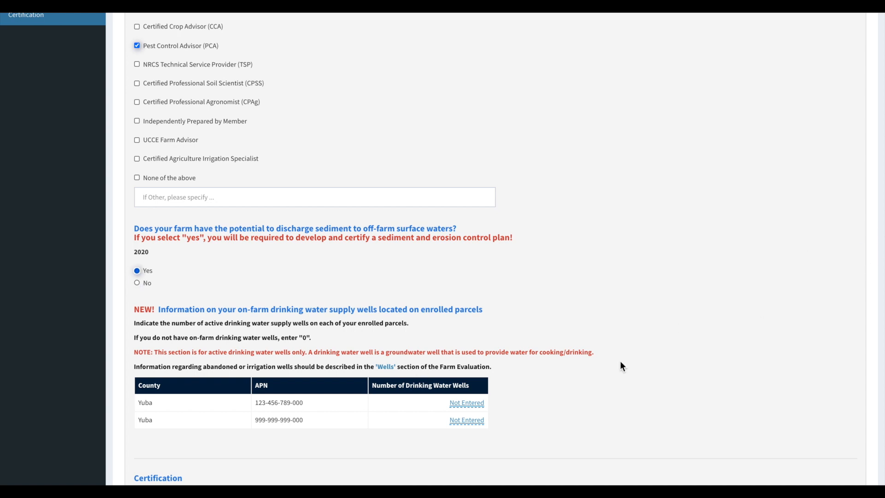
{"action": "left_click", "coordinate": [136, 283]}
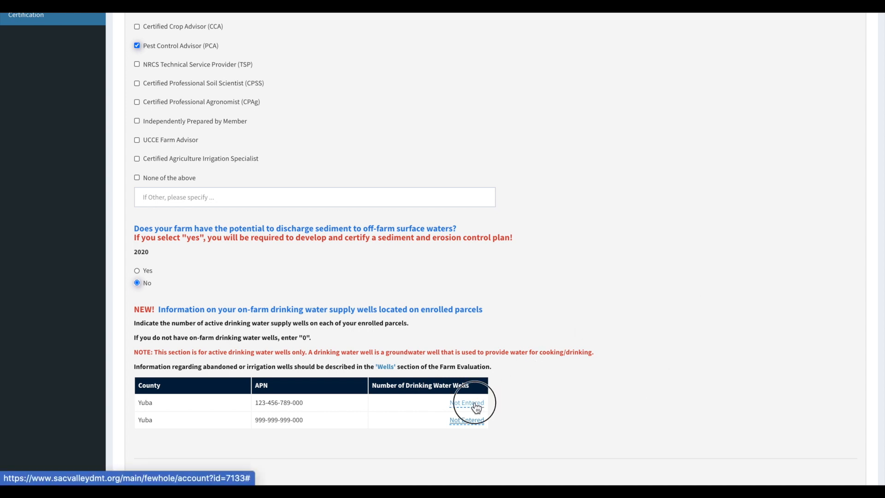
Step: Enter 0 and 1 drinking water wells for the two parcels
{"action": "left_click", "coordinate": [466, 402]}
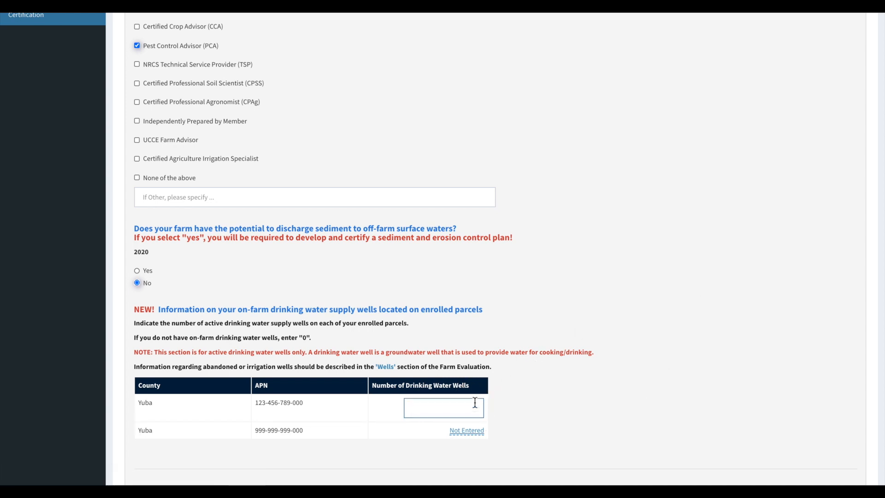
{"action": "type", "text": "0"}
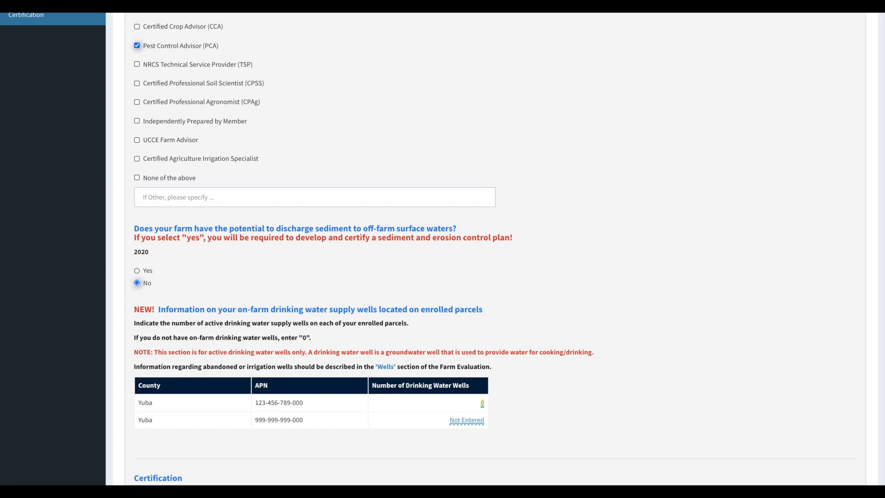
{"action": "type", "text": "1"}
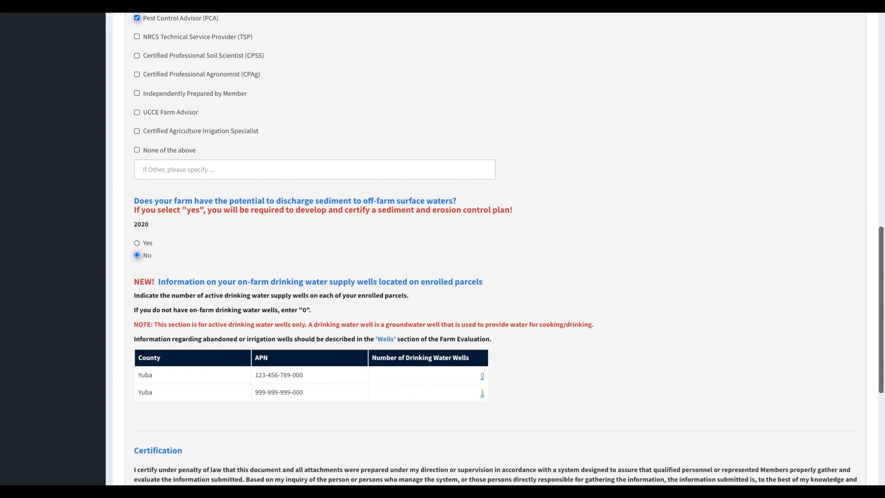
Step: Type 'Example Account' as the printed name in the Certification section
{"action": "scroll", "scroll_direction": "down", "scroll_amount": 3}
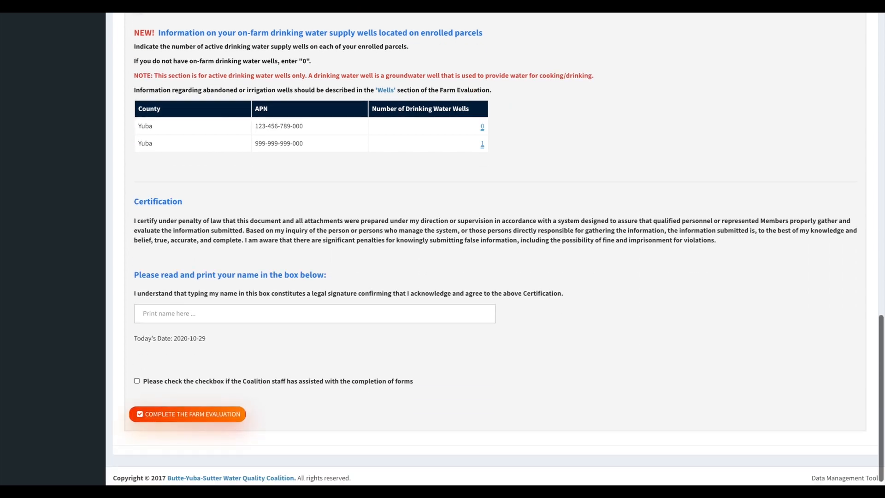
{"action": "mouse_move", "coordinate": [409, 254]}
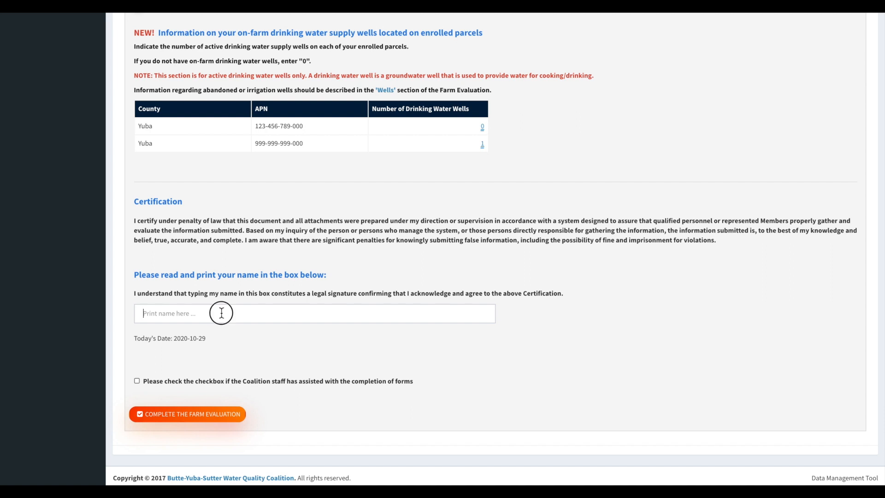
{"action": "type", "text": "Example A"}
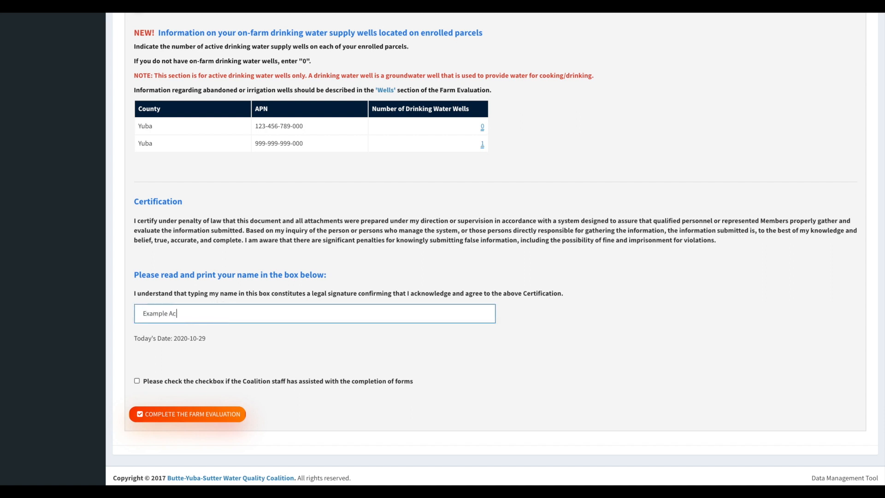
{"action": "type", "text": "count"}
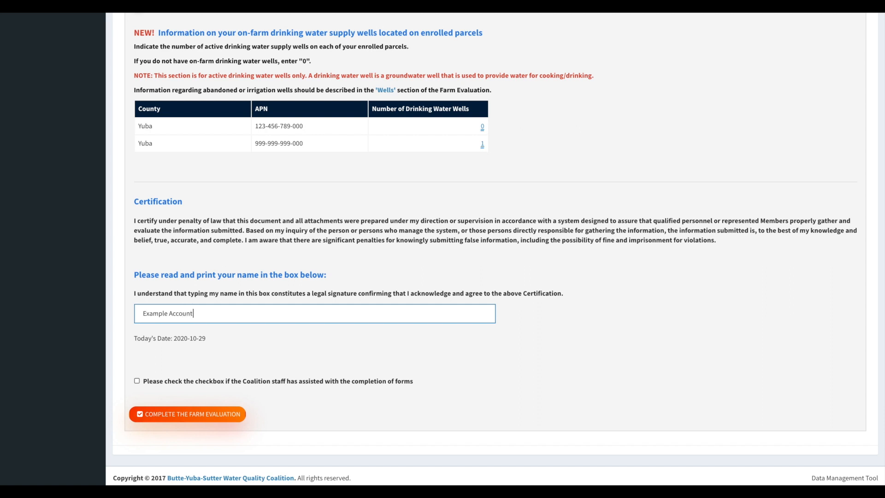
{"action": "mouse_move", "coordinate": [162, 377]}
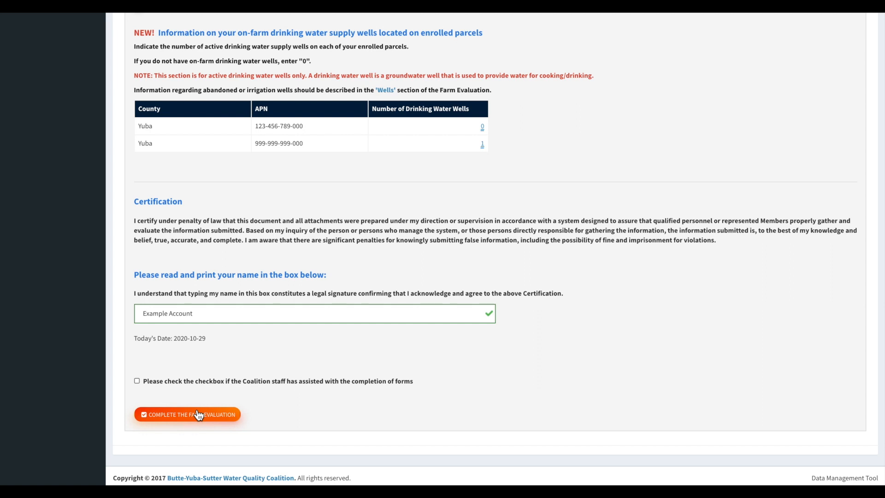
Step: Complete the farm evaluation and accept the Terms and Conditions compliance statement
{"action": "left_click", "coordinate": [188, 414]}
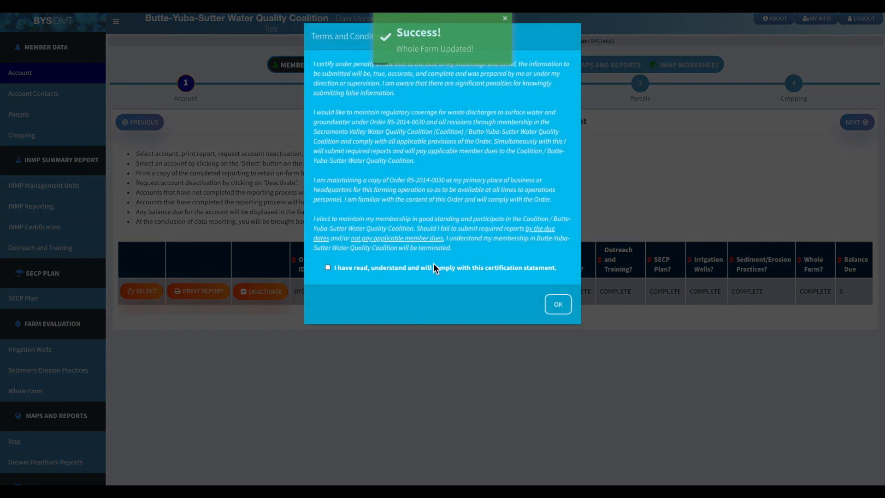
{"action": "left_click", "coordinate": [327, 267]}
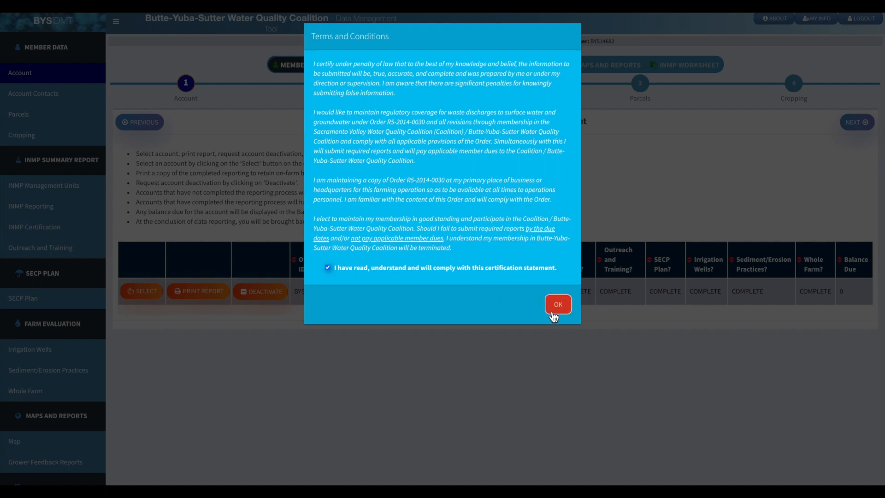
{"action": "left_click", "coordinate": [557, 303]}
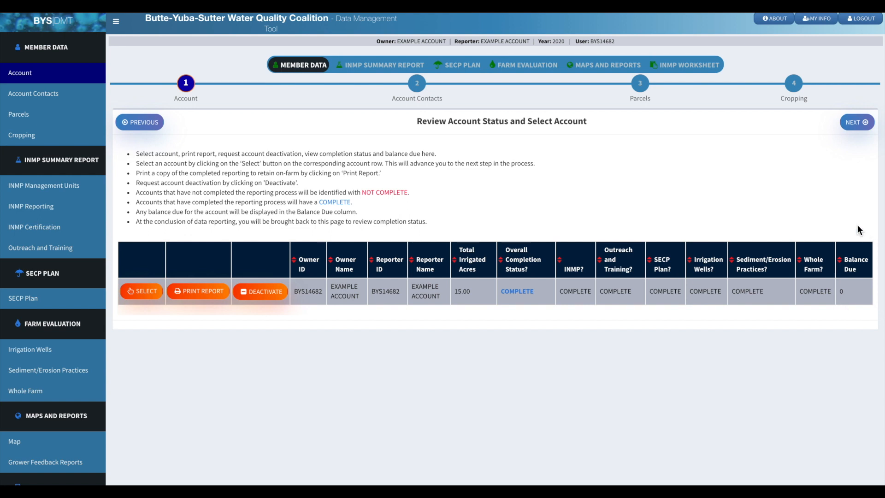
{"action": "mouse_move", "coordinate": [759, 312]}
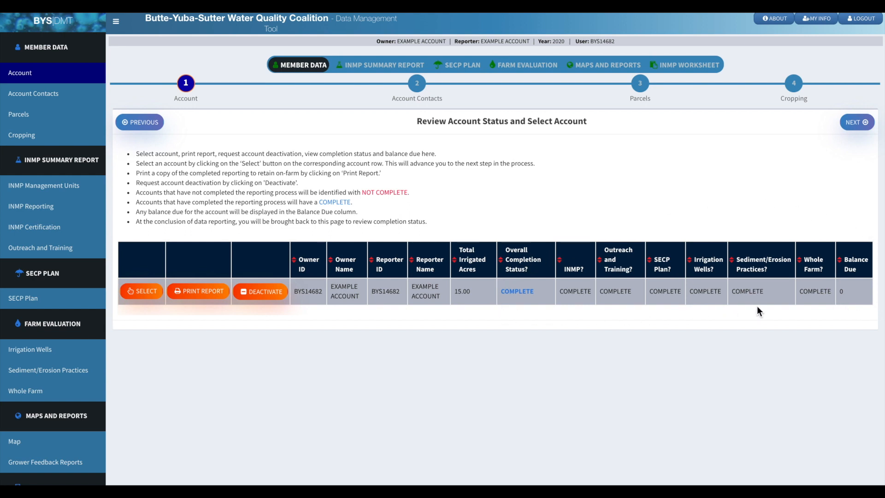
{"action": "mouse_move", "coordinate": [703, 318]}
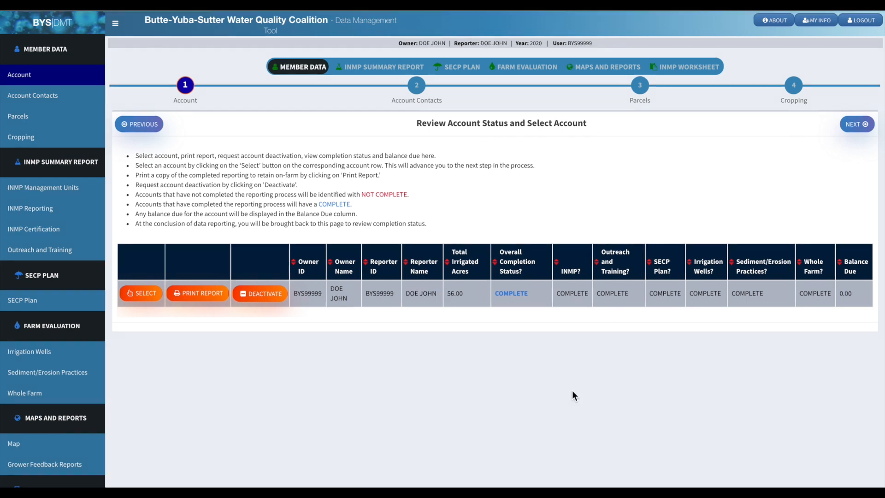
{"action": "mouse_move", "coordinate": [370, 78]}
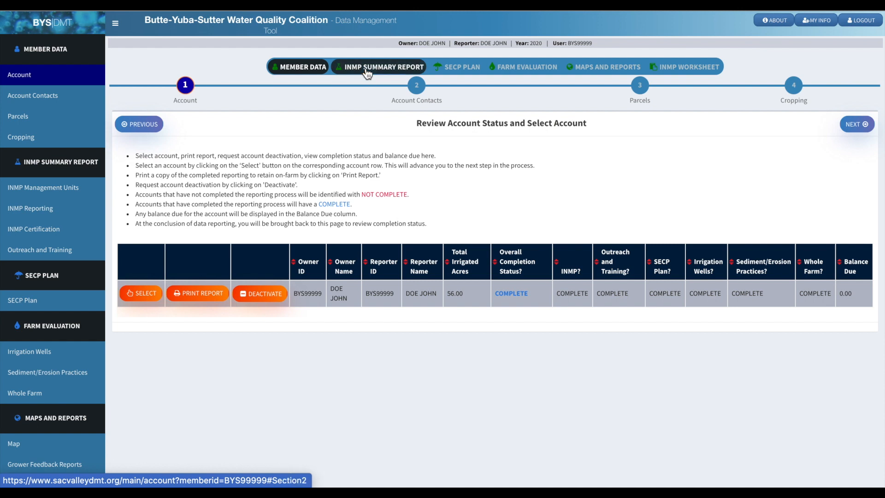
Step: Switch to the INMP Summary Report listing the apple and alfalfa-hay units
{"action": "left_click", "coordinate": [384, 66]}
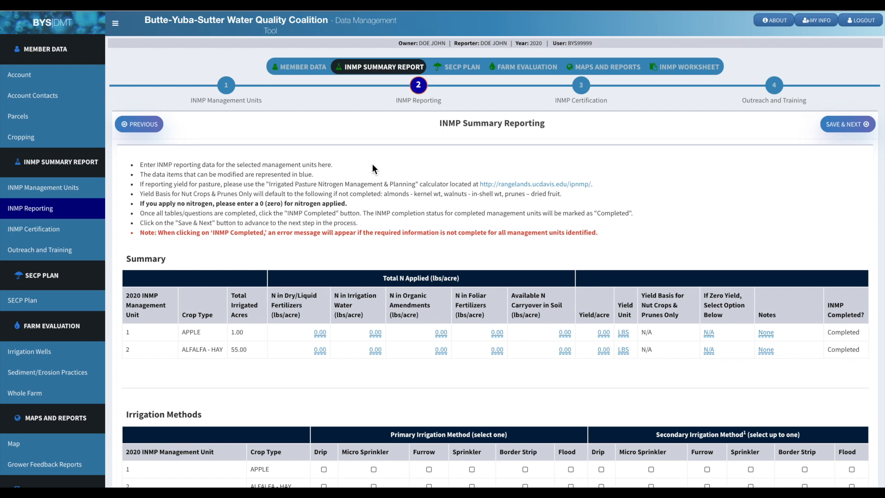
{"action": "mouse_move", "coordinate": [414, 186]}
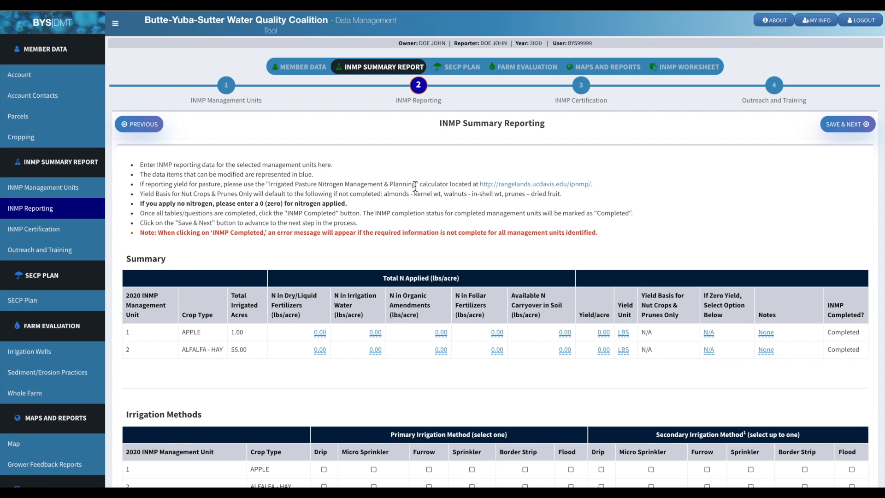
{"action": "mouse_move", "coordinate": [536, 191]}
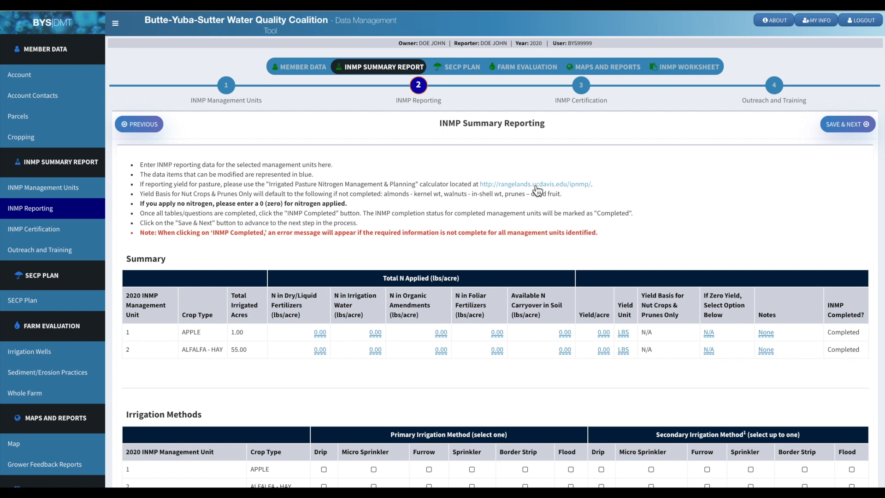
{"action": "mouse_move", "coordinate": [452, 169]}
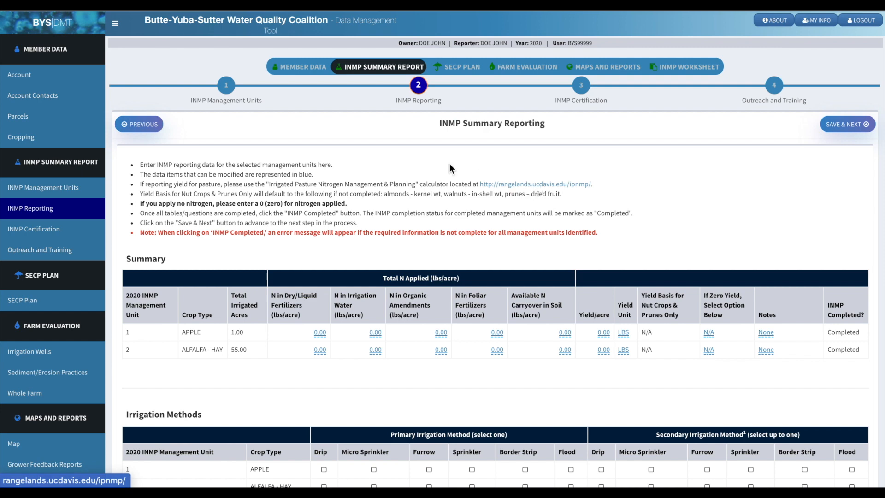
{"action": "mouse_move", "coordinate": [413, 158]}
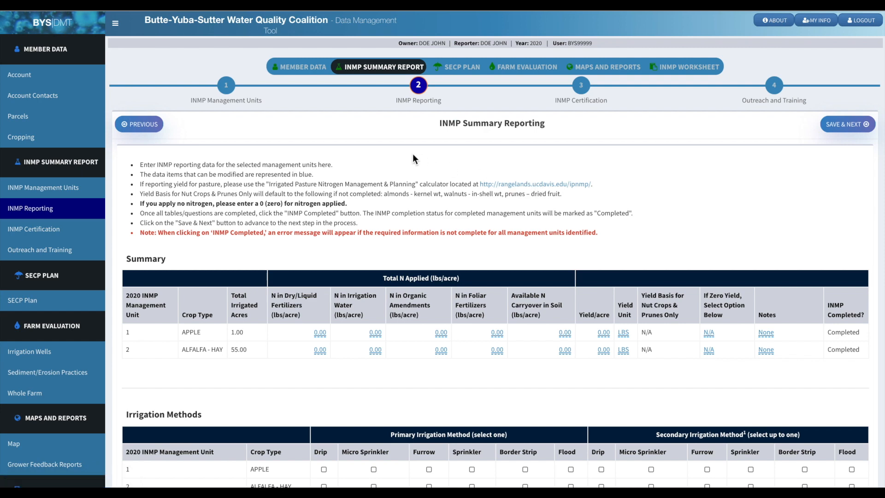
{"action": "mouse_move", "coordinate": [226, 86]}
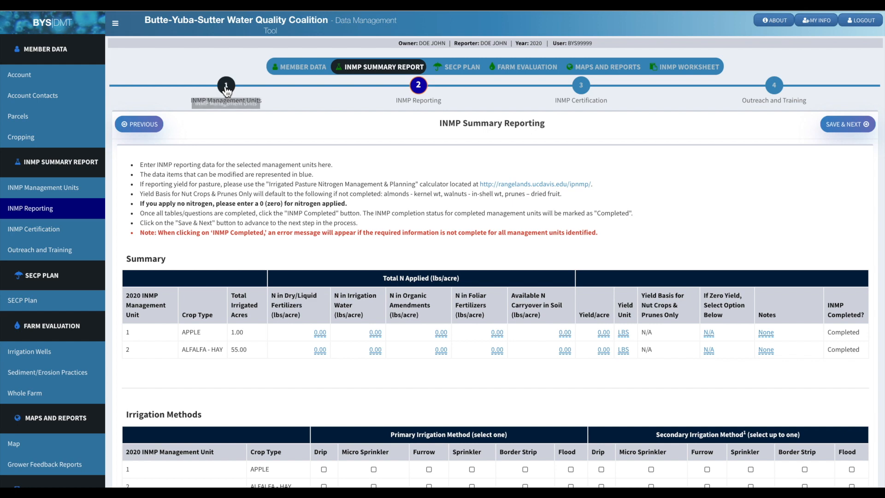
Step: Open John Doe's 2020 INMP Management Units page (apple in unit 1, alfalfa-hay in unit 2)
{"action": "left_click", "coordinate": [226, 85]}
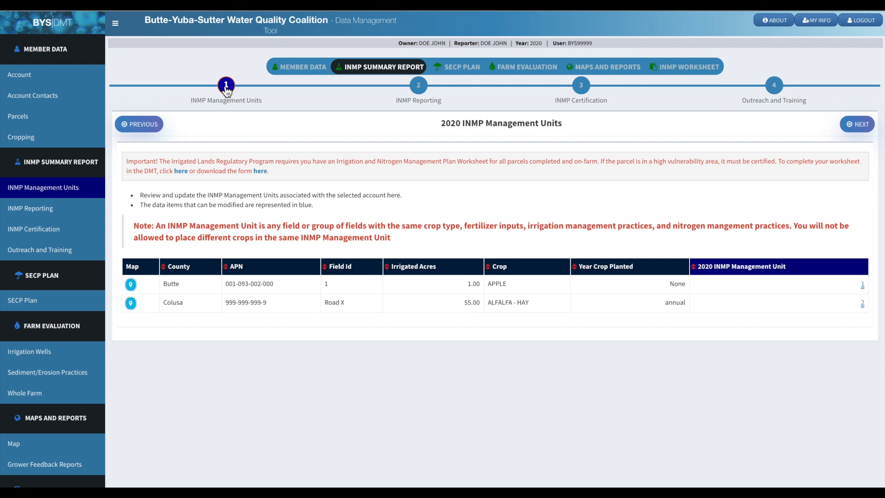
{"action": "mouse_move", "coordinate": [240, 141]}
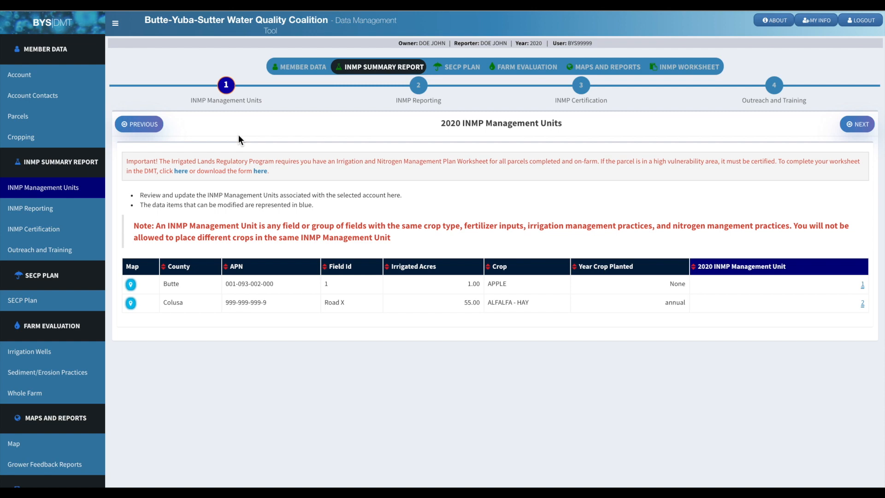
{"action": "mouse_move", "coordinate": [179, 144]}
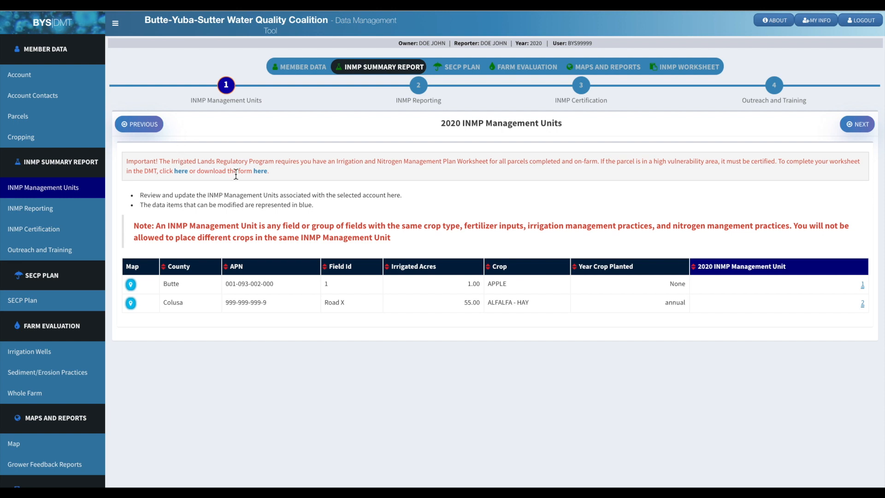
{"action": "mouse_move", "coordinate": [260, 170]}
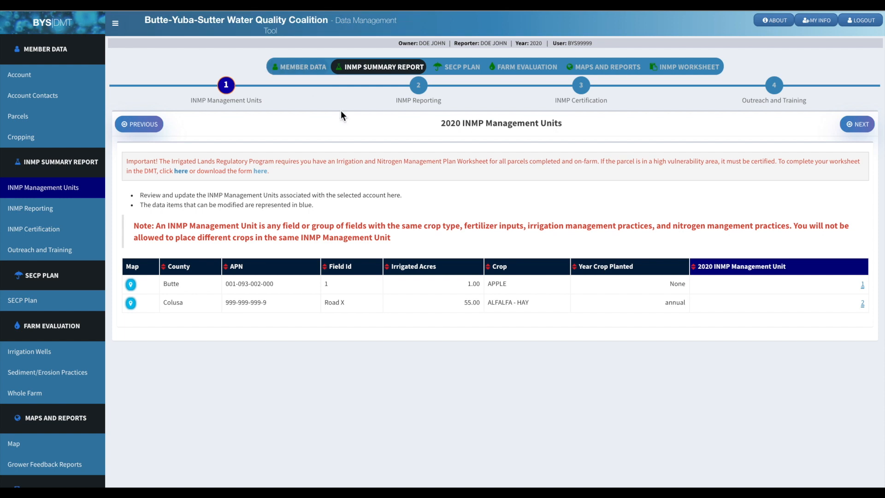
{"action": "mouse_move", "coordinate": [649, 95]}
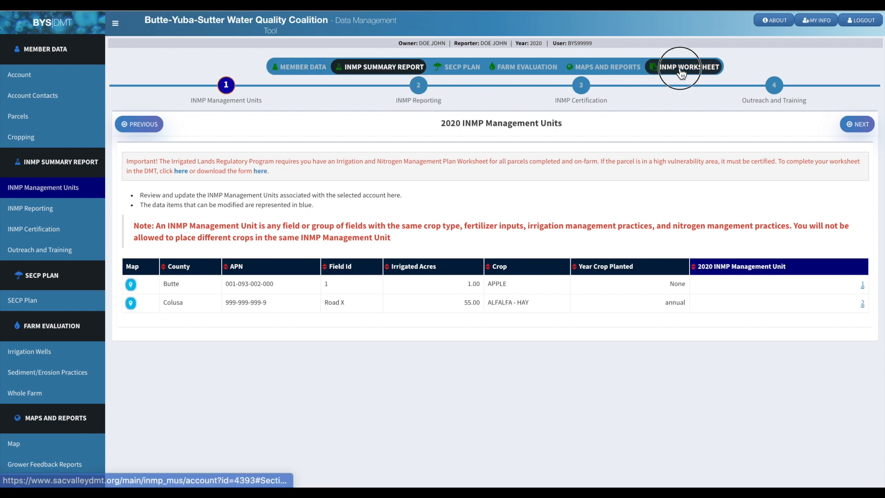
Step: Open the INMP Worksheet on its 2021 Parcels step, showing four existing parcels
{"action": "left_click", "coordinate": [683, 67]}
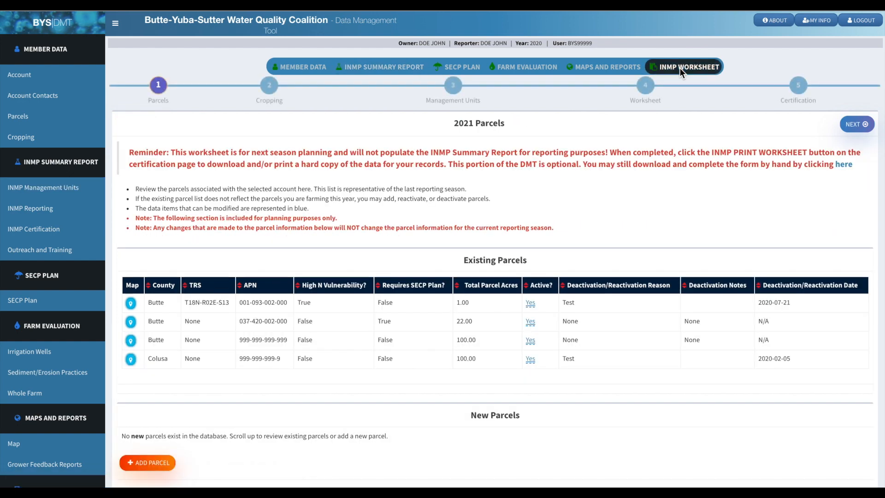
{"action": "mouse_move", "coordinate": [453, 90]}
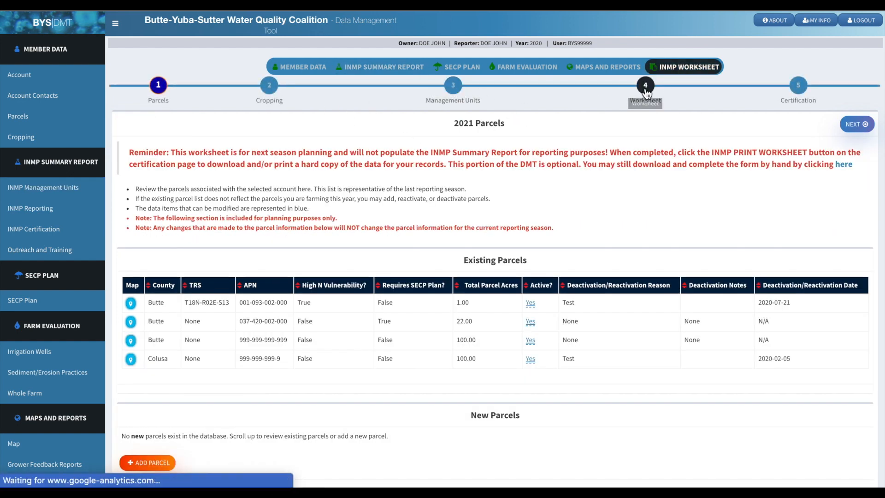
{"action": "mouse_move", "coordinate": [645, 91]}
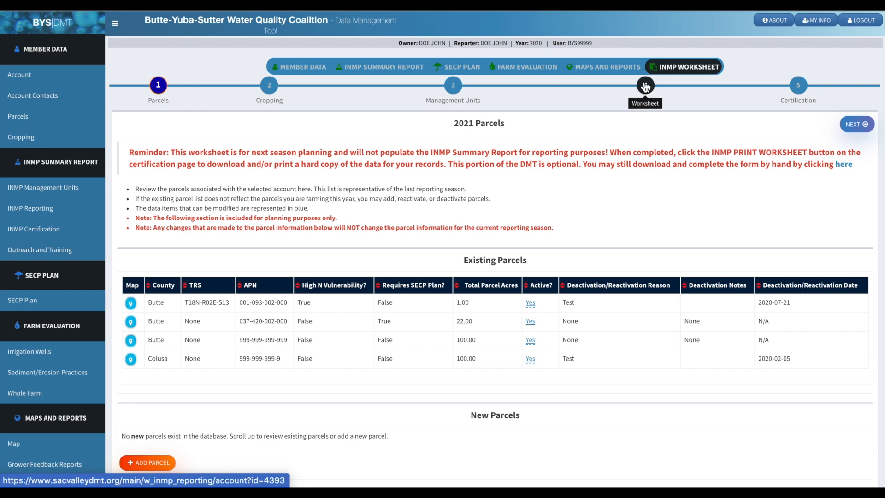
Step: View the blank 2021 nitrogen and irrigation planning fields for the apple and alfalfa-hay units
{"action": "left_click", "coordinate": [645, 88]}
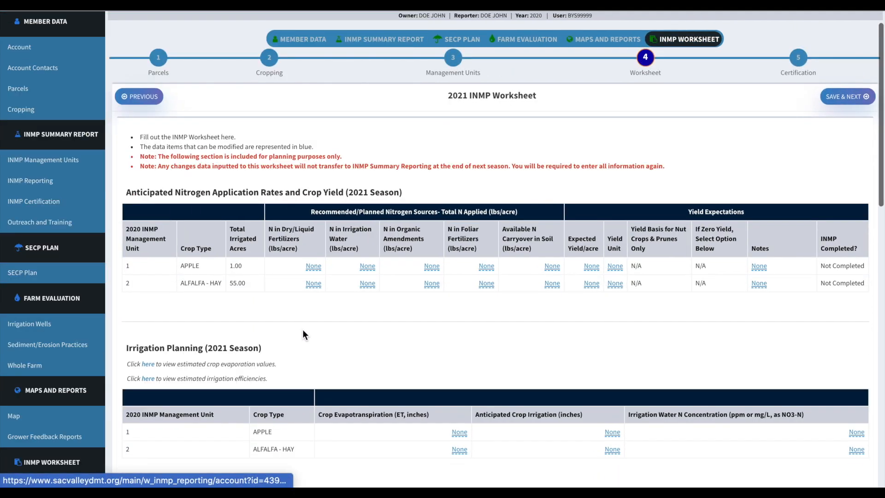
{"action": "scroll", "scroll_direction": "down", "scroll_amount": 3}
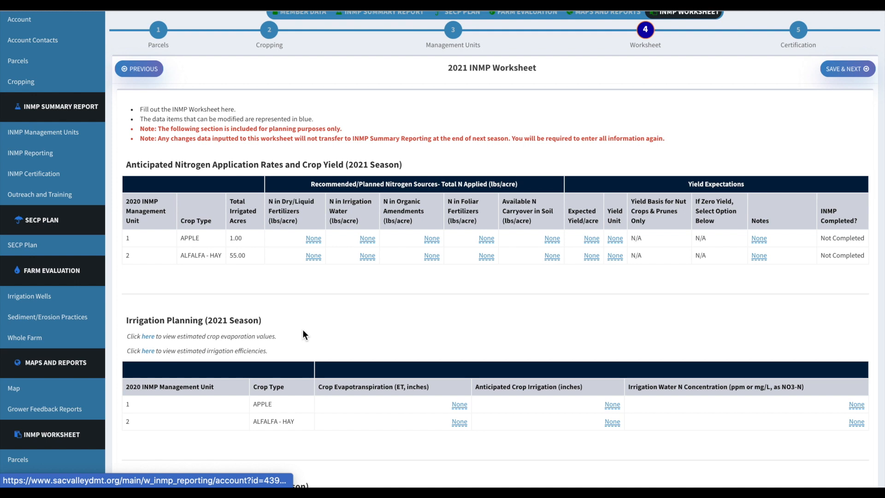
{"action": "mouse_move", "coordinate": [190, 299]}
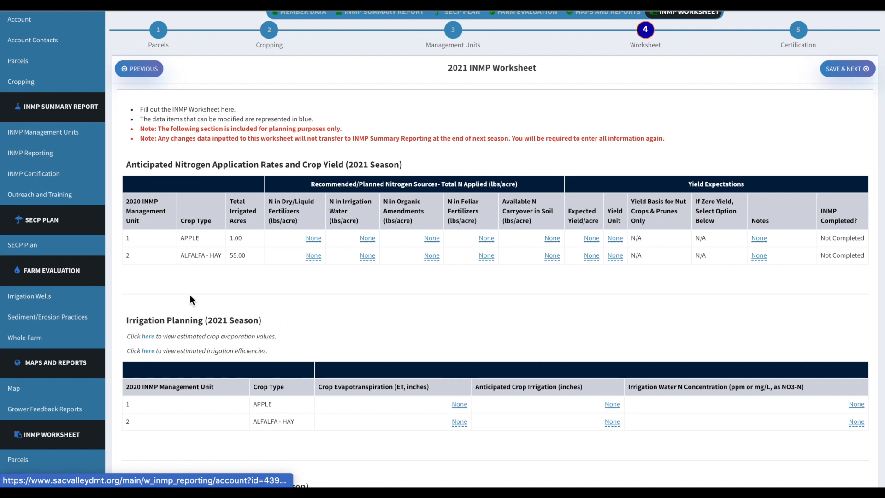
{"action": "mouse_move", "coordinate": [184, 299]}
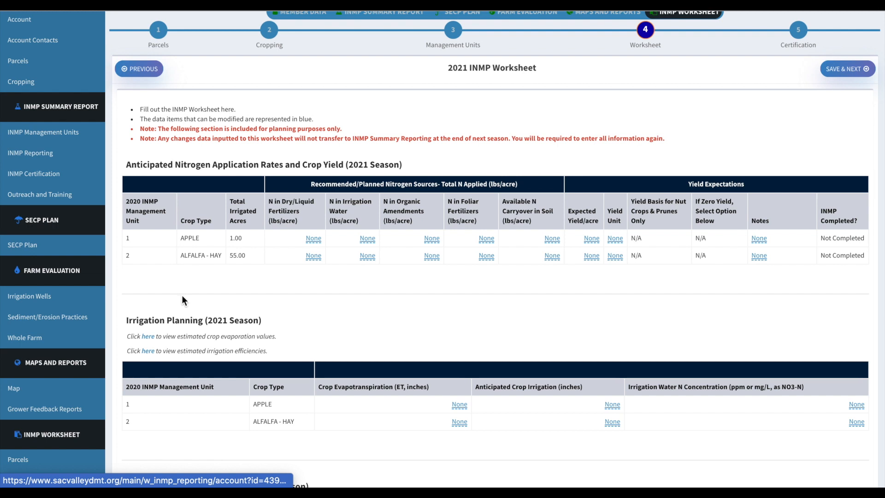